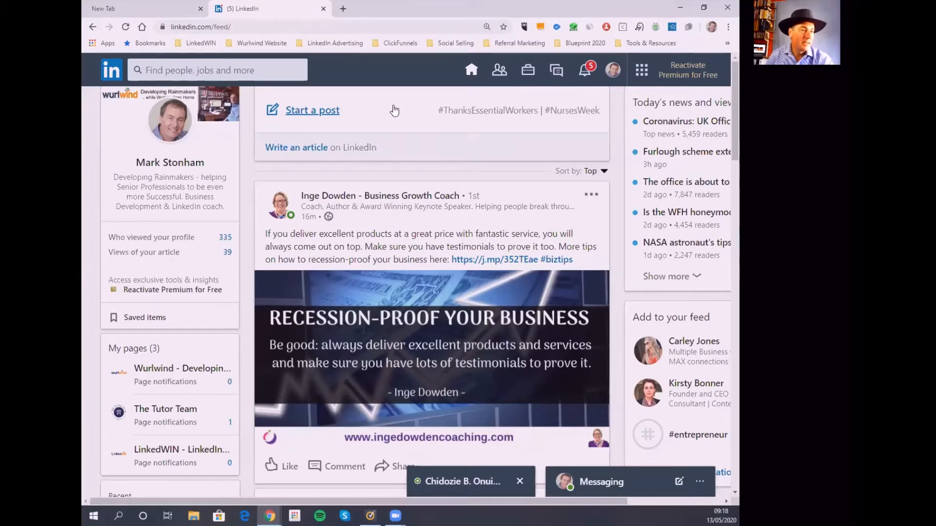
{"action": "mouse_move", "coordinate": [401, 106]}
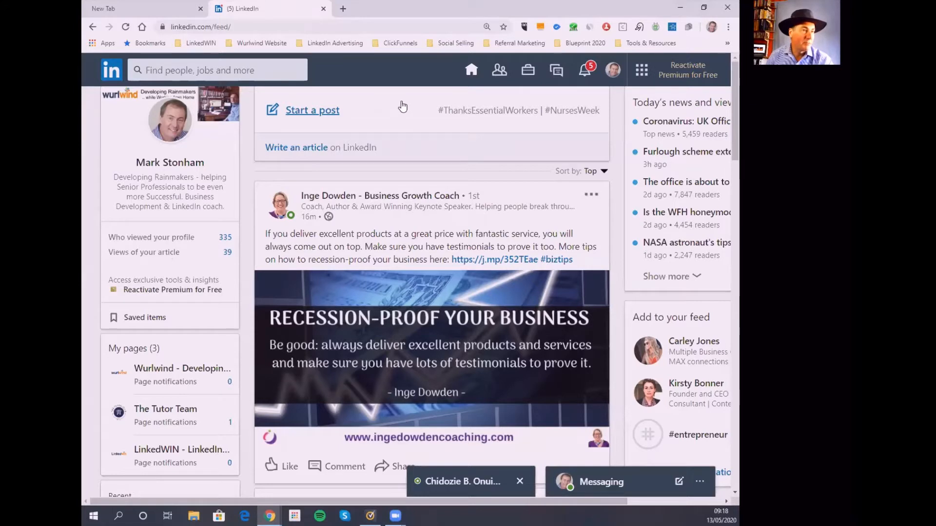
{"action": "mouse_move", "coordinate": [399, 104]}
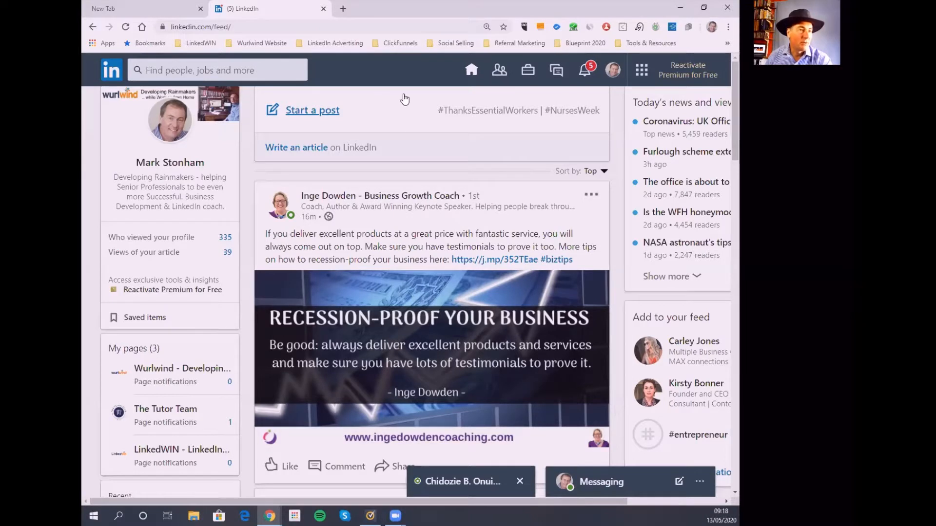
{"action": "mouse_move", "coordinate": [387, 80]}
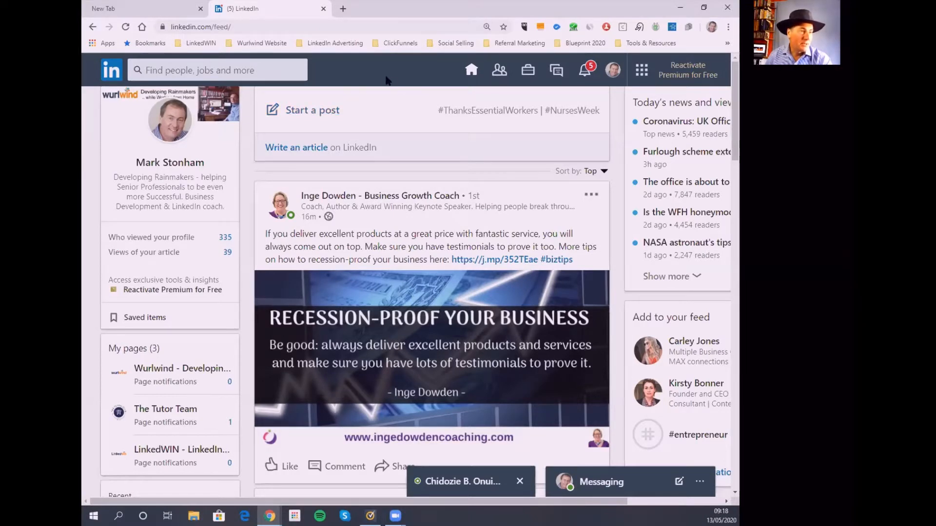
{"action": "mouse_move", "coordinate": [402, 63]}
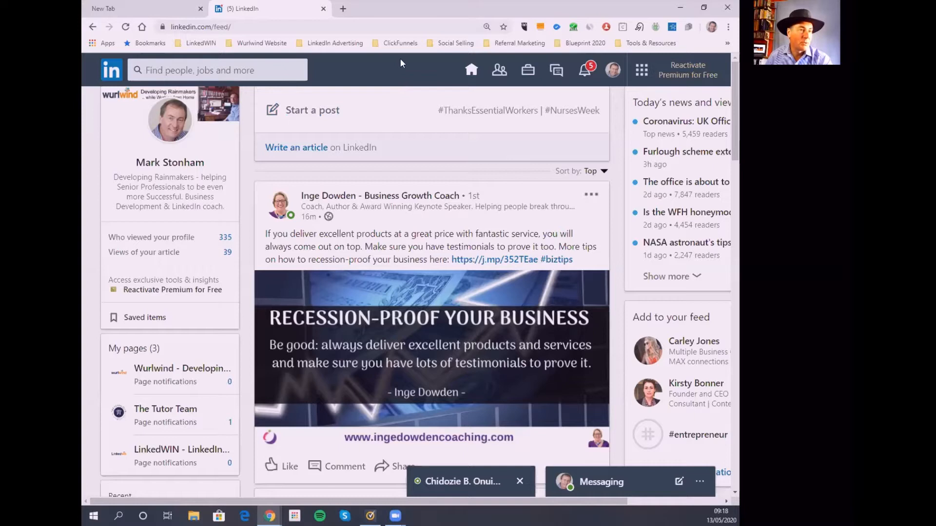
{"action": "mouse_move", "coordinate": [588, 73]}
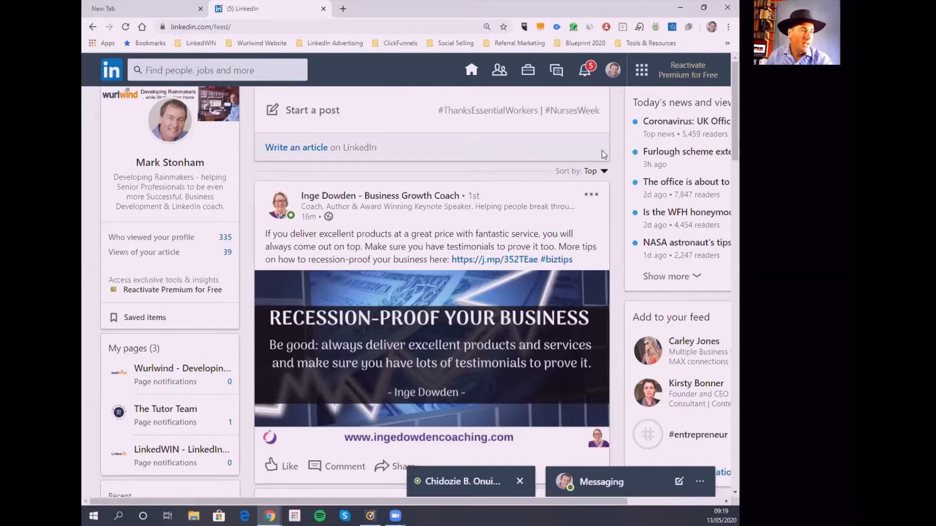
{"action": "mouse_move", "coordinate": [427, 208]}
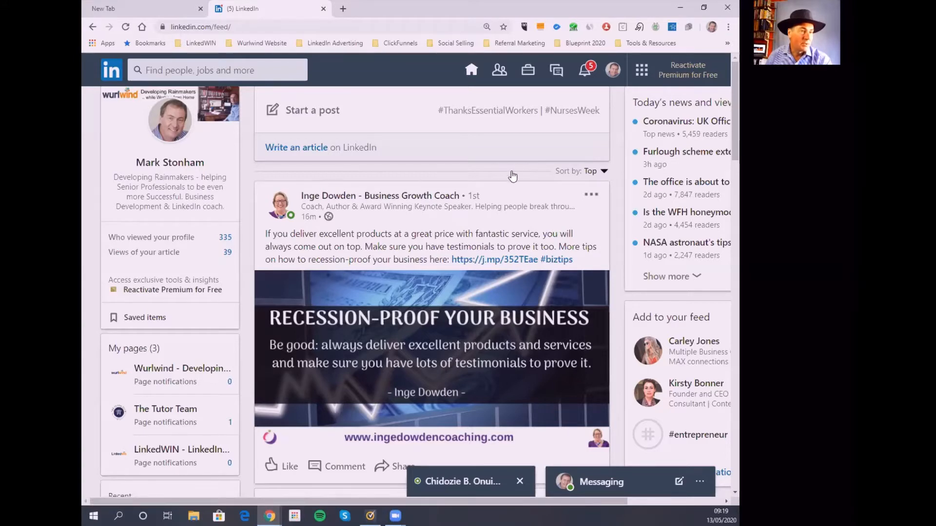
{"action": "mouse_move", "coordinate": [602, 175]}
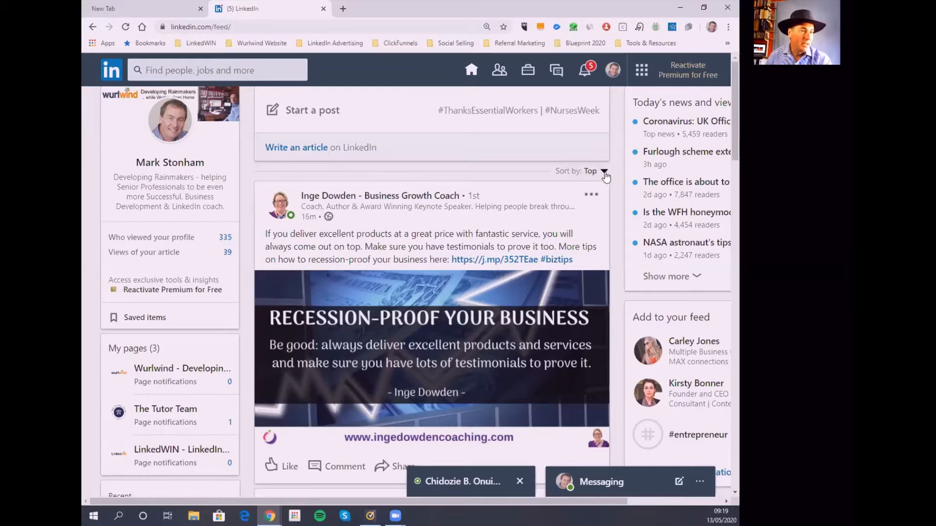
{"action": "mouse_move", "coordinate": [515, 342]}
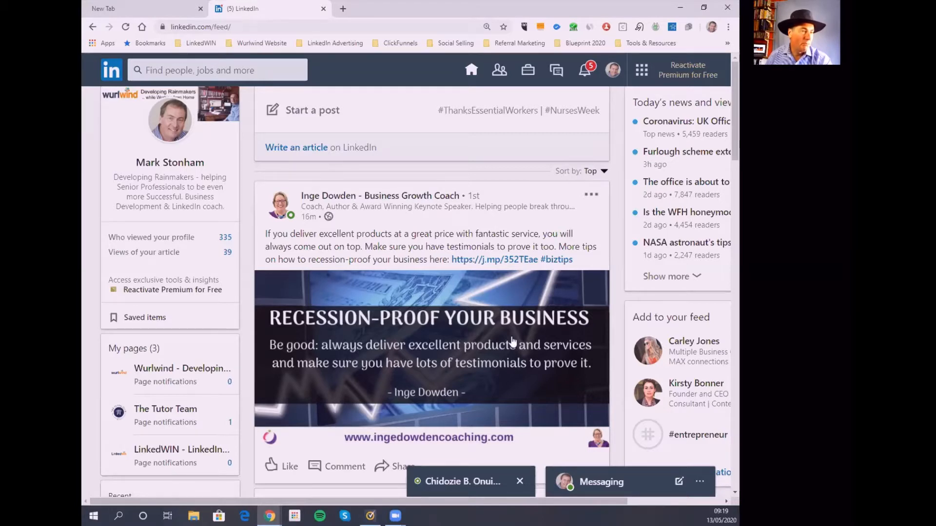
Step: Scroll the home feed past promoted and commented posts to the lockdown team-management video post
{"action": "scroll", "scroll_direction": "down", "scroll_amount": 3}
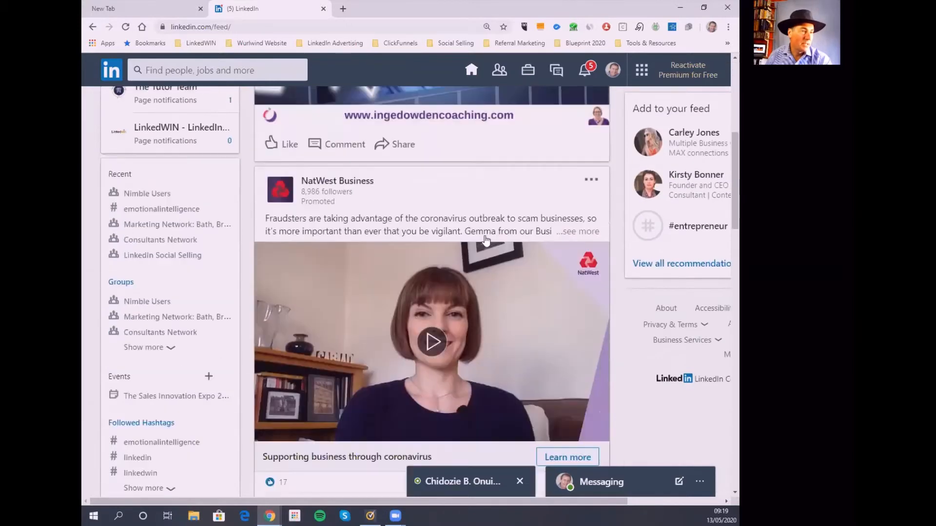
{"action": "scroll", "scroll_direction": "up", "scroll_amount": 3}
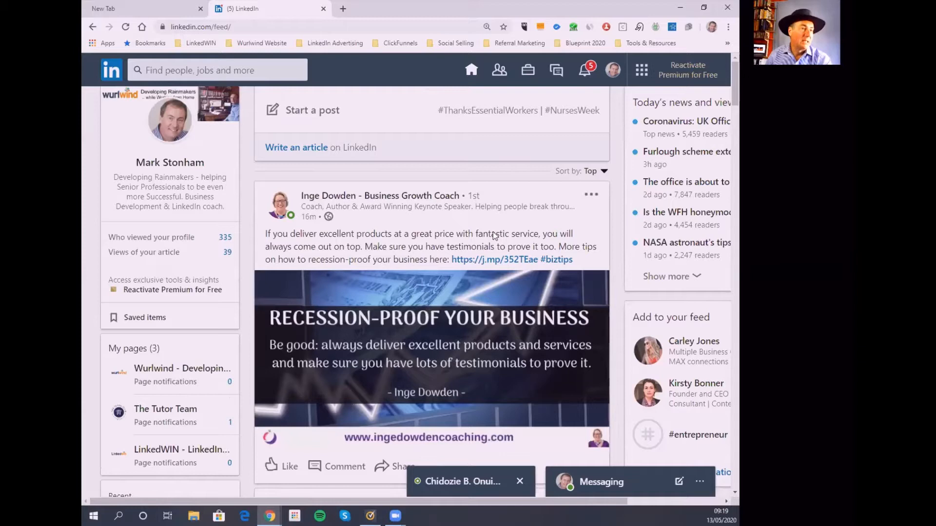
{"action": "mouse_move", "coordinate": [452, 238]}
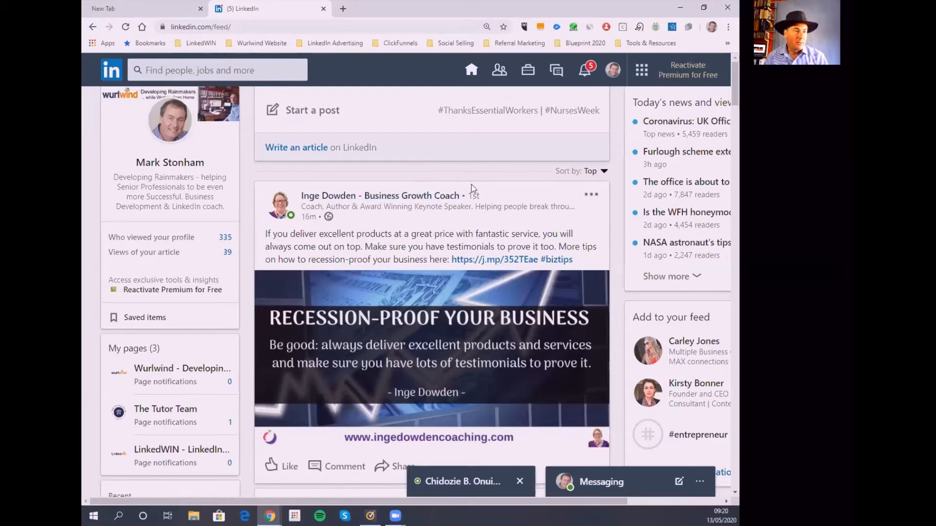
{"action": "mouse_move", "coordinate": [466, 249]}
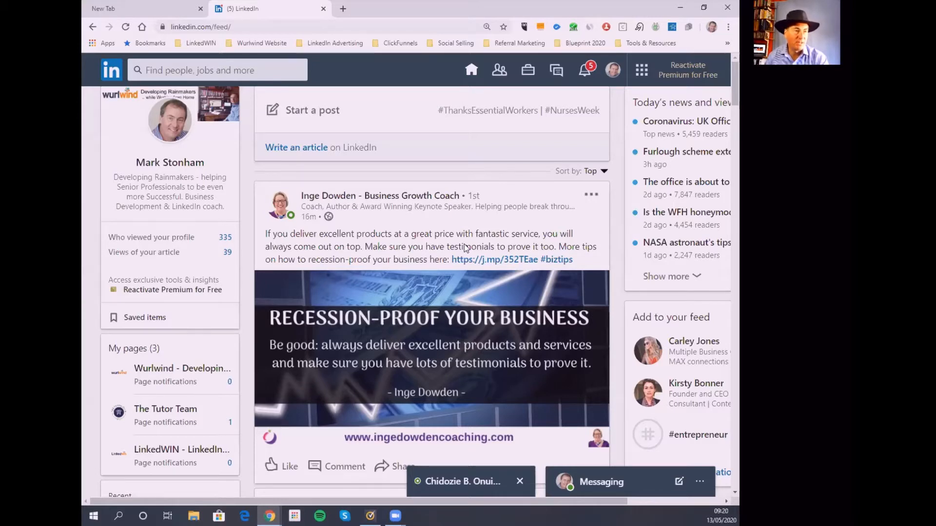
{"action": "mouse_move", "coordinate": [441, 240]}
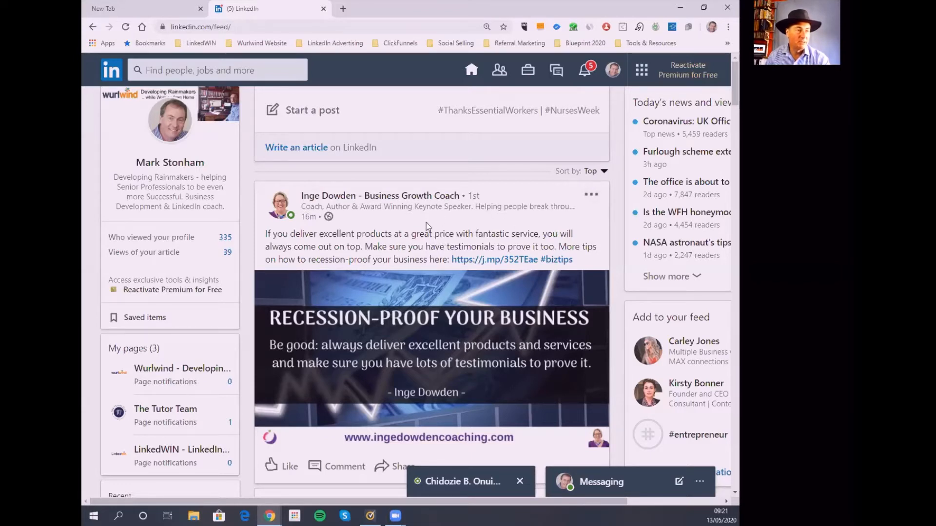
{"action": "mouse_move", "coordinate": [429, 216]}
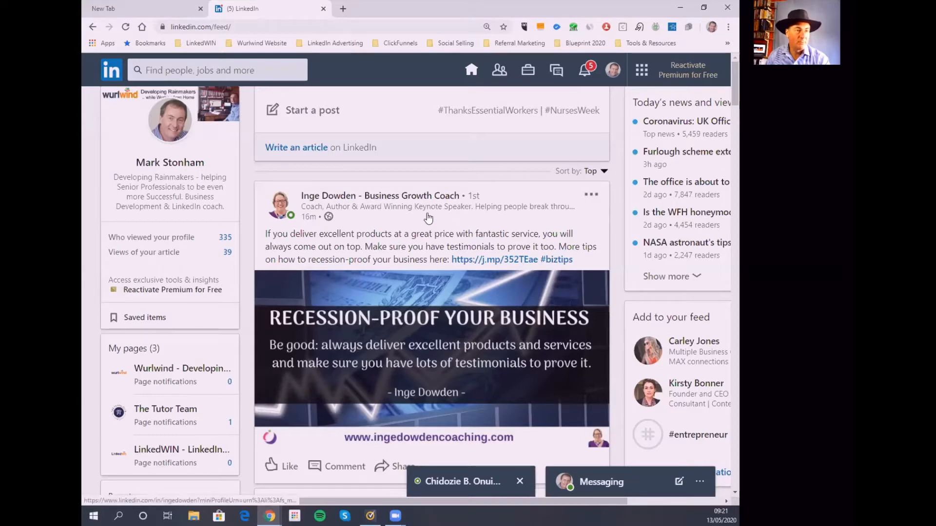
{"action": "scroll", "scroll_direction": "down", "scroll_amount": 3}
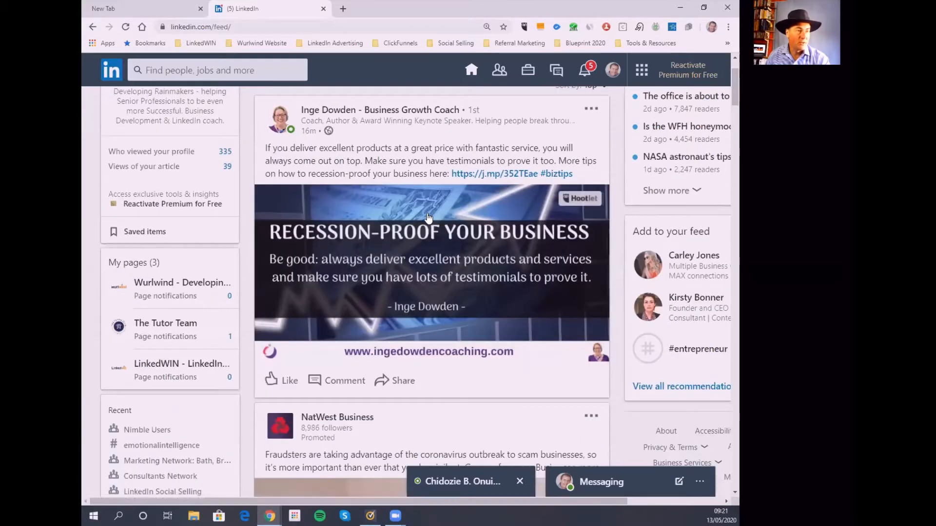
{"action": "scroll", "scroll_direction": "down", "scroll_amount": 3}
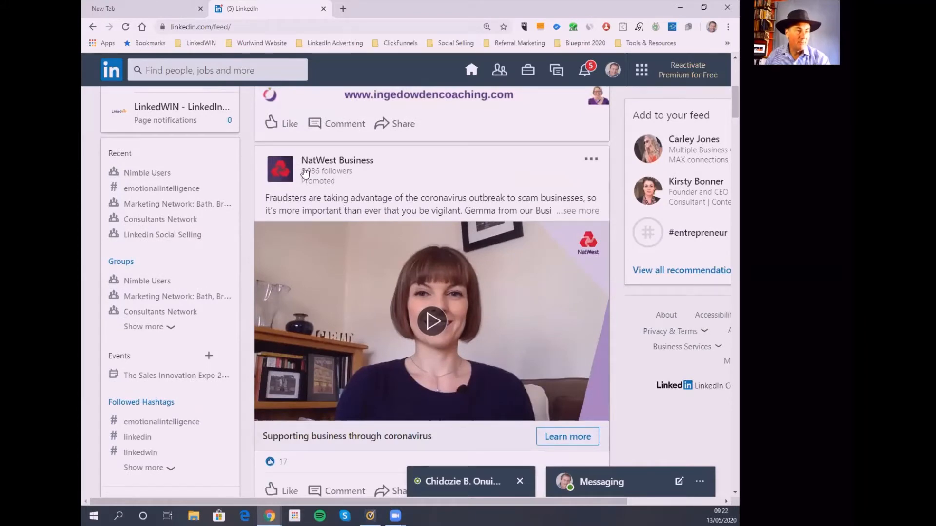
{"action": "scroll", "scroll_direction": "down", "scroll_amount": 3}
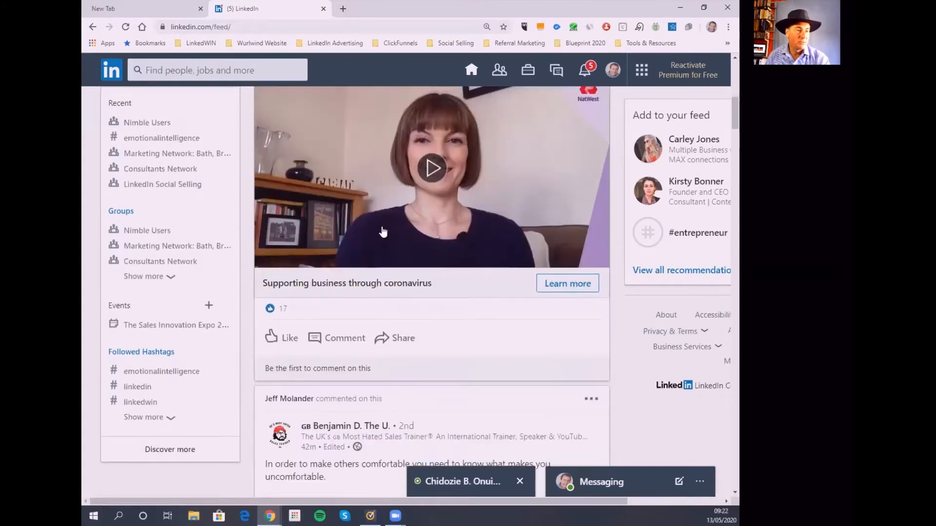
{"action": "scroll", "scroll_direction": "down", "scroll_amount": 3}
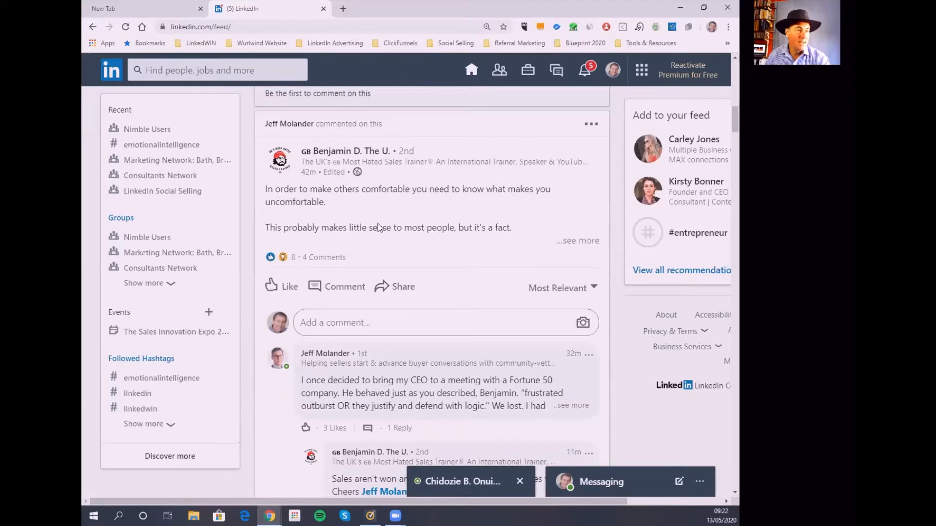
{"action": "mouse_move", "coordinate": [304, 129]}
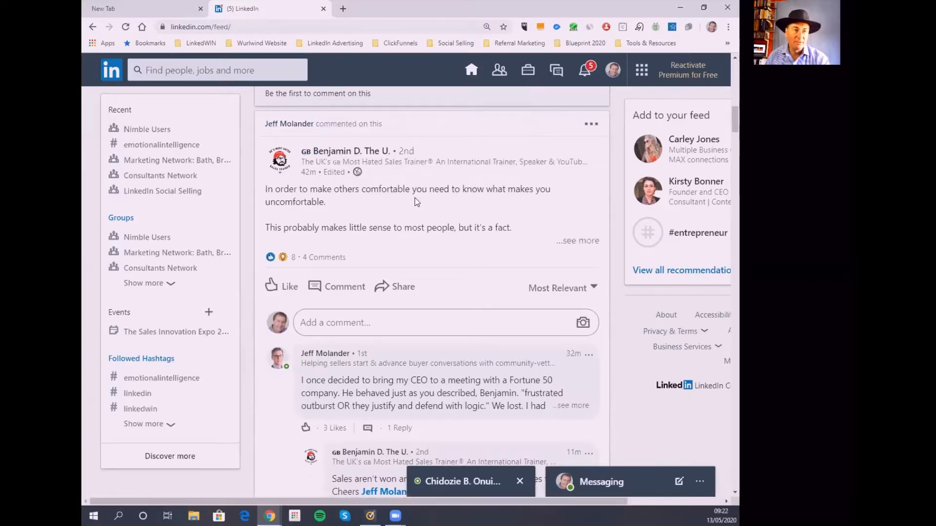
{"action": "scroll", "scroll_direction": "down", "scroll_amount": 3}
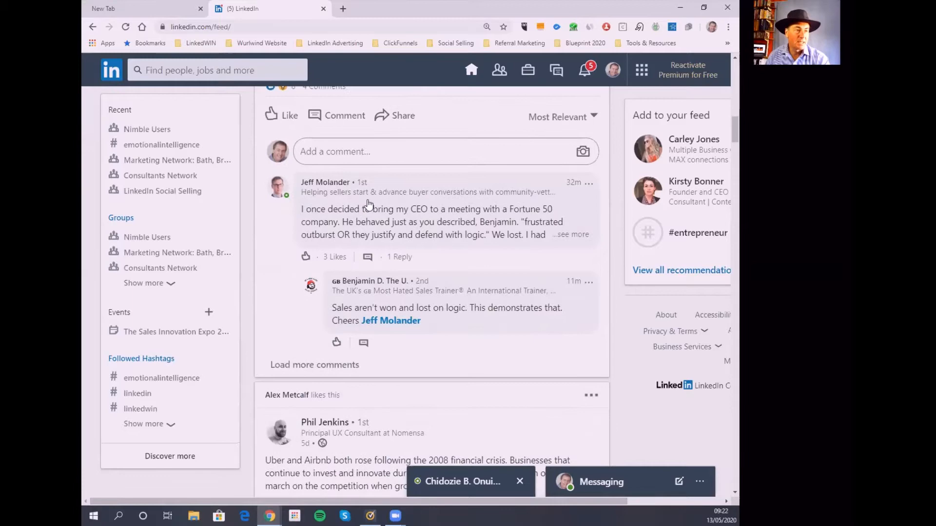
{"action": "scroll", "scroll_direction": "down", "scroll_amount": 3}
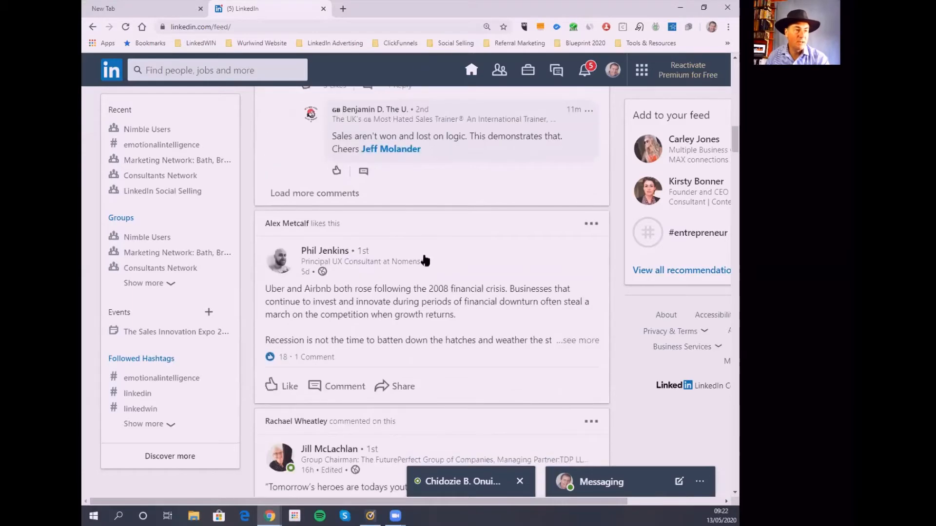
{"action": "scroll", "scroll_direction": "down", "scroll_amount": 3}
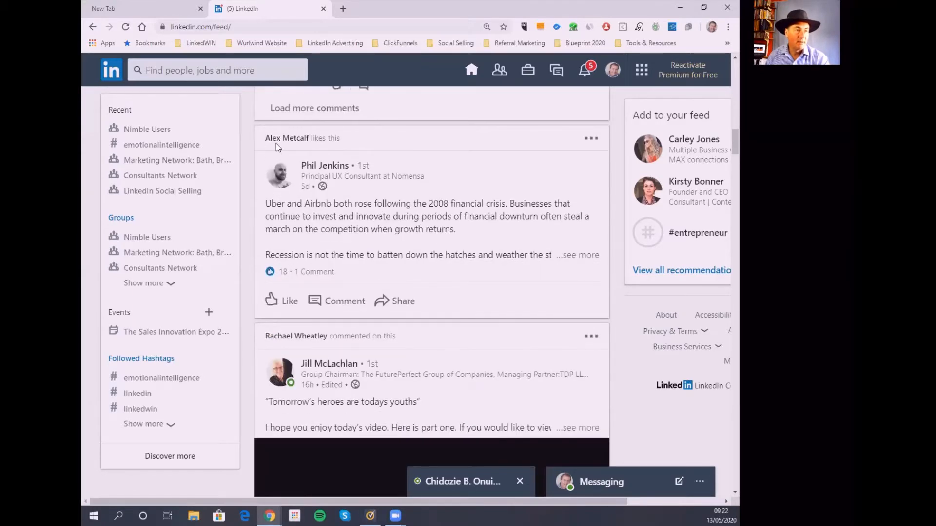
{"action": "mouse_move", "coordinate": [377, 220]}
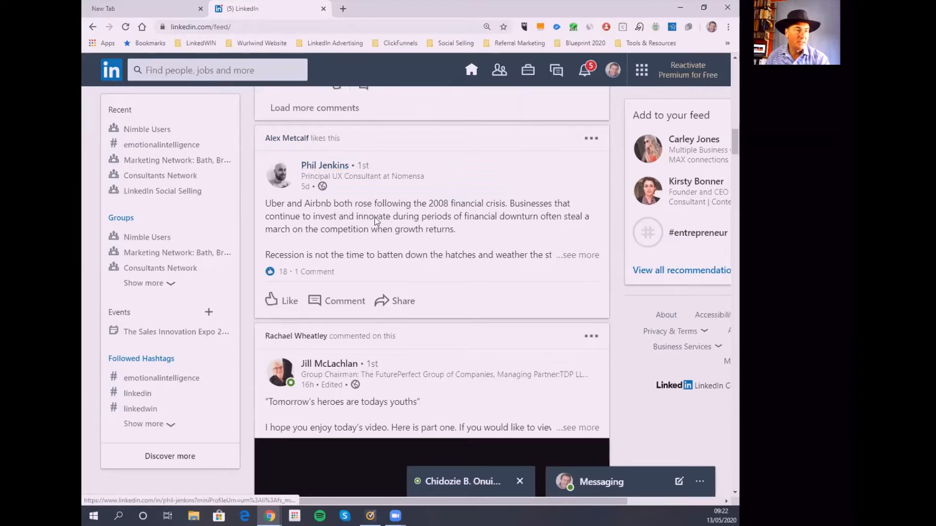
{"action": "scroll", "scroll_direction": "down", "scroll_amount": 3}
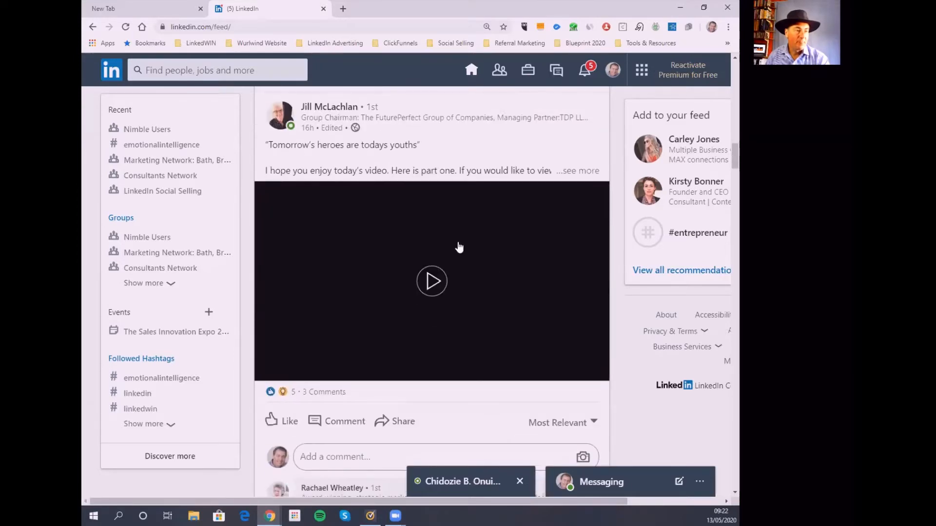
{"action": "scroll", "scroll_direction": "down", "scroll_amount": 3}
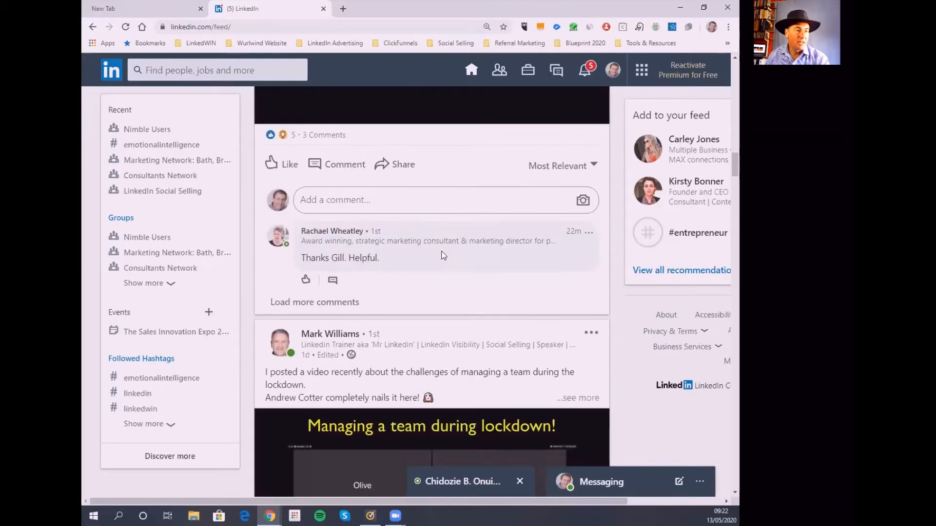
{"action": "scroll", "scroll_direction": "down", "scroll_amount": 3}
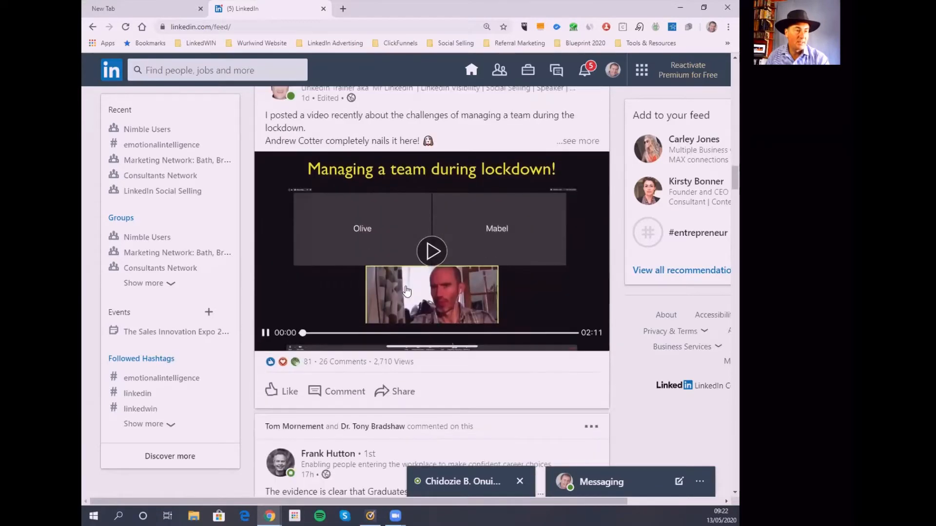
{"action": "scroll", "scroll_direction": "down", "scroll_amount": 3}
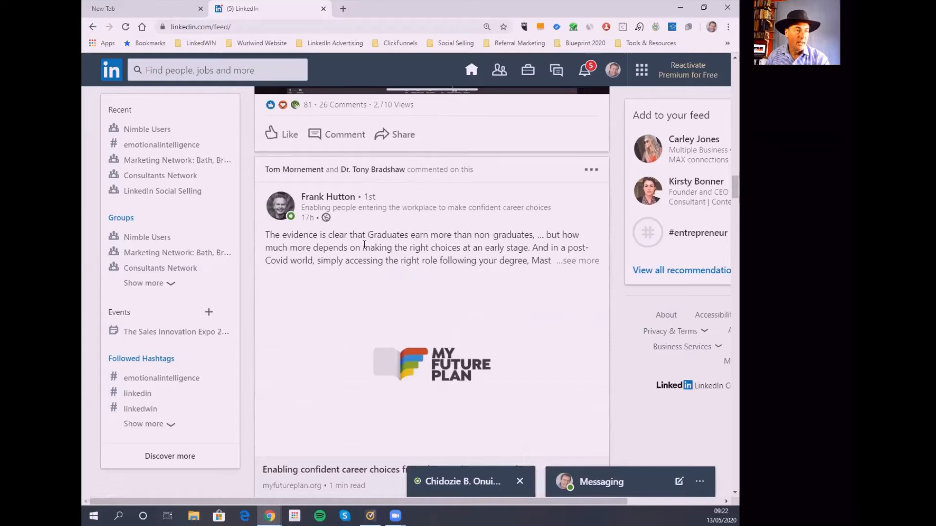
{"action": "mouse_move", "coordinate": [330, 203]}
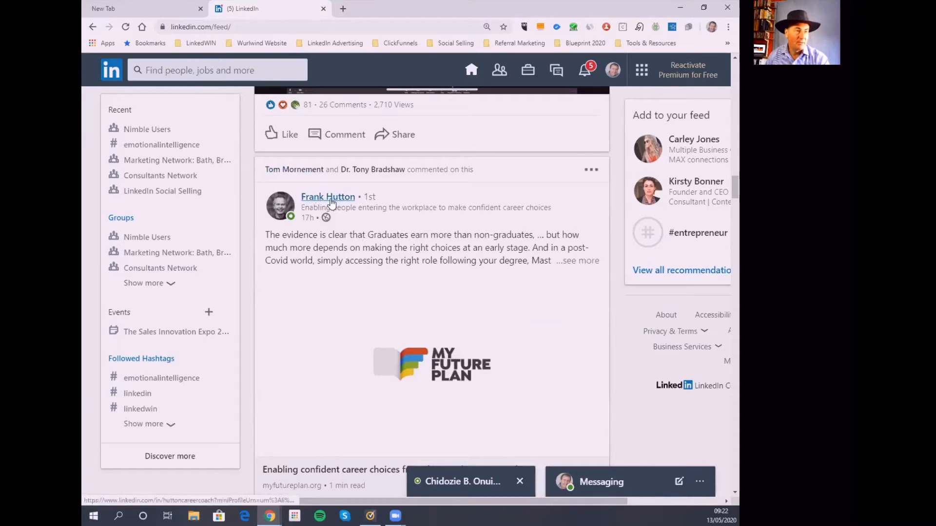
{"action": "mouse_move", "coordinate": [388, 178]}
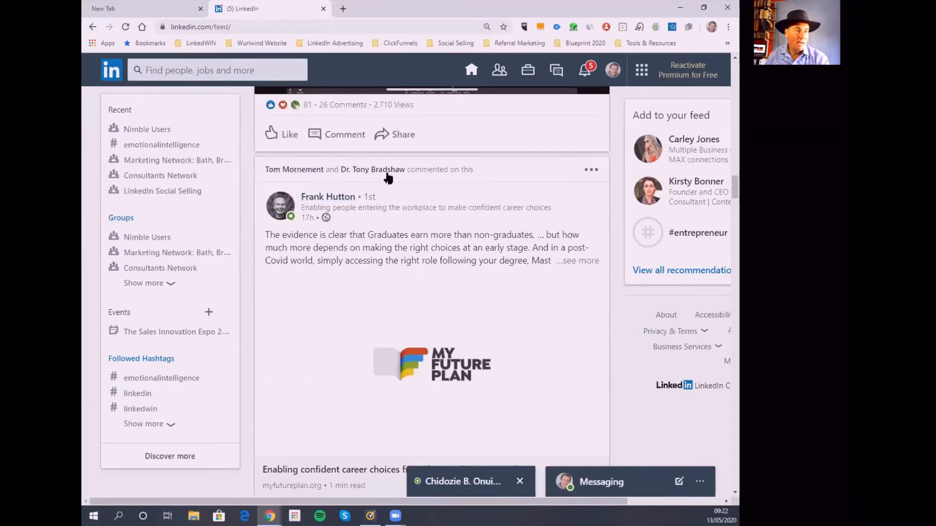
{"action": "scroll", "scroll_direction": "down", "scroll_amount": 3}
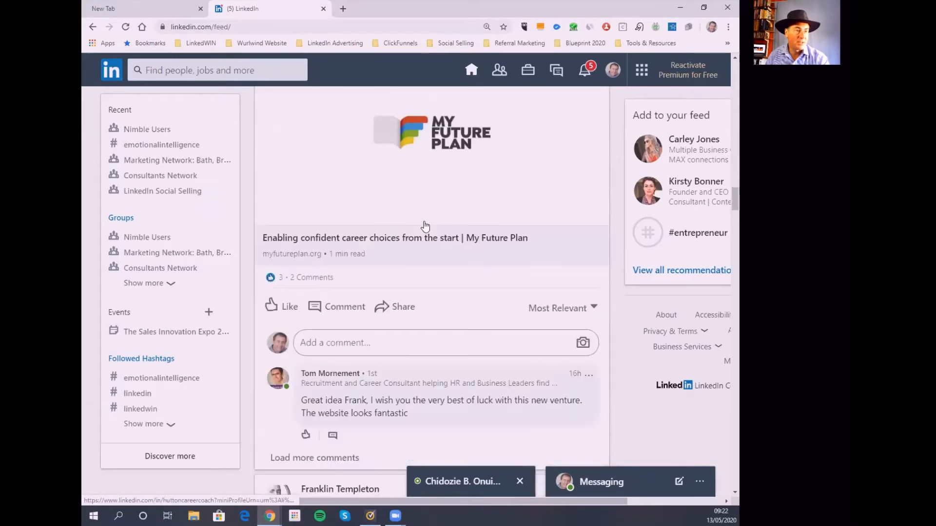
{"action": "scroll", "scroll_direction": "down", "scroll_amount": 3}
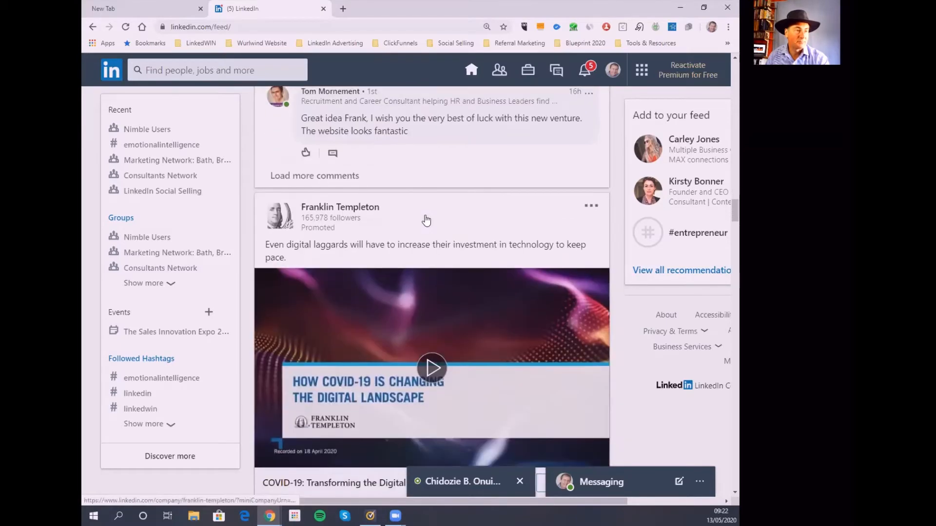
{"action": "mouse_move", "coordinate": [421, 257]}
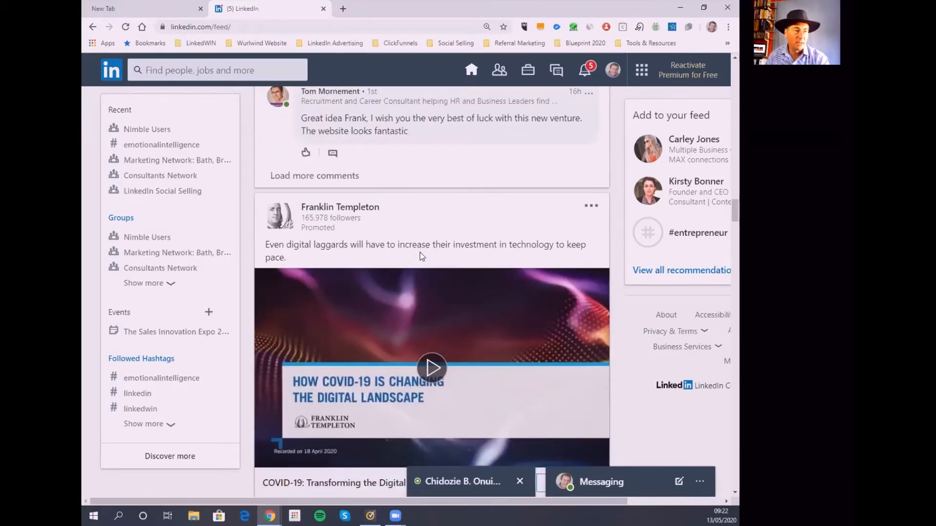
{"action": "scroll", "scroll_direction": "down", "scroll_amount": 3}
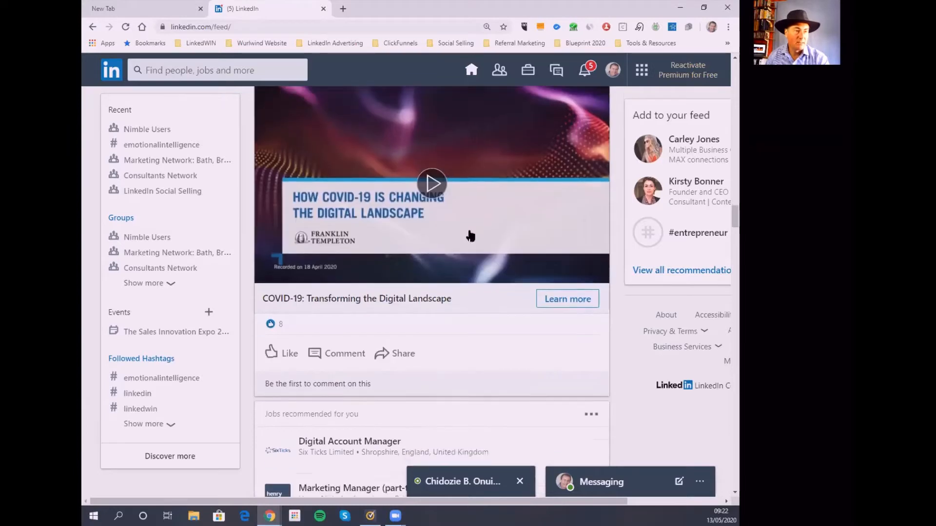
{"action": "scroll", "scroll_direction": "down", "scroll_amount": 3}
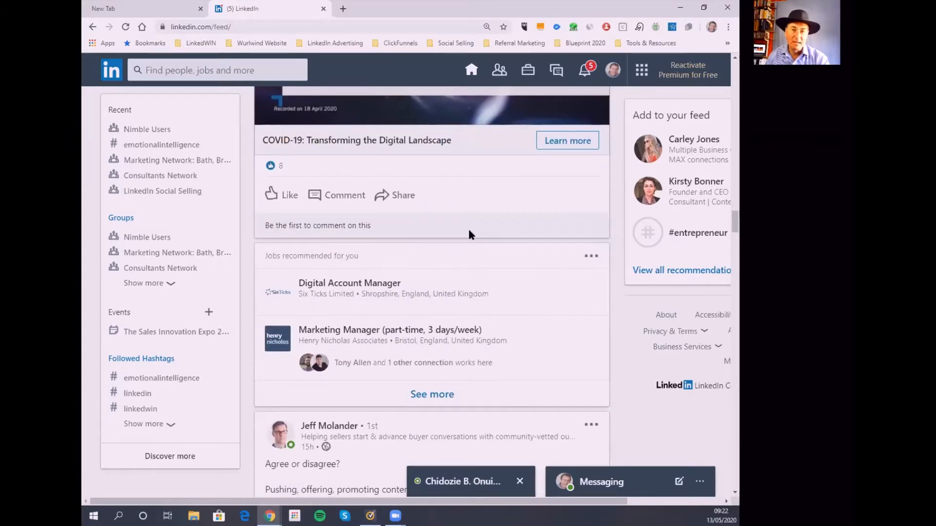
{"action": "scroll", "scroll_direction": "down", "scroll_amount": 3}
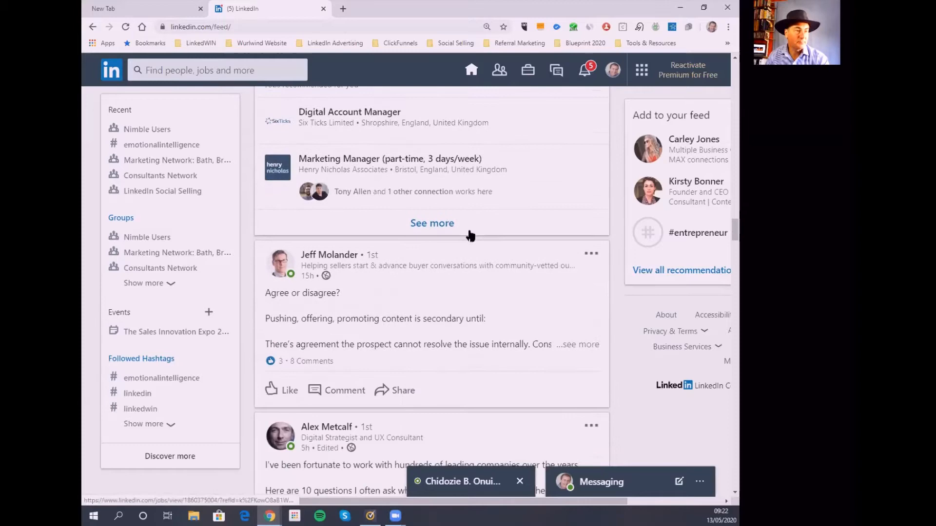
{"action": "scroll", "scroll_direction": "down", "scroll_amount": 3}
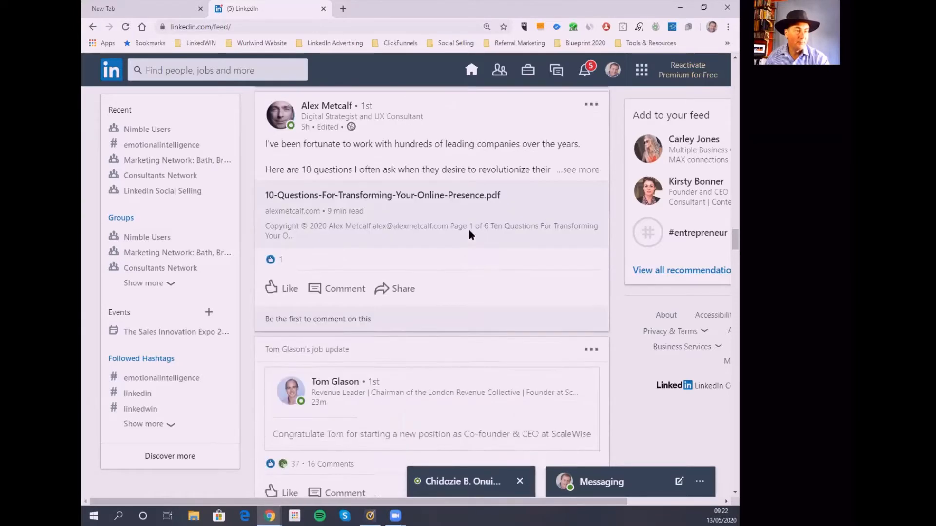
{"action": "scroll", "scroll_direction": "down", "scroll_amount": 3}
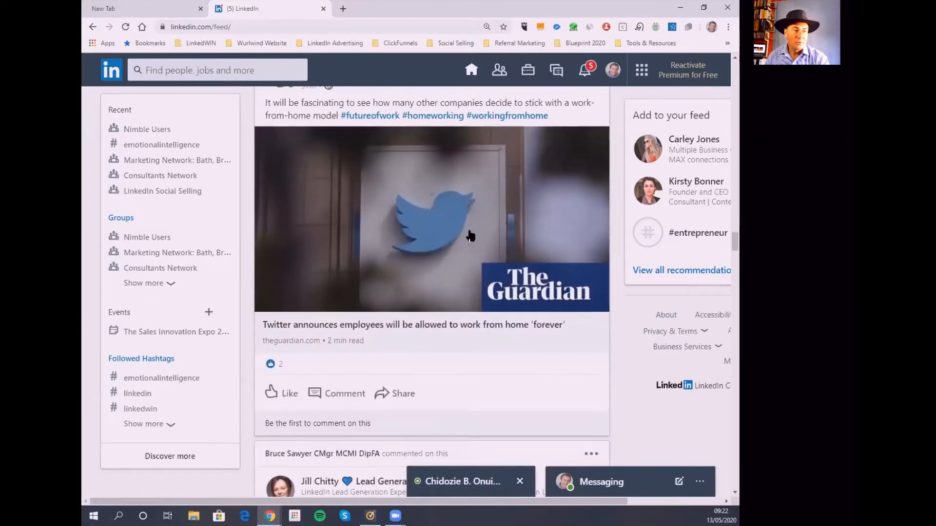
{"action": "scroll", "scroll_direction": "down", "scroll_amount": 3}
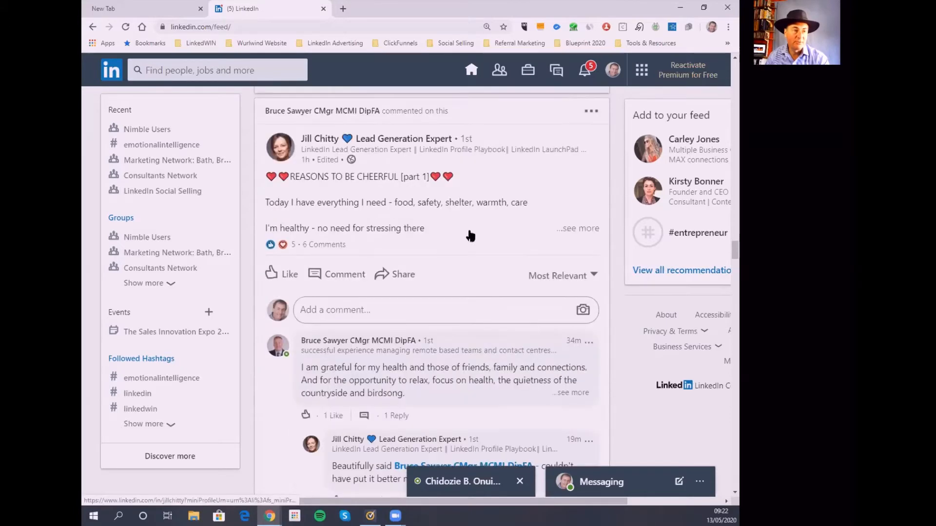
{"action": "scroll", "scroll_direction": "down", "scroll_amount": 3}
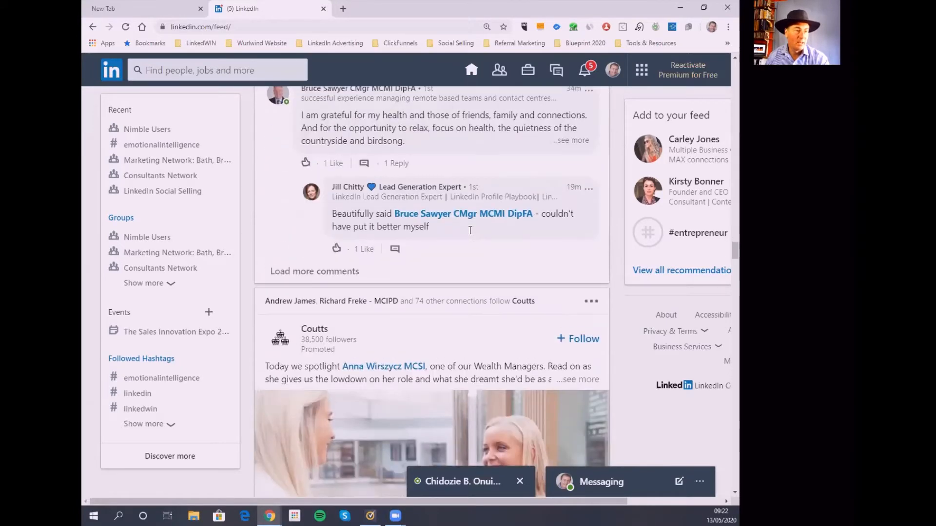
{"action": "scroll", "scroll_direction": "down", "scroll_amount": 3}
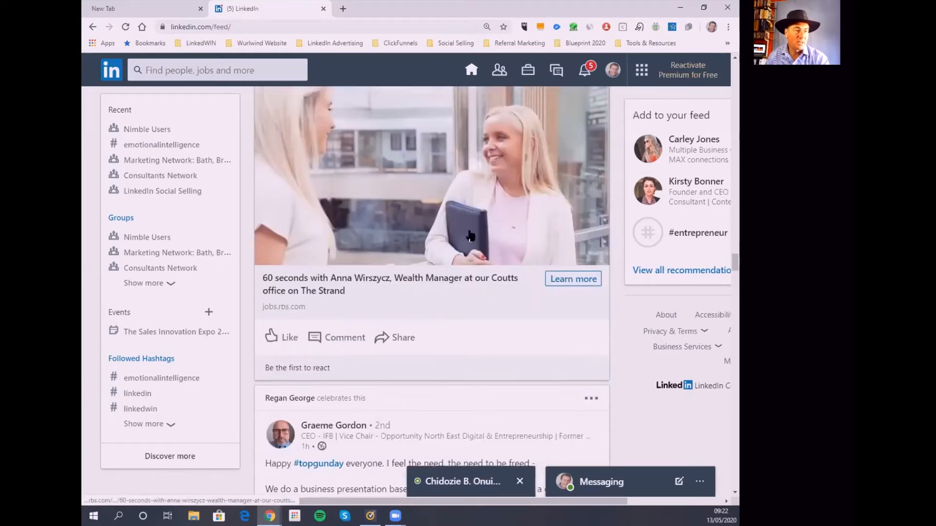
{"action": "scroll", "scroll_direction": "down", "scroll_amount": 3}
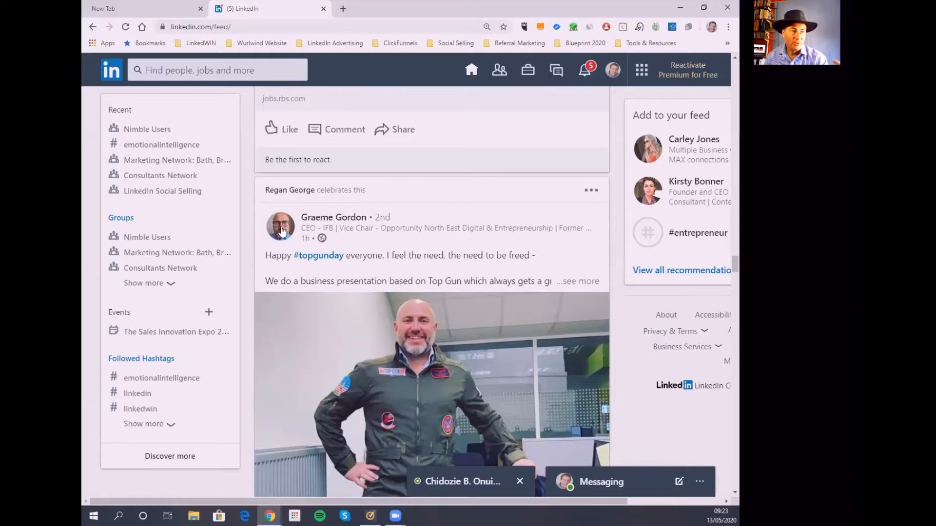
{"action": "mouse_move", "coordinate": [284, 228]}
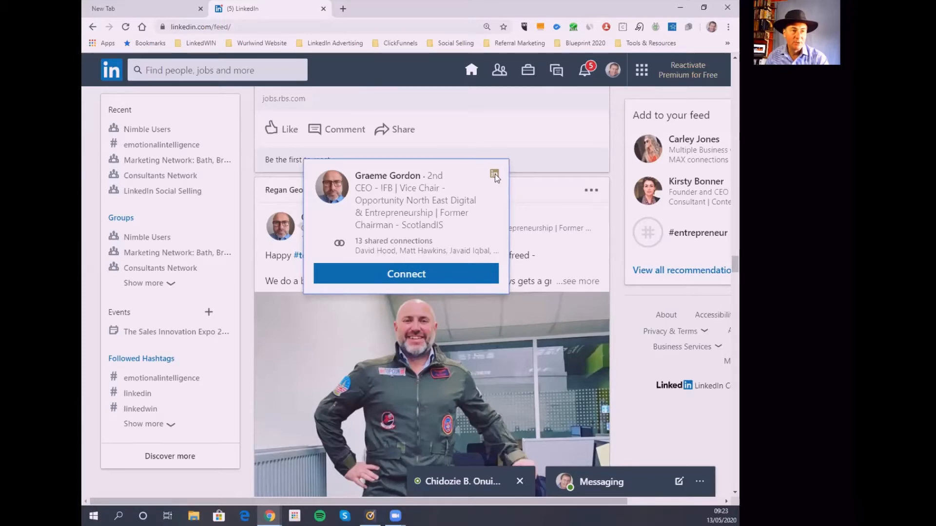
{"action": "mouse_move", "coordinate": [444, 209]}
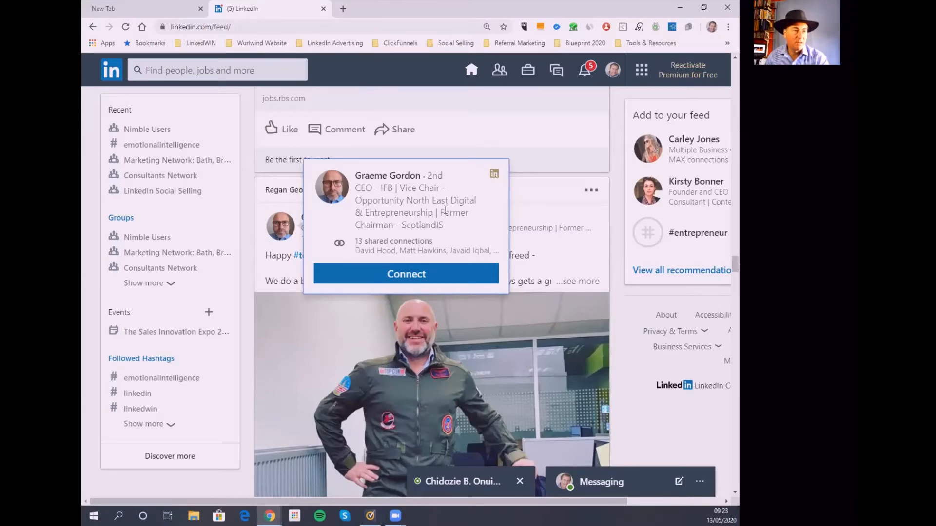
{"action": "mouse_move", "coordinate": [421, 228]}
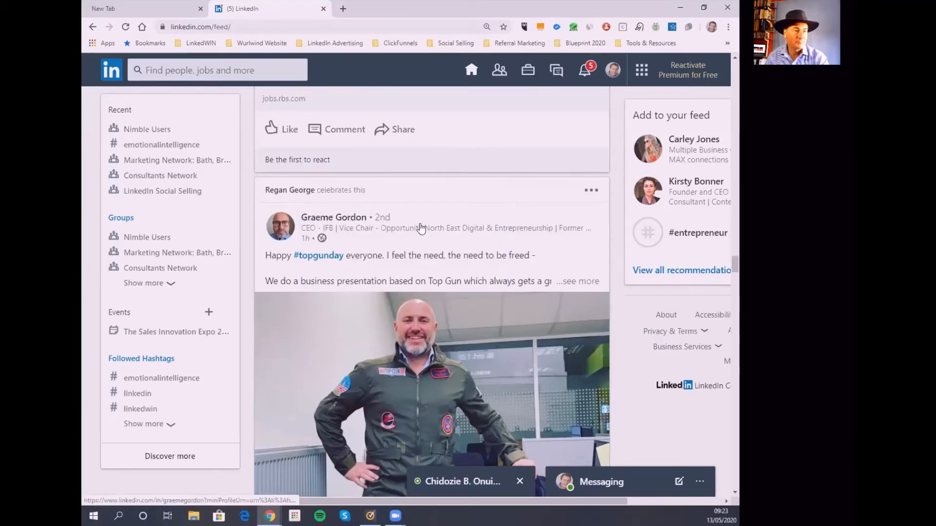
Step: Browse several later feed posts, ending back at the recession-proof business post
{"action": "scroll", "scroll_direction": "down", "scroll_amount": 3}
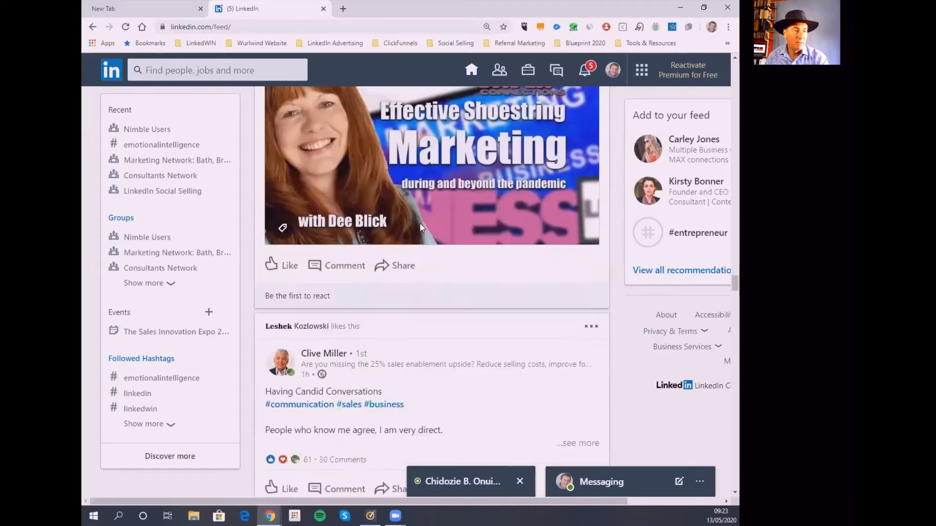
{"action": "scroll", "scroll_direction": "down", "scroll_amount": 3}
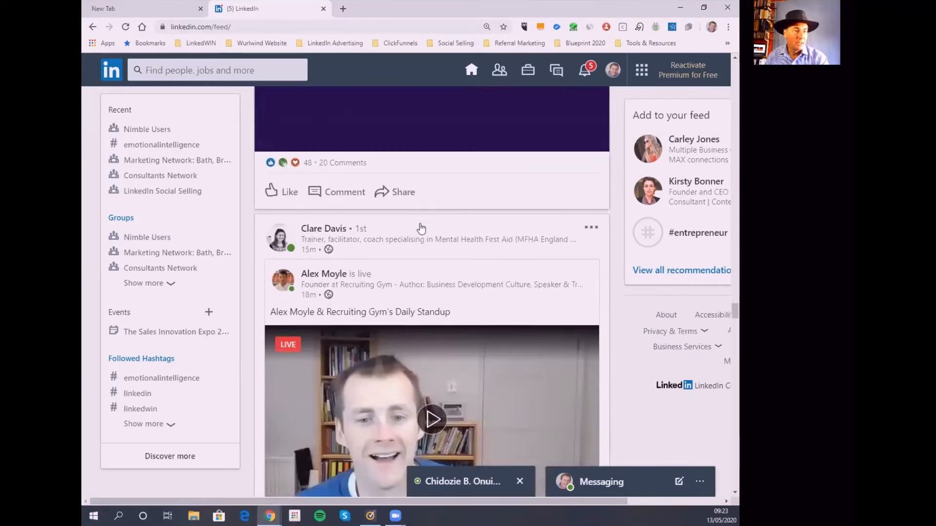
{"action": "scroll", "scroll_direction": "down", "scroll_amount": 3}
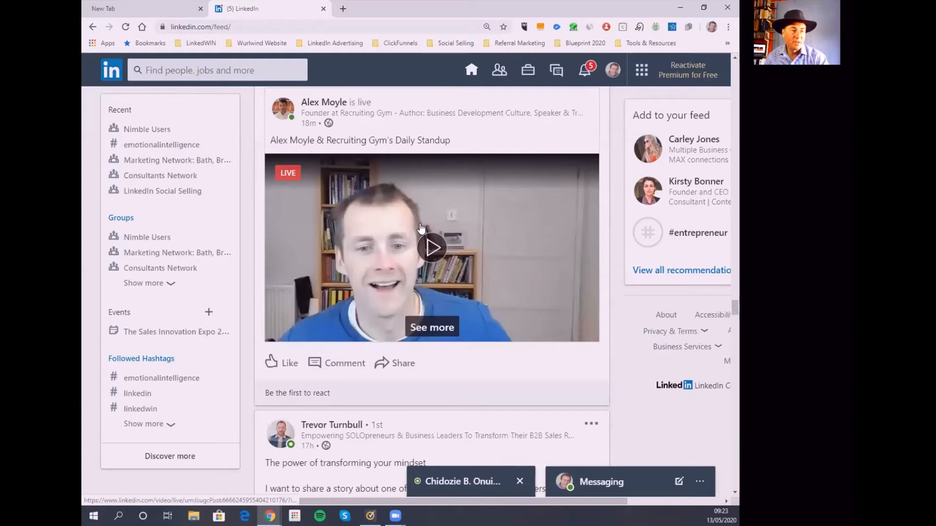
{"action": "scroll", "scroll_direction": "down", "scroll_amount": 3}
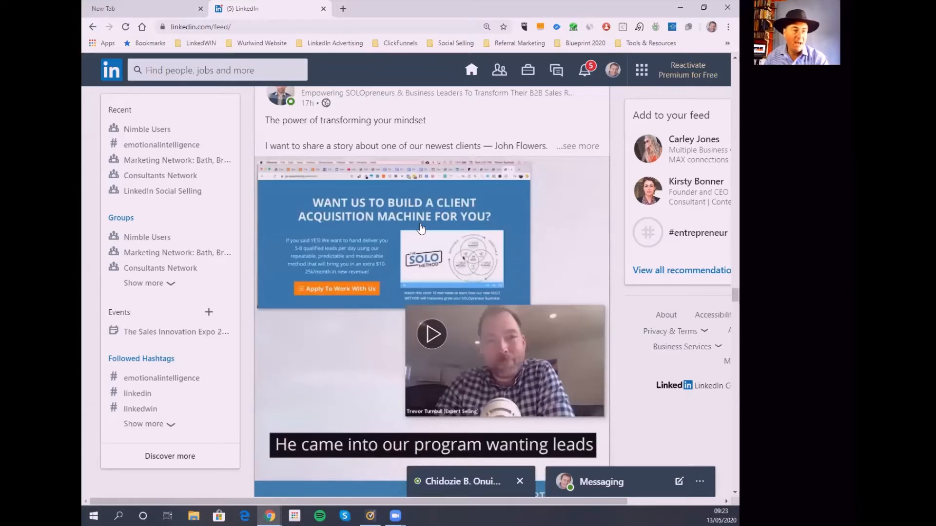
{"action": "scroll", "scroll_direction": "down", "scroll_amount": 3}
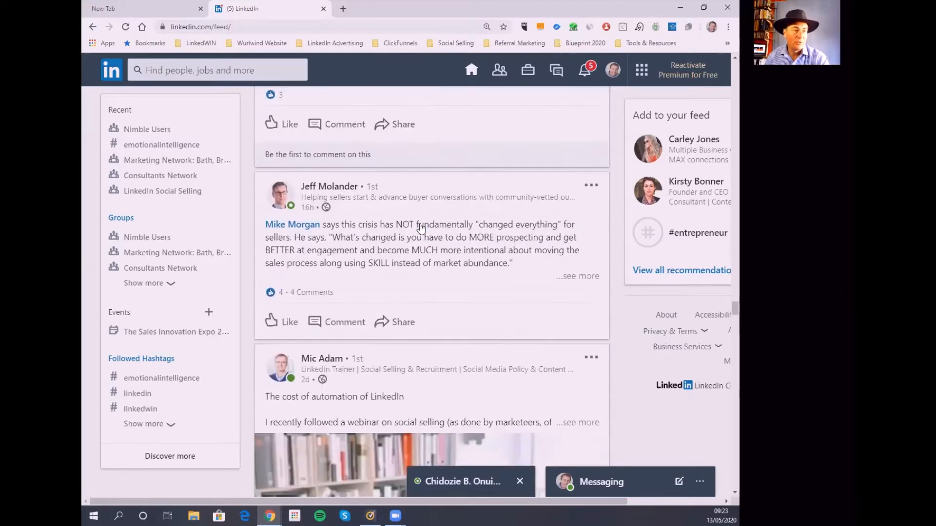
{"action": "scroll", "scroll_direction": "down", "scroll_amount": 3}
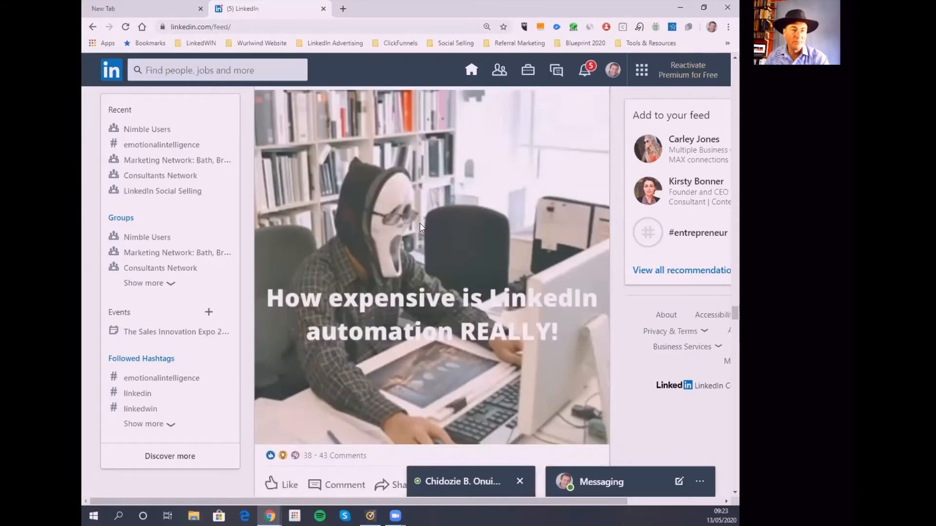
{"action": "scroll", "scroll_direction": "down", "scroll_amount": 3}
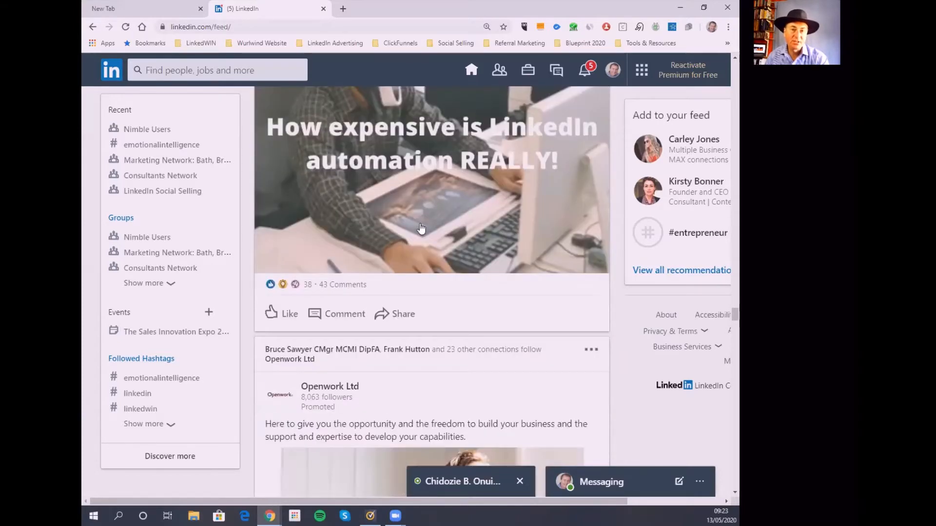
{"action": "scroll", "scroll_direction": "down", "scroll_amount": 3}
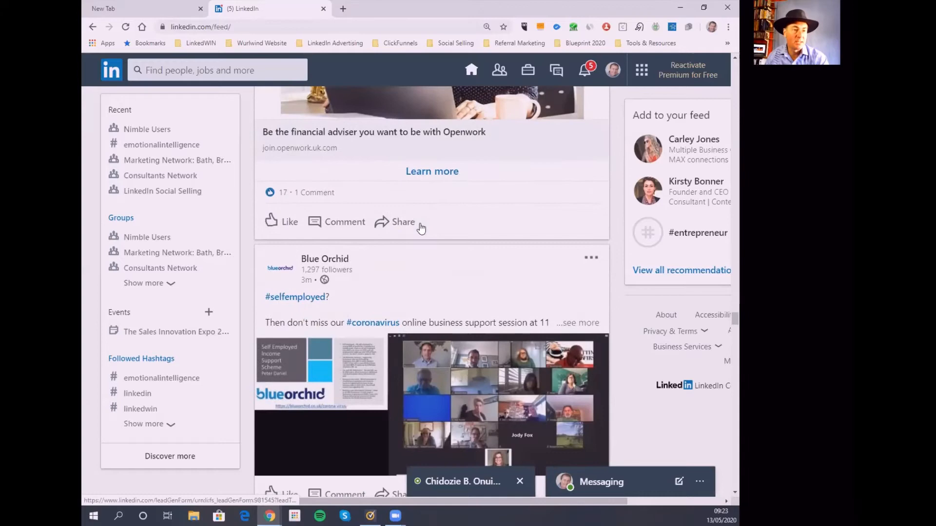
{"action": "scroll", "scroll_direction": "down", "scroll_amount": 3}
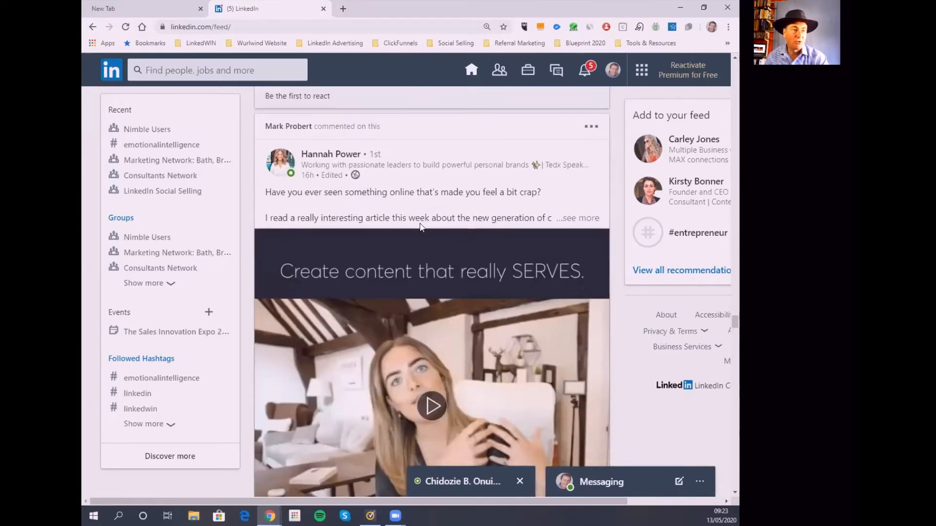
{"action": "scroll", "scroll_direction": "down", "scroll_amount": 3}
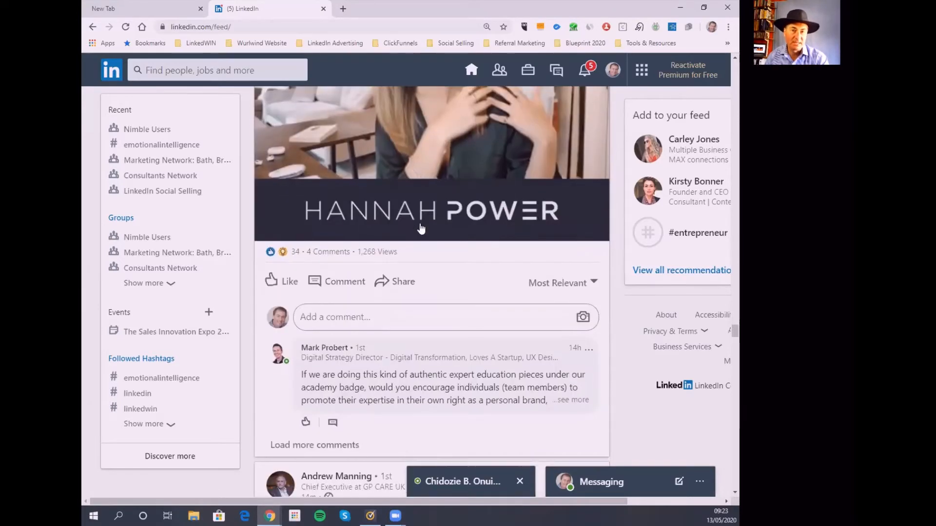
{"action": "scroll", "scroll_direction": "down", "scroll_amount": 3}
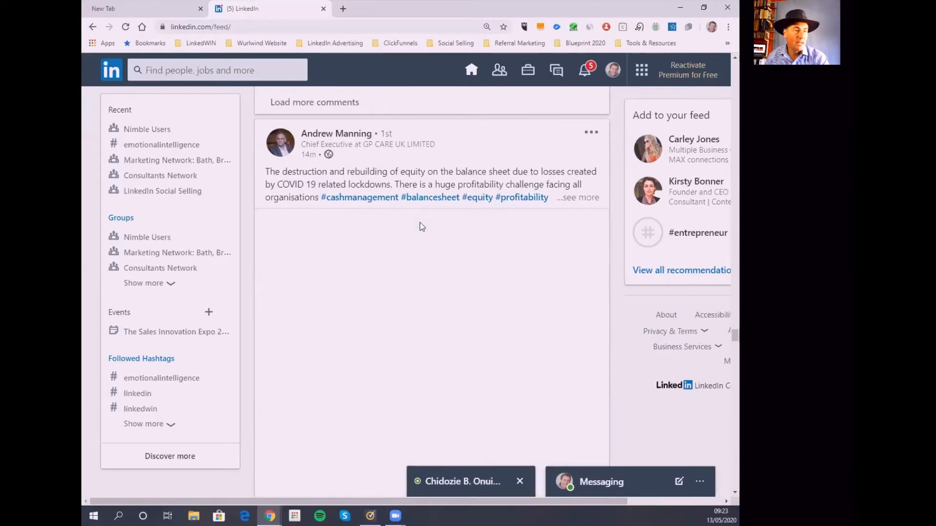
{"action": "scroll", "scroll_direction": "down", "scroll_amount": 3}
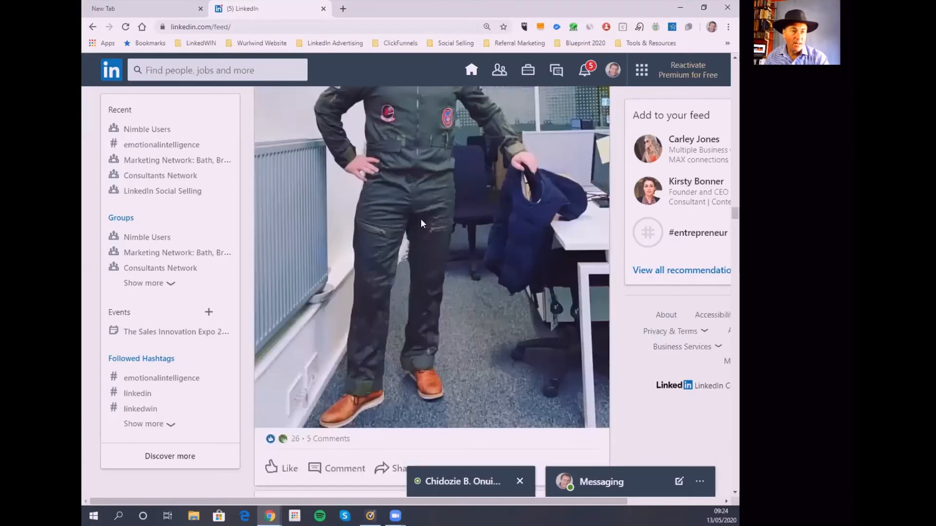
{"action": "scroll", "scroll_direction": "down", "scroll_amount": 3}
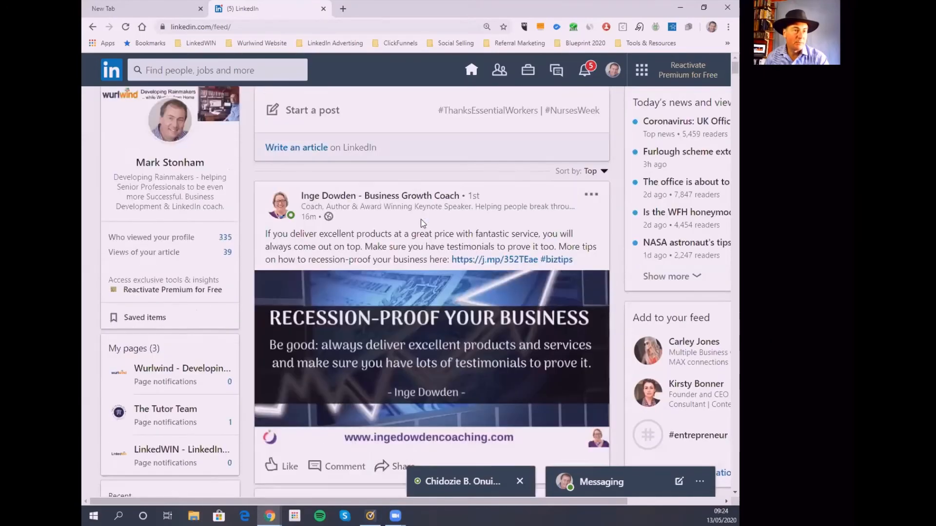
{"action": "mouse_move", "coordinate": [593, 175]}
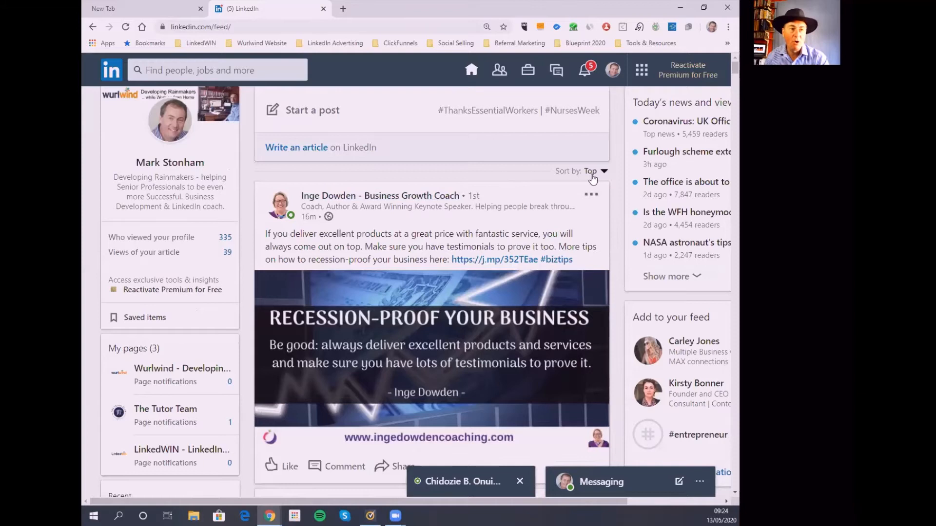
{"action": "mouse_move", "coordinate": [594, 175]}
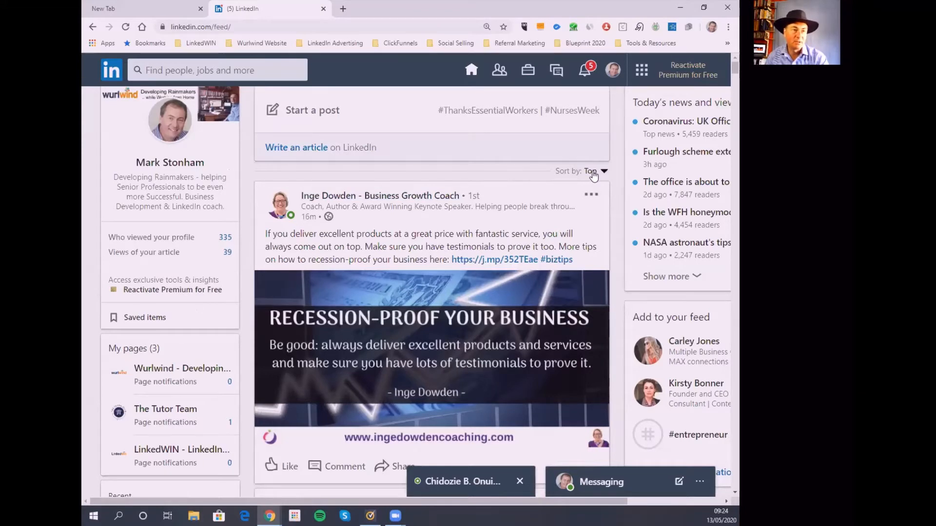
Step: Sort the home feed by Recent instead of Top and browse the newest posts
{"action": "left_click", "coordinate": [602, 171]}
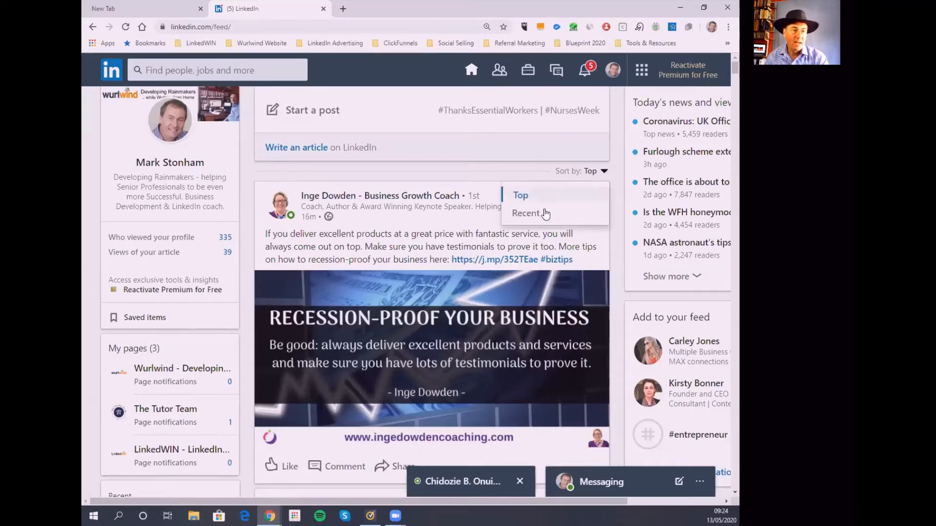
{"action": "left_click", "coordinate": [526, 212]}
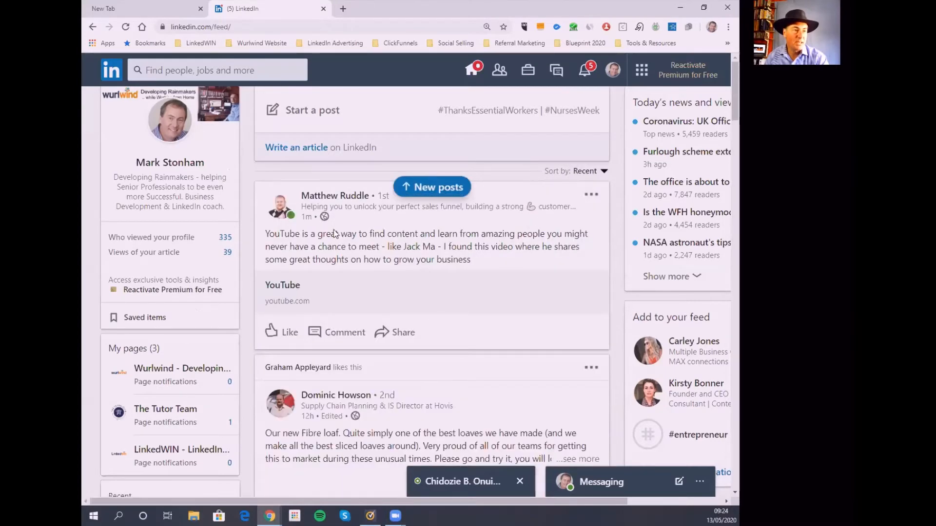
{"action": "mouse_move", "coordinate": [387, 397]}
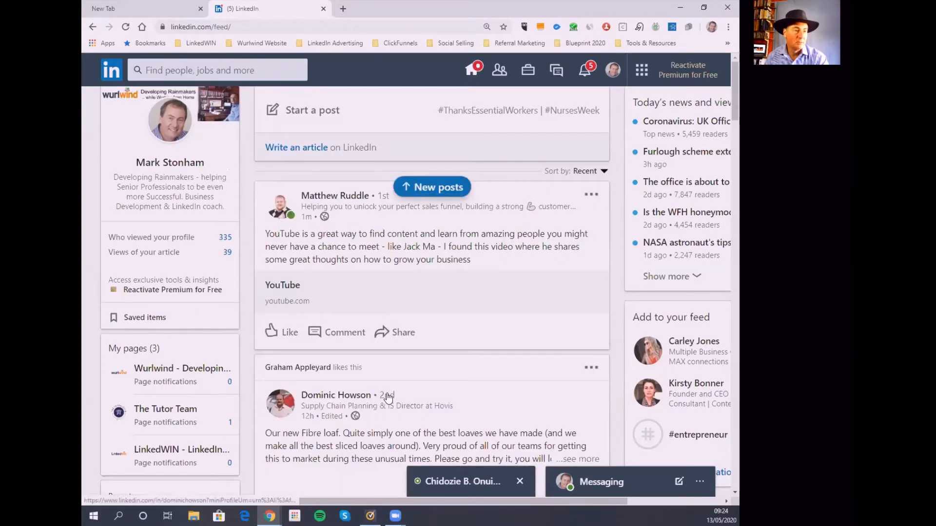
{"action": "scroll", "scroll_direction": "down", "scroll_amount": 3}
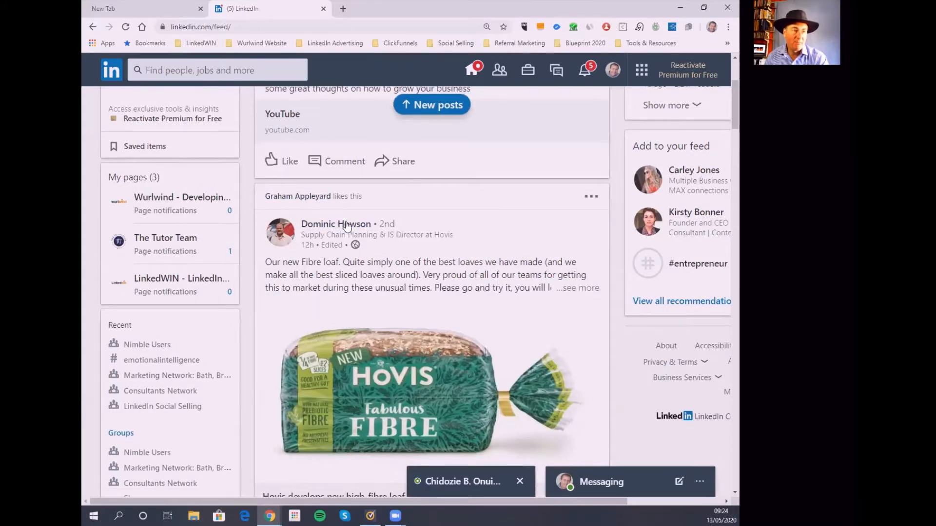
{"action": "scroll", "scroll_direction": "down", "scroll_amount": 3}
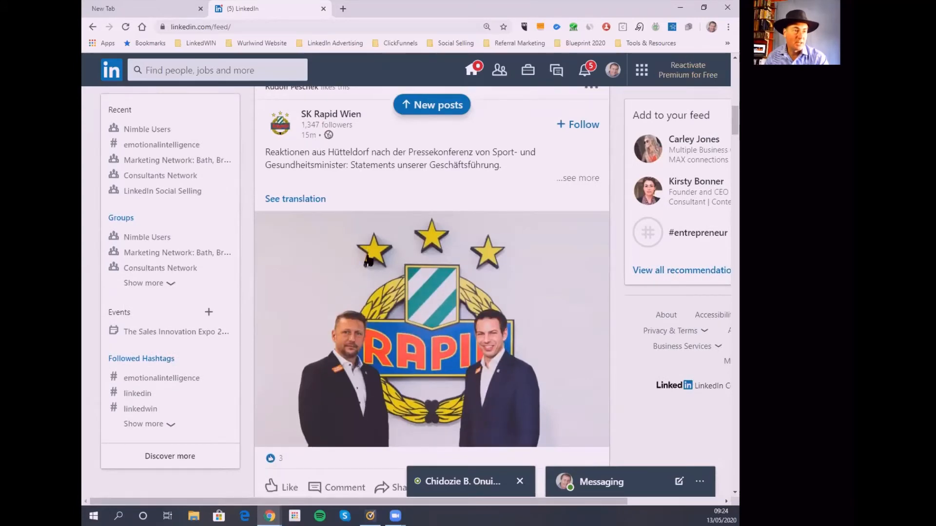
{"action": "scroll", "scroll_direction": "down", "scroll_amount": 3}
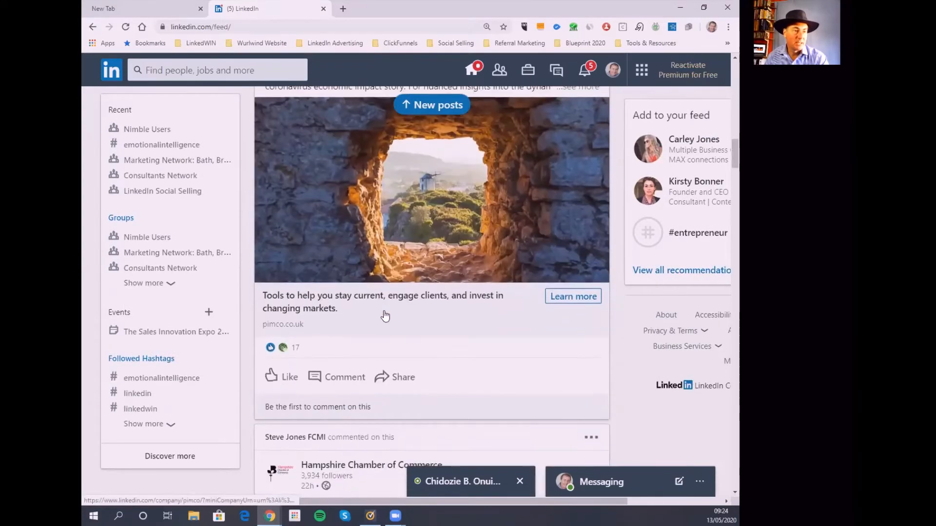
{"action": "scroll", "scroll_direction": "down", "scroll_amount": 3}
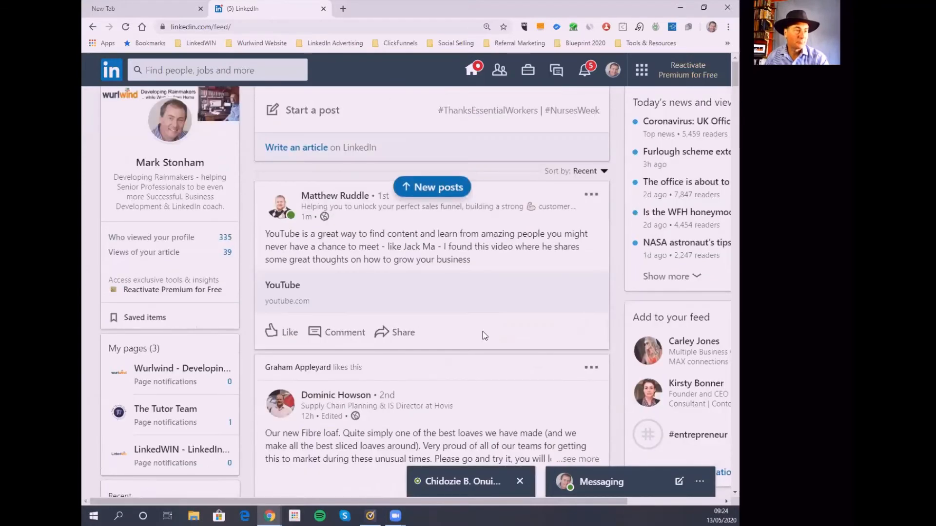
{"action": "mouse_move", "coordinate": [341, 241]}
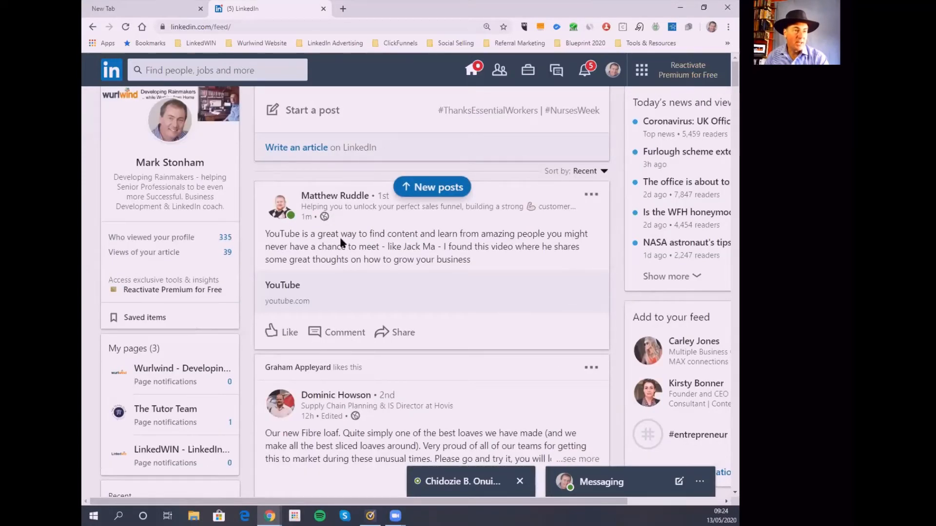
{"action": "mouse_move", "coordinate": [474, 287]}
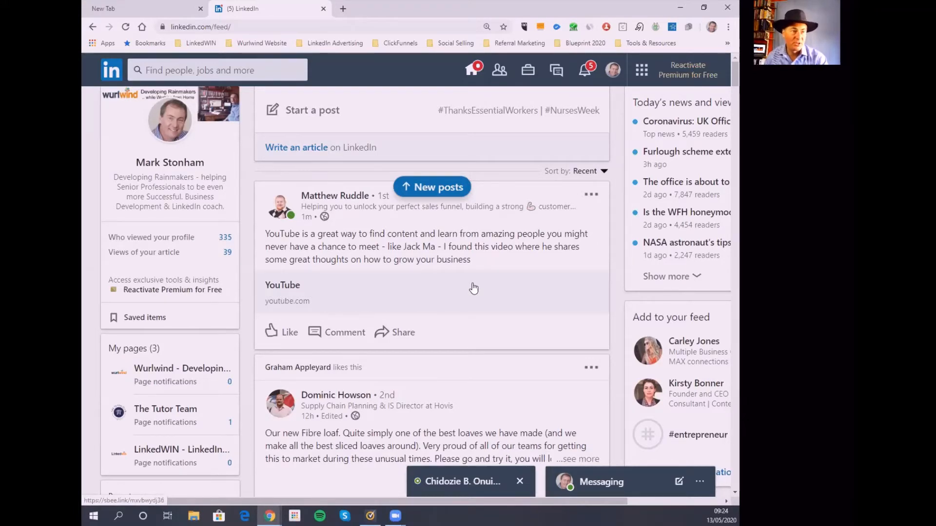
{"action": "mouse_move", "coordinate": [278, 333]}
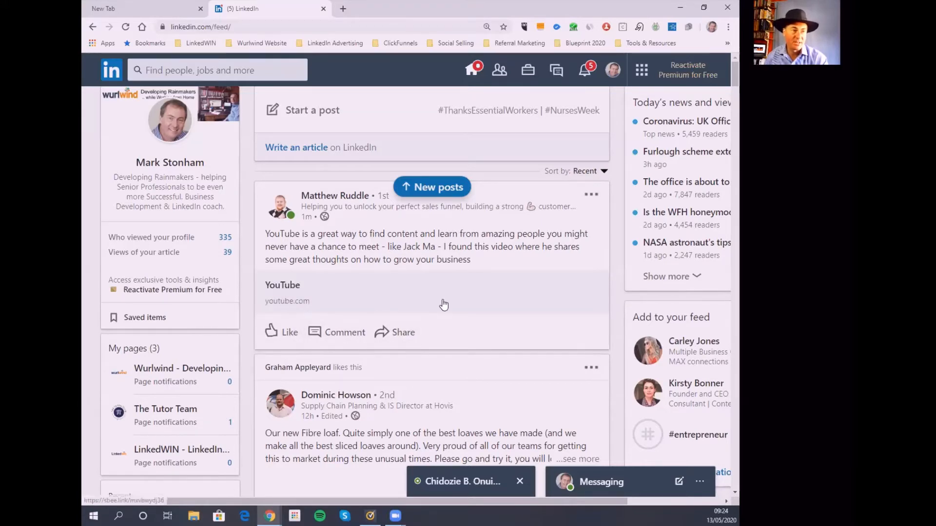
{"action": "mouse_move", "coordinate": [460, 298]}
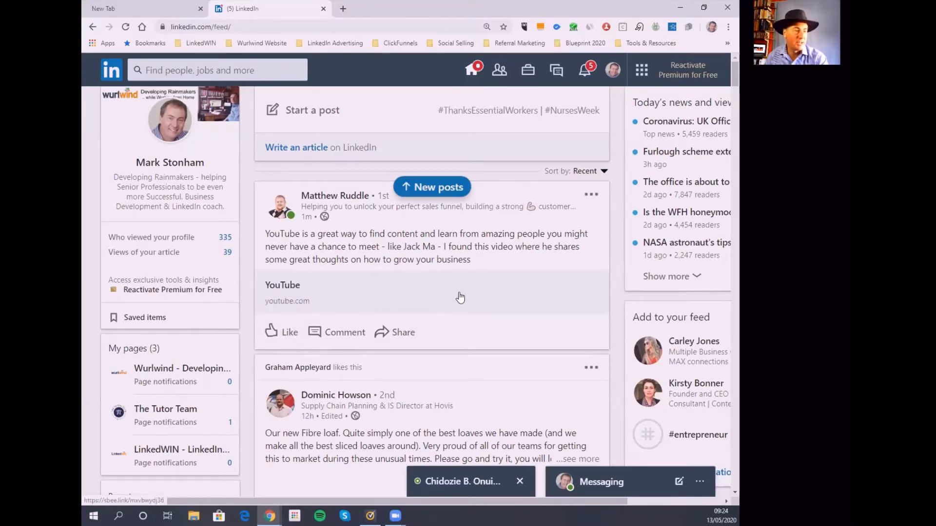
{"action": "mouse_move", "coordinate": [429, 257]}
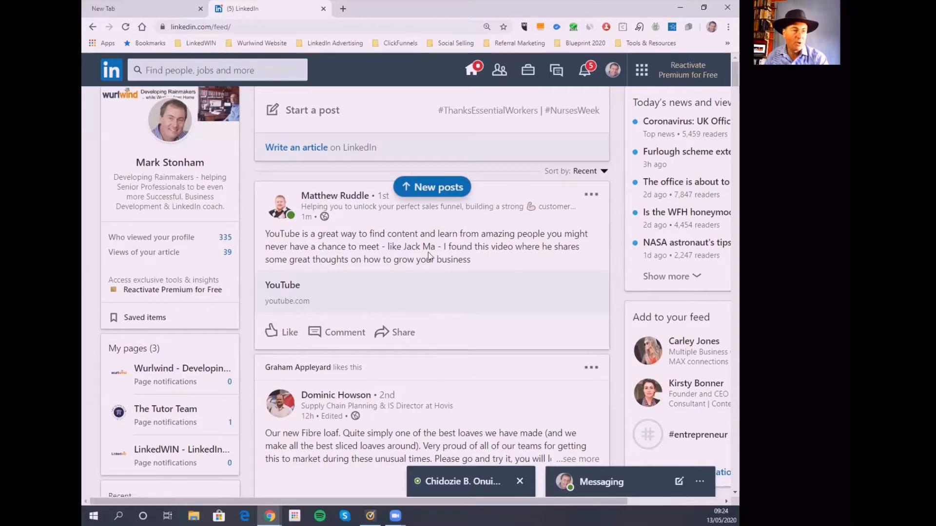
{"action": "mouse_move", "coordinate": [430, 275]}
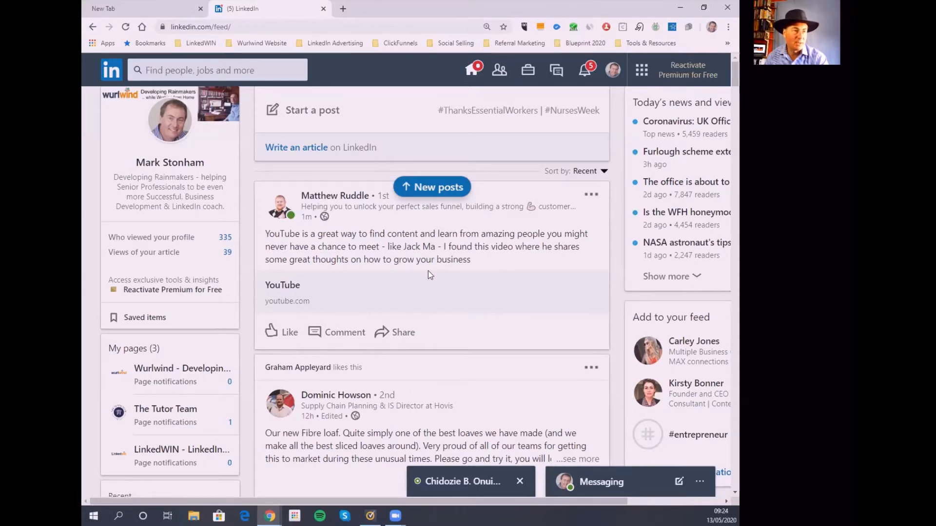
Step: Scroll the recent-sorted feed past the YouTube and Hovis posts to the SK Rapid Wien post
{"action": "scroll", "scroll_direction": "down", "scroll_amount": 3}
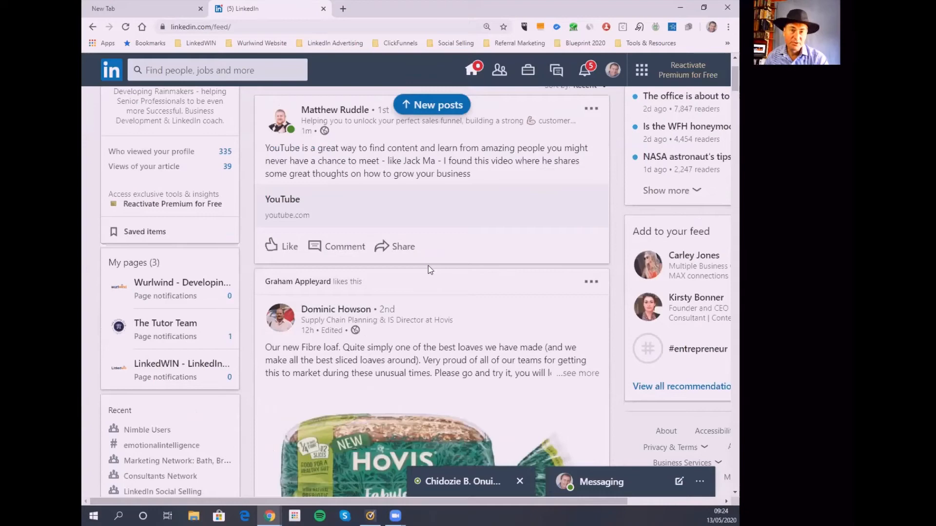
{"action": "scroll", "scroll_direction": "down", "scroll_amount": 3}
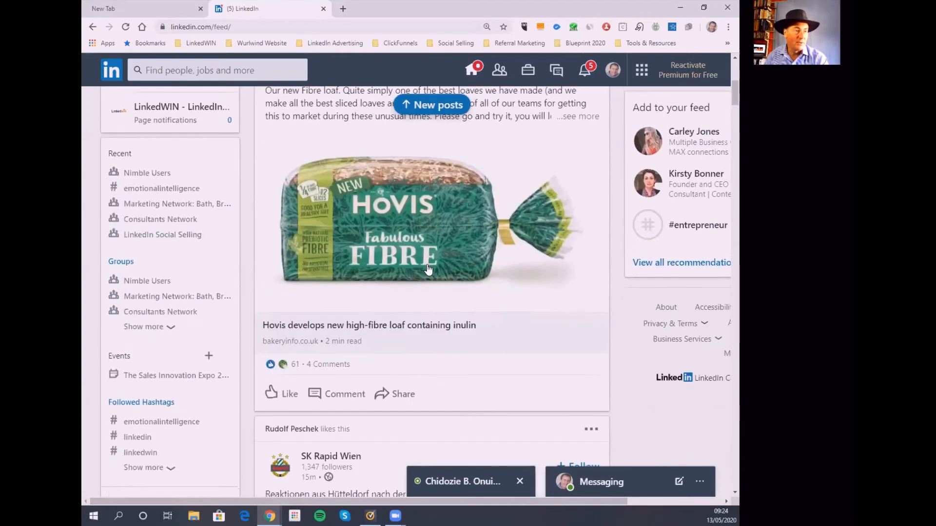
{"action": "scroll", "scroll_direction": "down", "scroll_amount": 3}
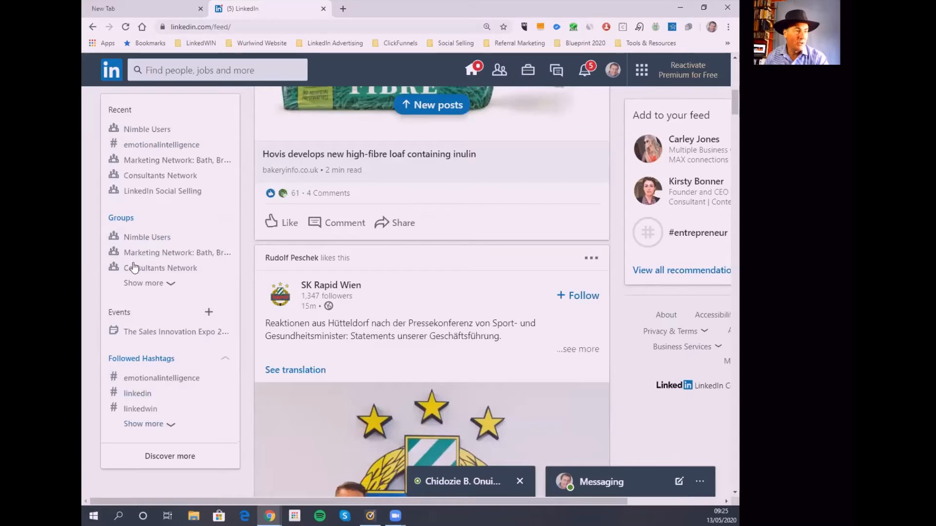
{"action": "mouse_move", "coordinate": [150, 157]}
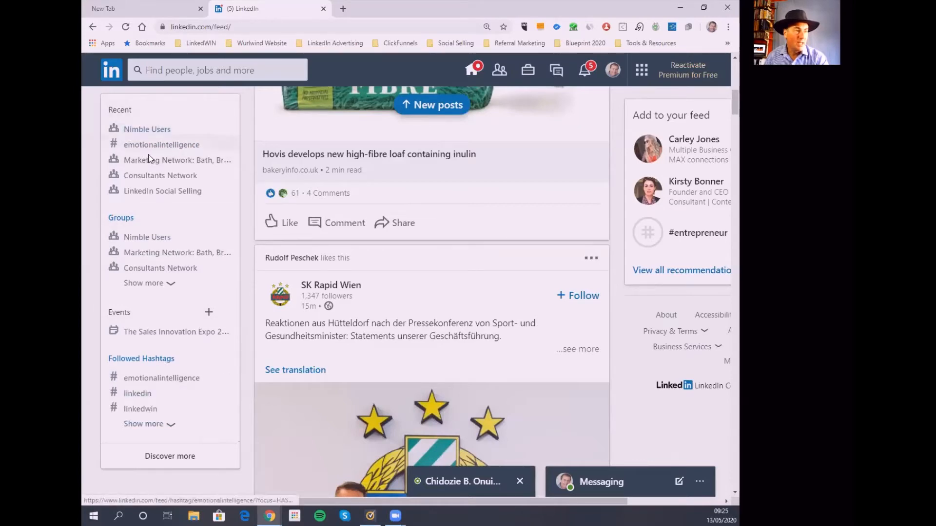
{"action": "mouse_move", "coordinate": [154, 154]}
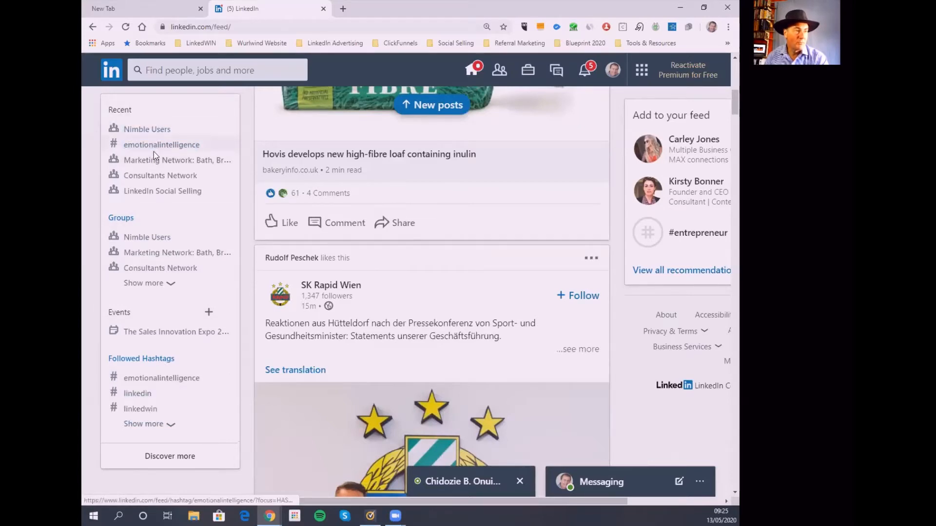
{"action": "mouse_move", "coordinate": [151, 192]}
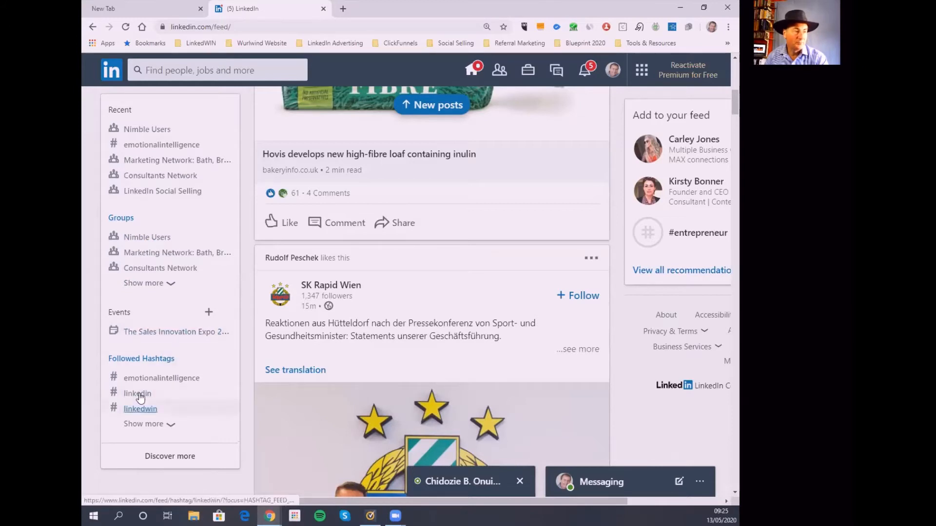
{"action": "mouse_move", "coordinate": [140, 419]}
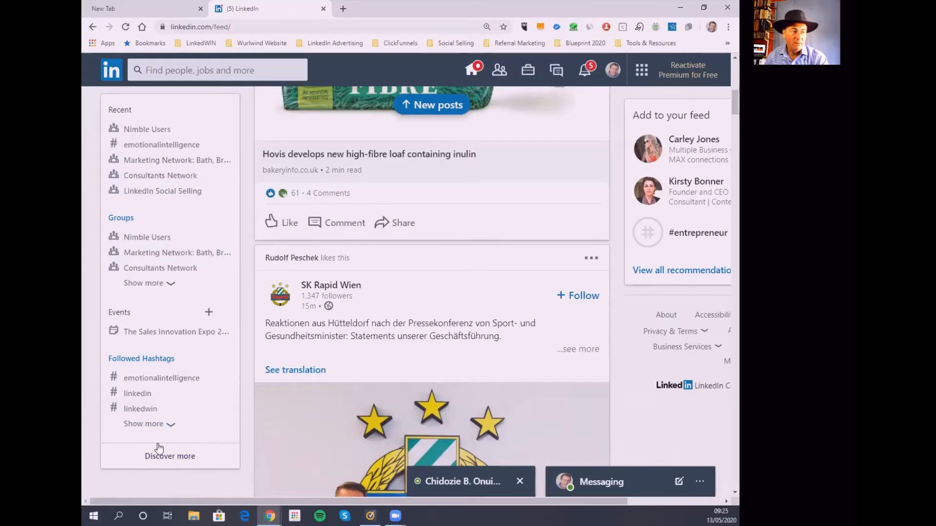
{"action": "mouse_move", "coordinate": [164, 456]}
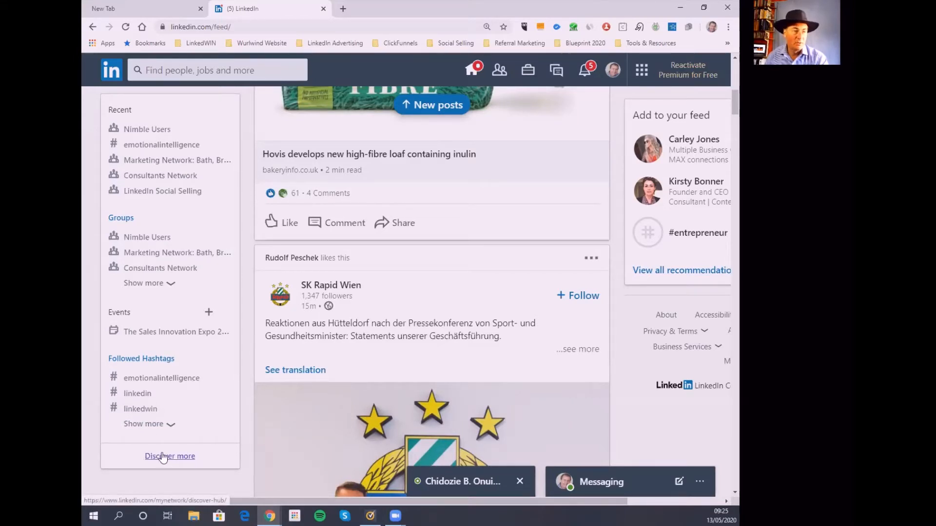
Step: Go to the My Network discover hub with follow recommendations and the Manage my network counts
{"action": "left_click", "coordinate": [169, 456]}
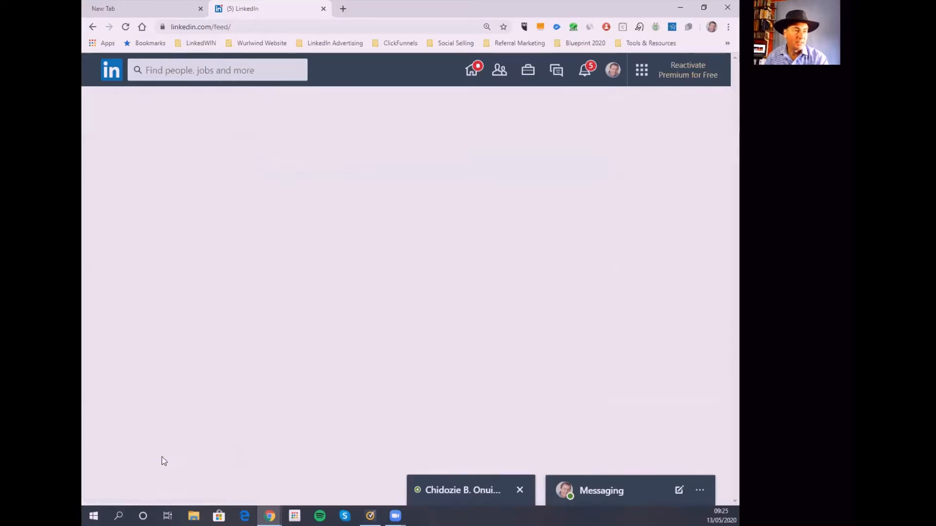
{"action": "left_click", "coordinate": [500, 70]}
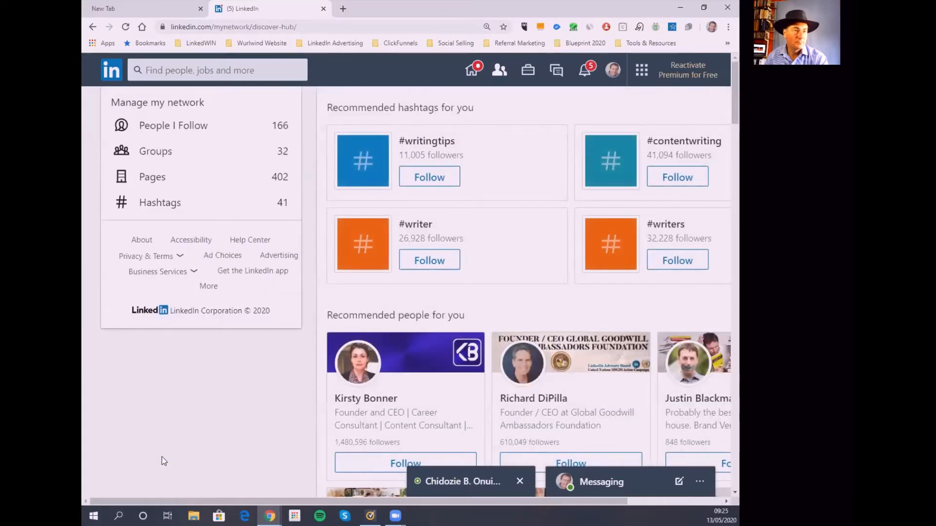
{"action": "mouse_move", "coordinate": [244, 342]}
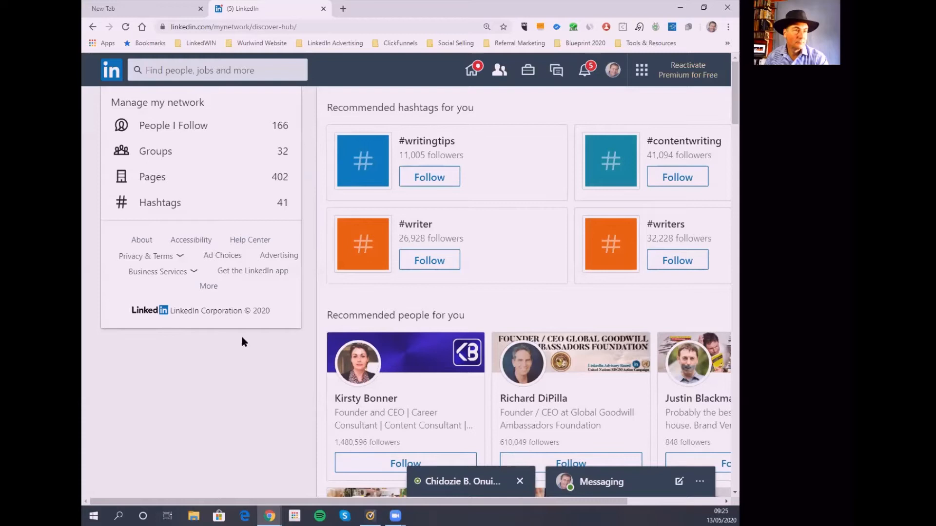
{"action": "mouse_move", "coordinate": [427, 107]}
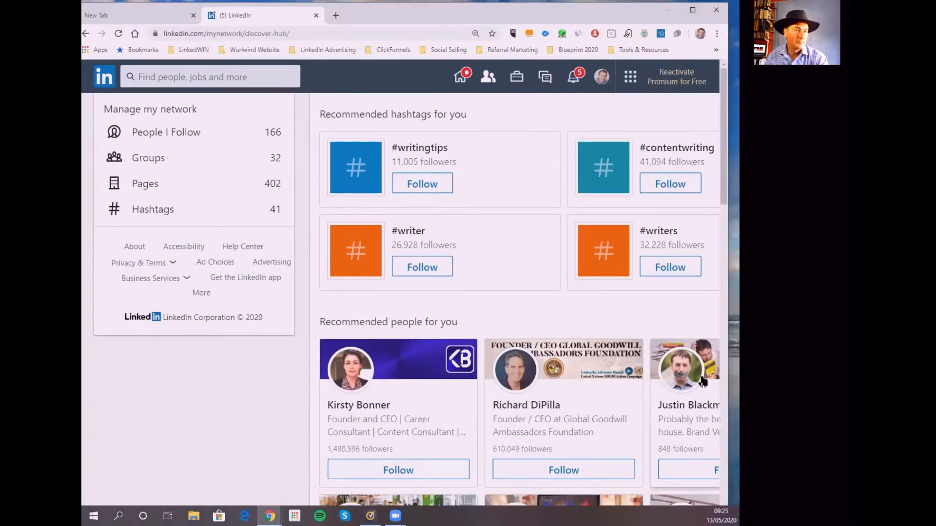
{"action": "scroll", "scroll_direction": "down", "scroll_amount": 3}
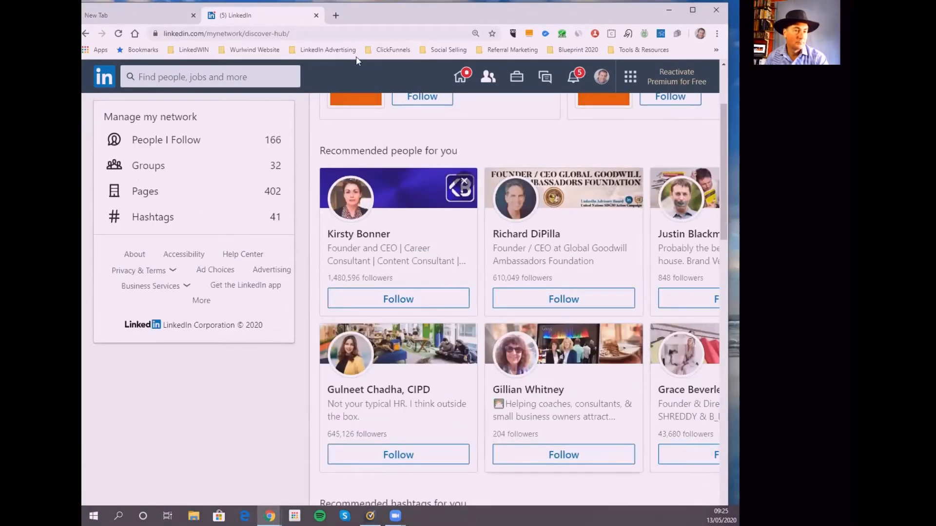
{"action": "scroll", "scroll_direction": "down", "scroll_amount": 3}
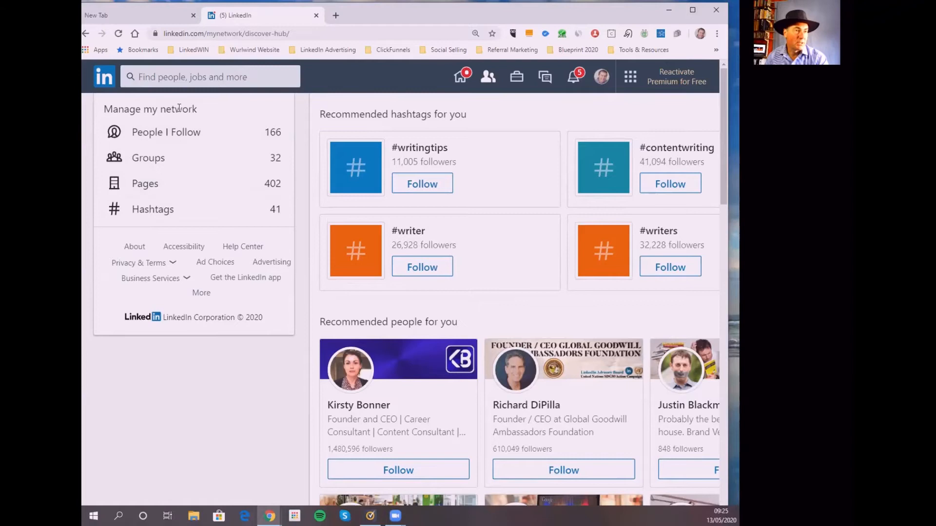
{"action": "mouse_move", "coordinate": [513, 245]}
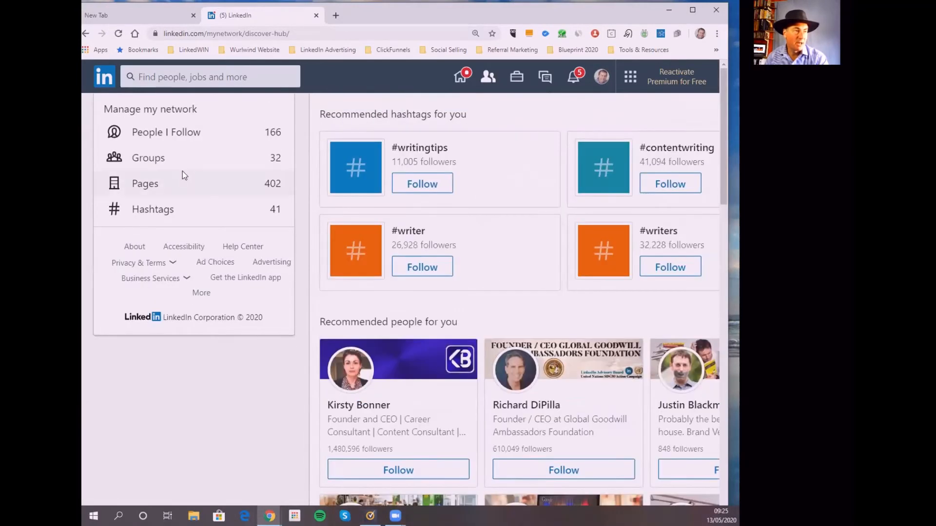
{"action": "mouse_move", "coordinate": [155, 138]}
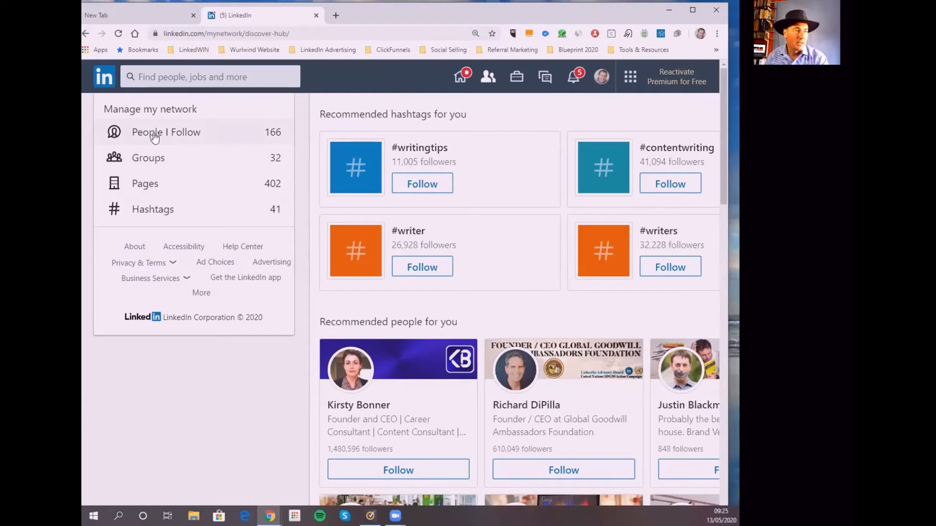
Step: View the 166 out-of-network People I Follow list, then return to the network hub
{"action": "left_click", "coordinate": [156, 133]}
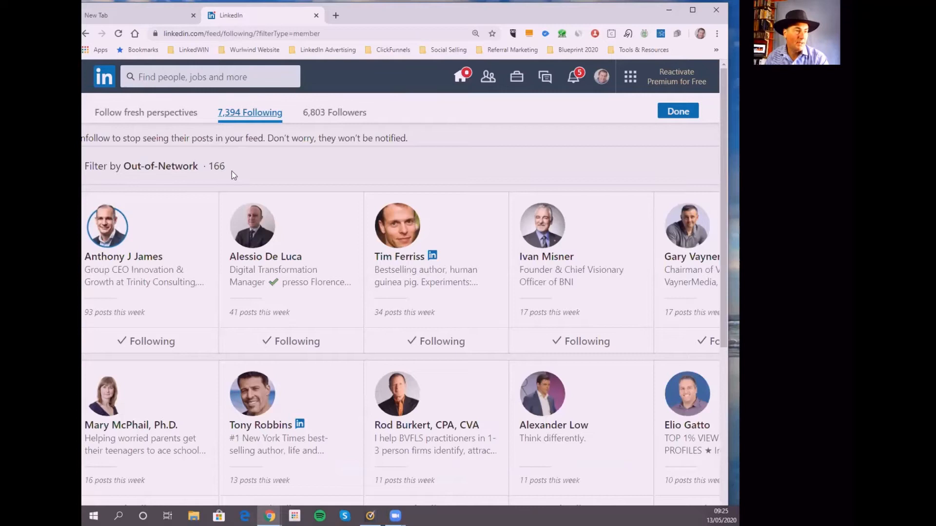
{"action": "mouse_move", "coordinate": [204, 177]}
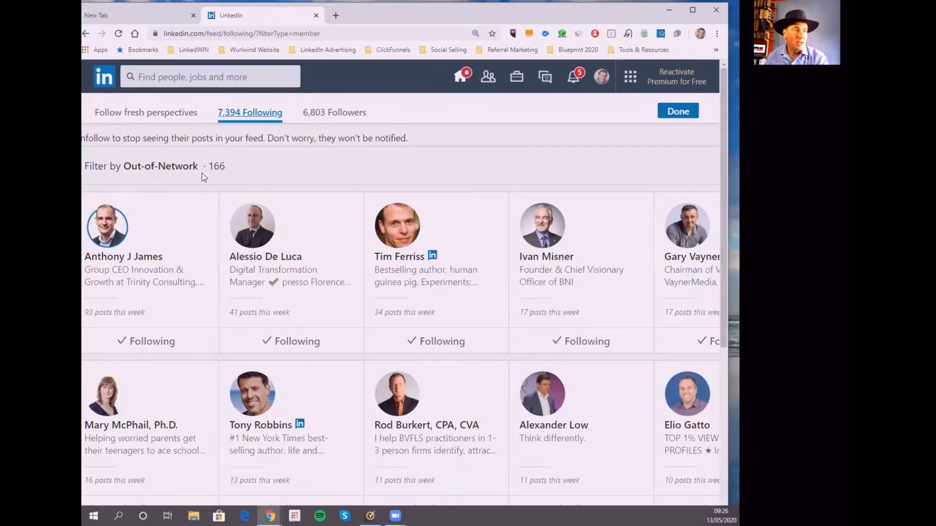
{"action": "mouse_move", "coordinate": [217, 178]}
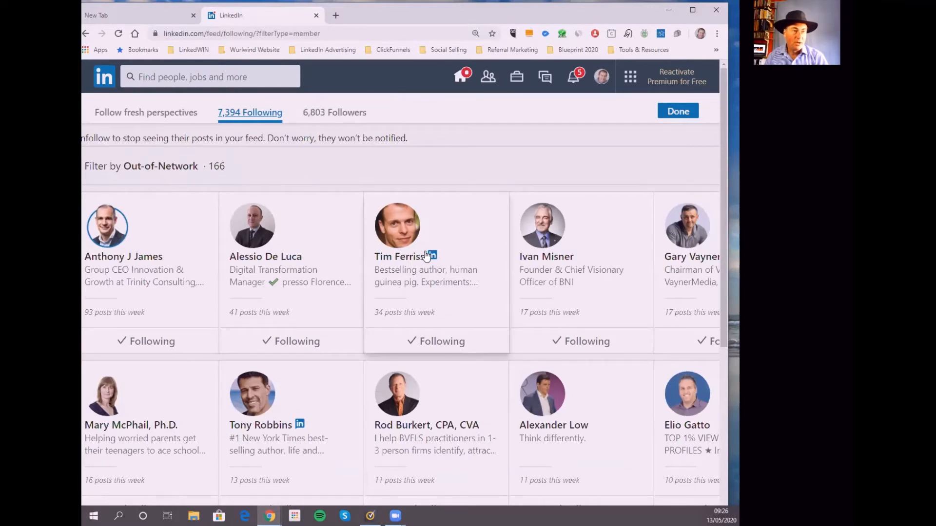
{"action": "mouse_move", "coordinate": [407, 264]}
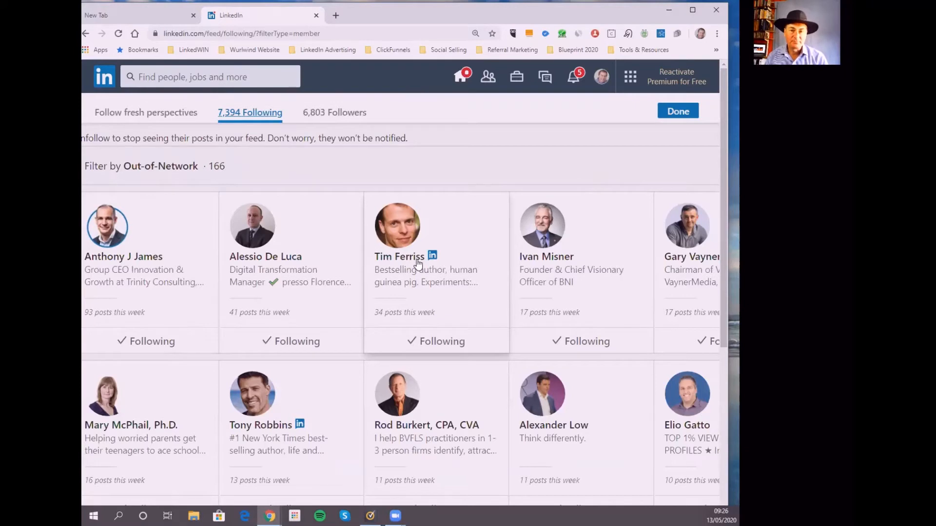
{"action": "mouse_move", "coordinate": [428, 287]}
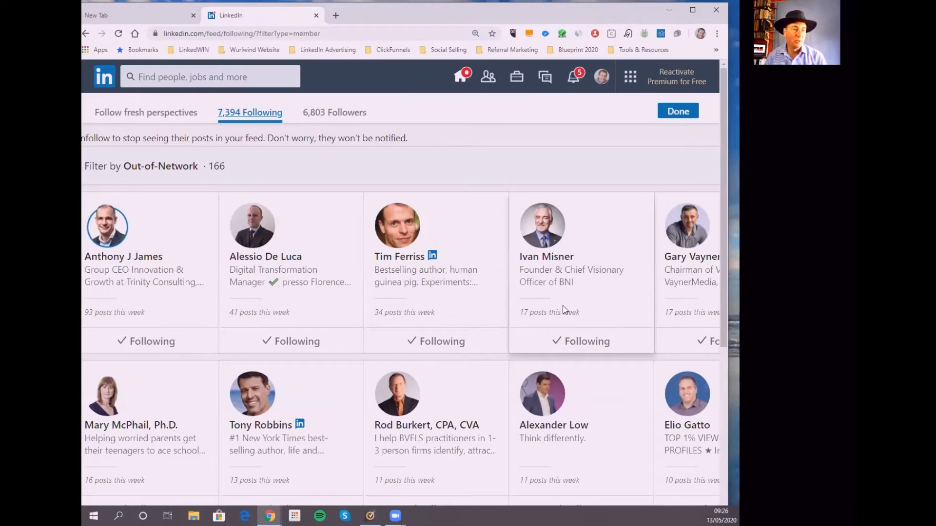
{"action": "mouse_move", "coordinate": [584, 318]}
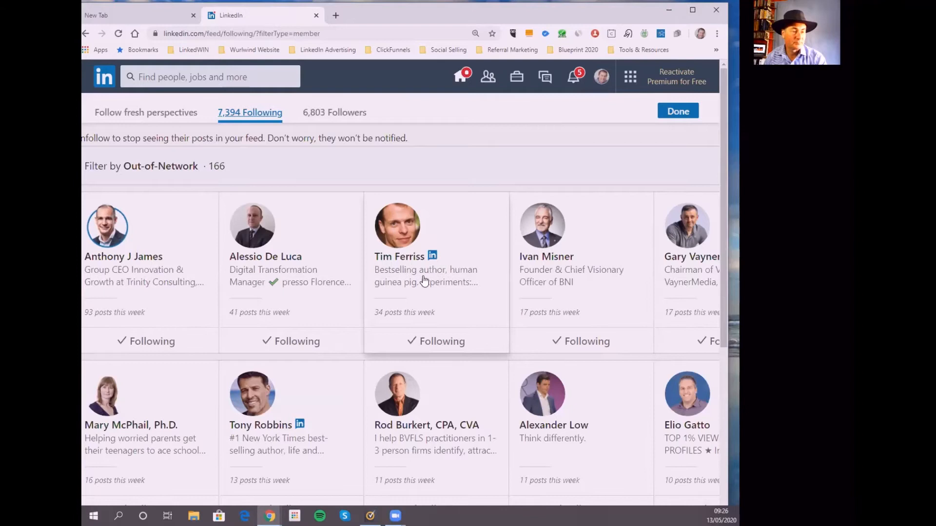
{"action": "mouse_move", "coordinate": [164, 322]}
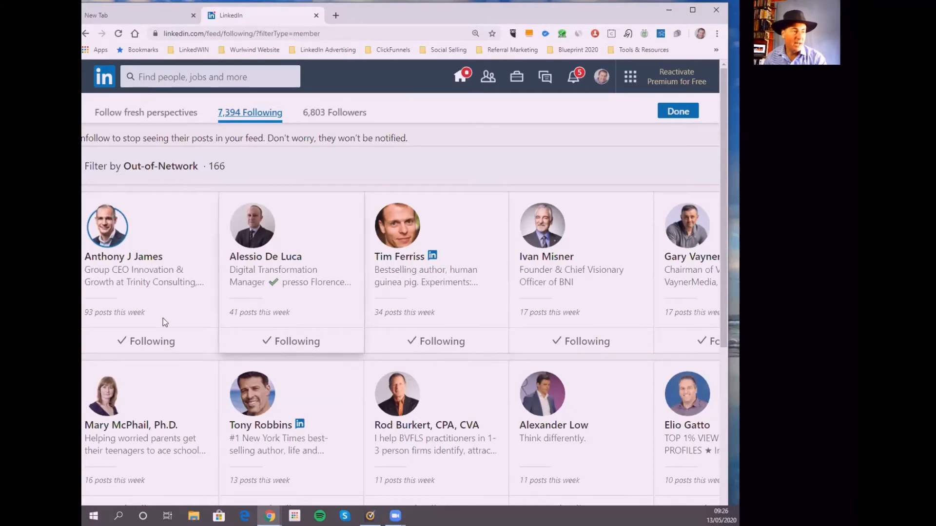
{"action": "mouse_move", "coordinate": [227, 260]}
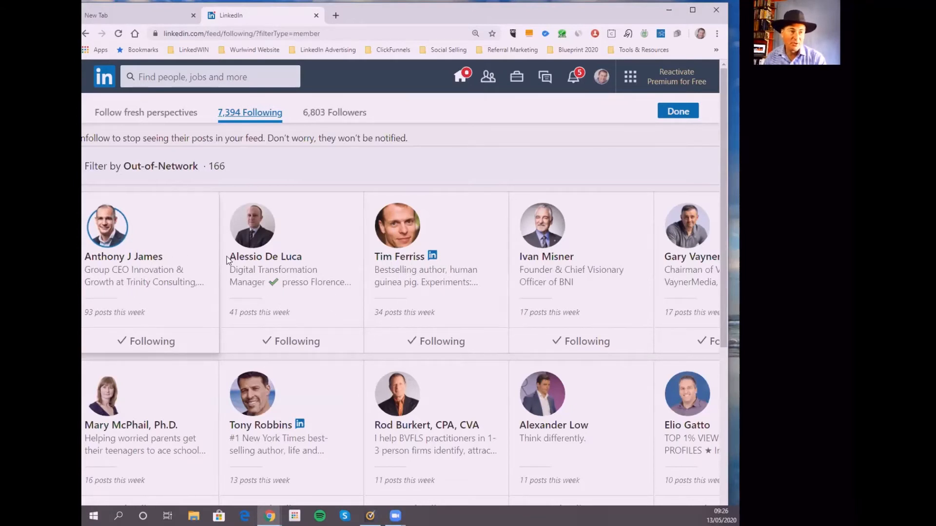
{"action": "mouse_move", "coordinate": [152, 274]}
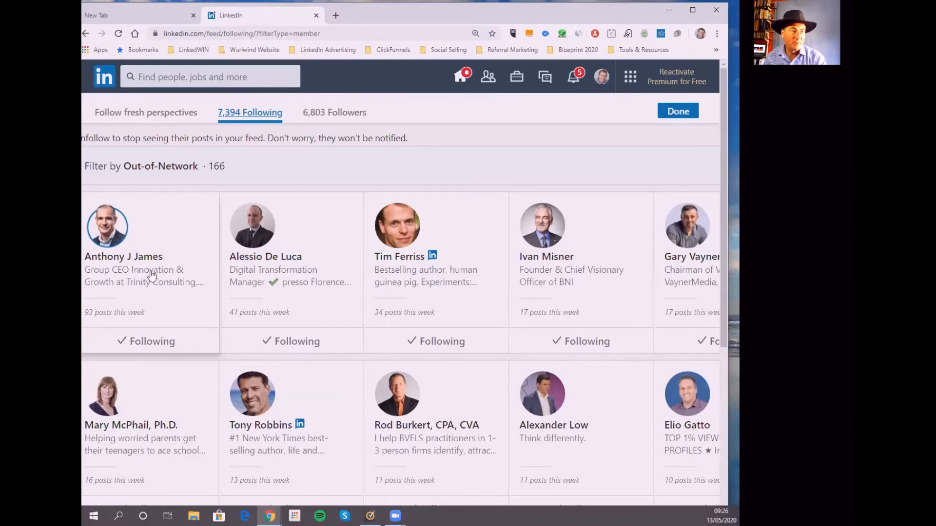
{"action": "mouse_move", "coordinate": [323, 267]}
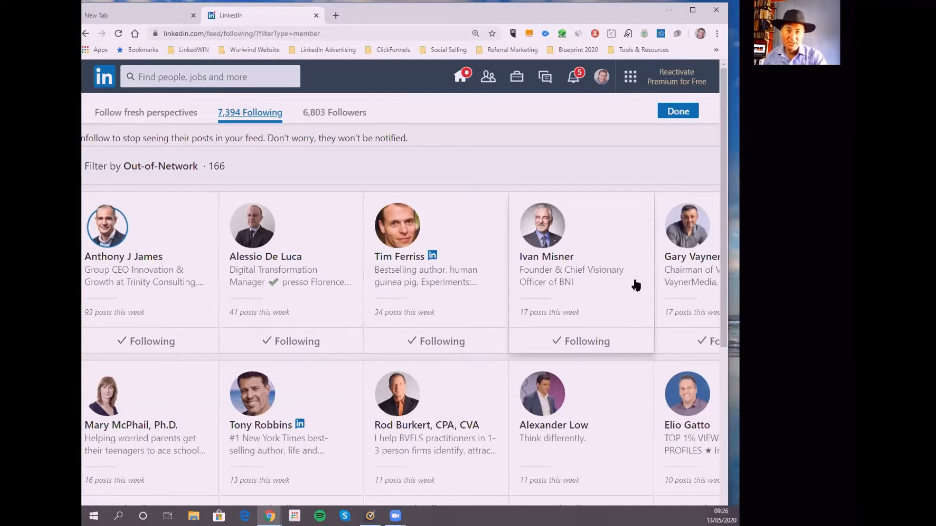
{"action": "mouse_move", "coordinate": [583, 304]}
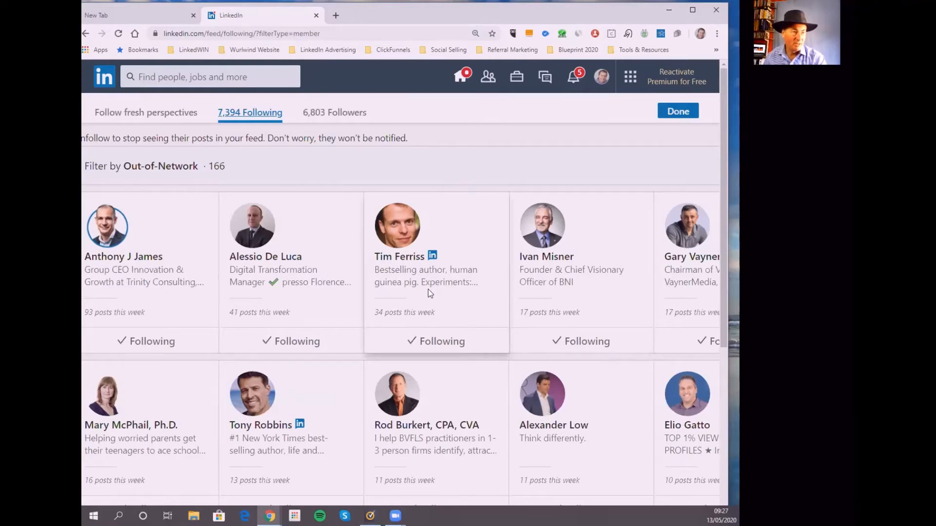
{"action": "mouse_move", "coordinate": [493, 314]}
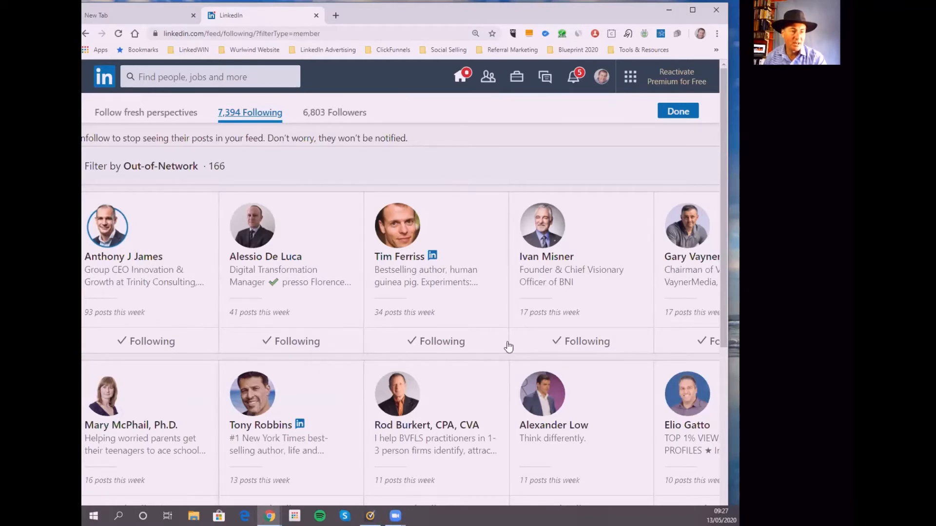
{"action": "mouse_move", "coordinate": [411, 392]}
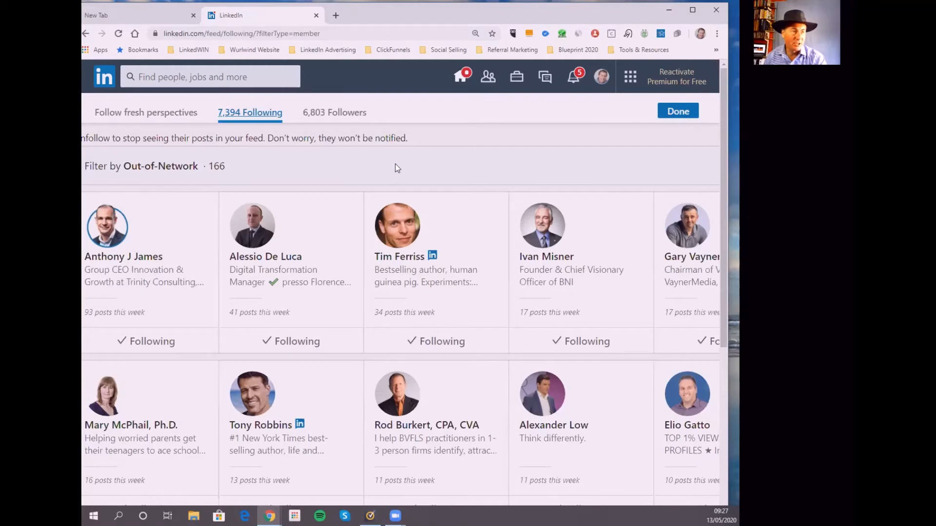
{"action": "mouse_move", "coordinate": [397, 171]}
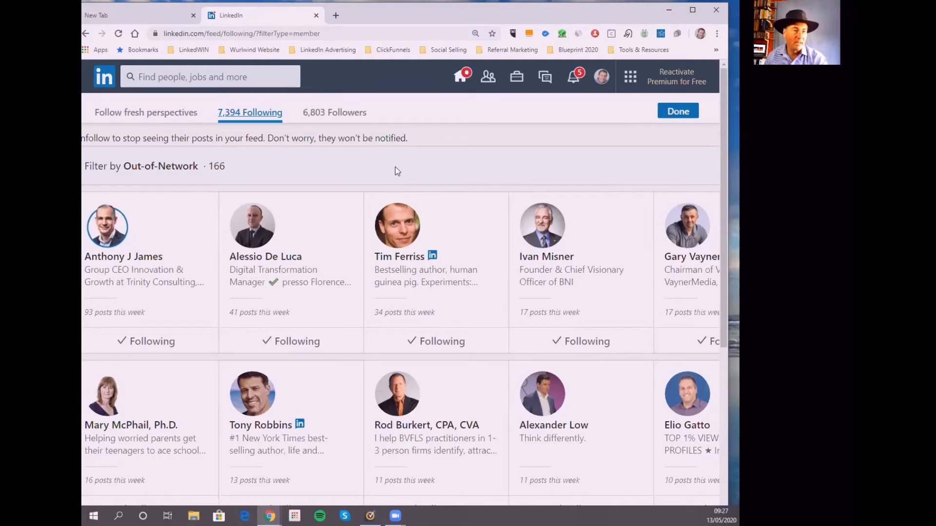
{"action": "mouse_move", "coordinate": [402, 162]}
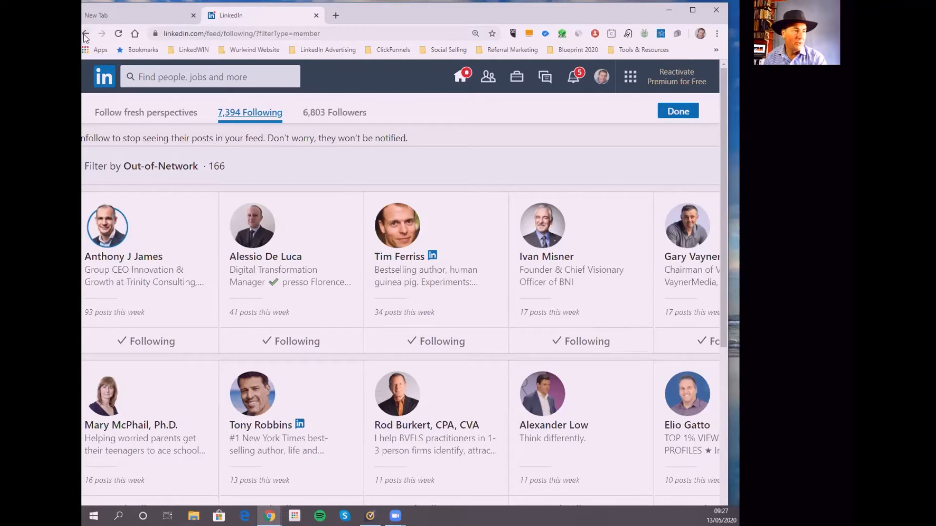
{"action": "left_click", "coordinate": [85, 33]}
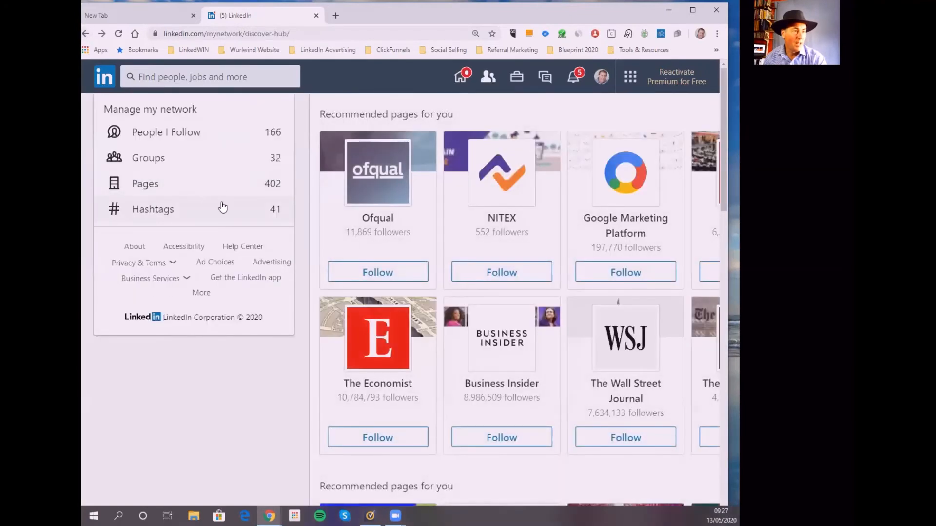
{"action": "mouse_move", "coordinate": [510, 125]}
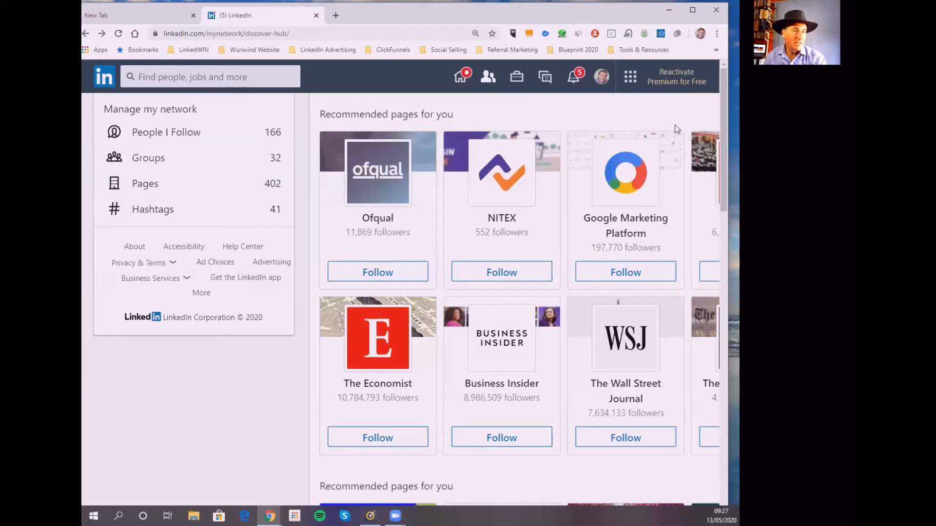
{"action": "mouse_move", "coordinate": [632, 110]}
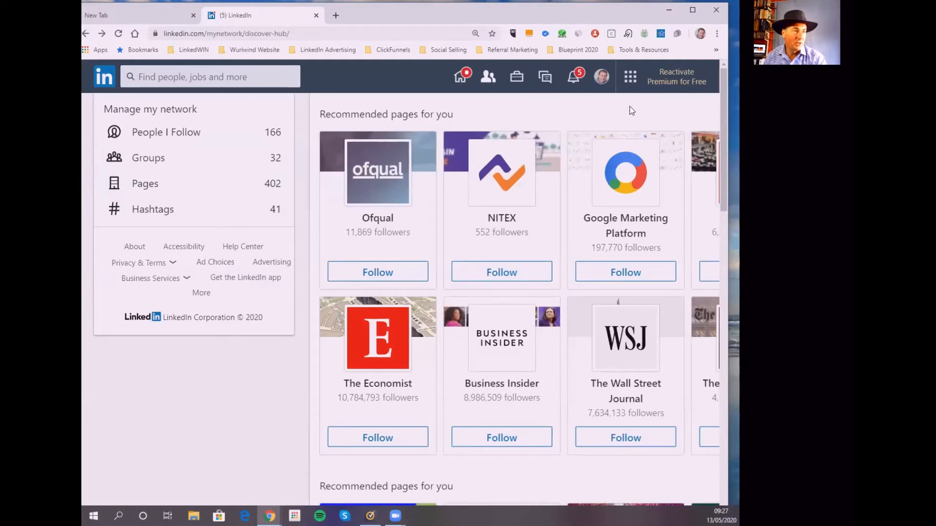
{"action": "mouse_move", "coordinate": [210, 142]}
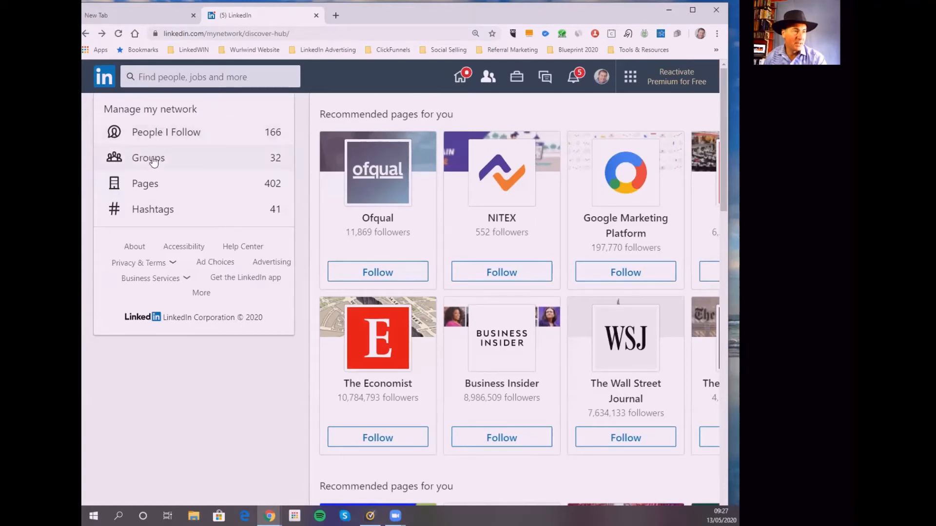
Step: Show the Groups list of joined groups from the Manage my network panel
{"action": "left_click", "coordinate": [148, 158]}
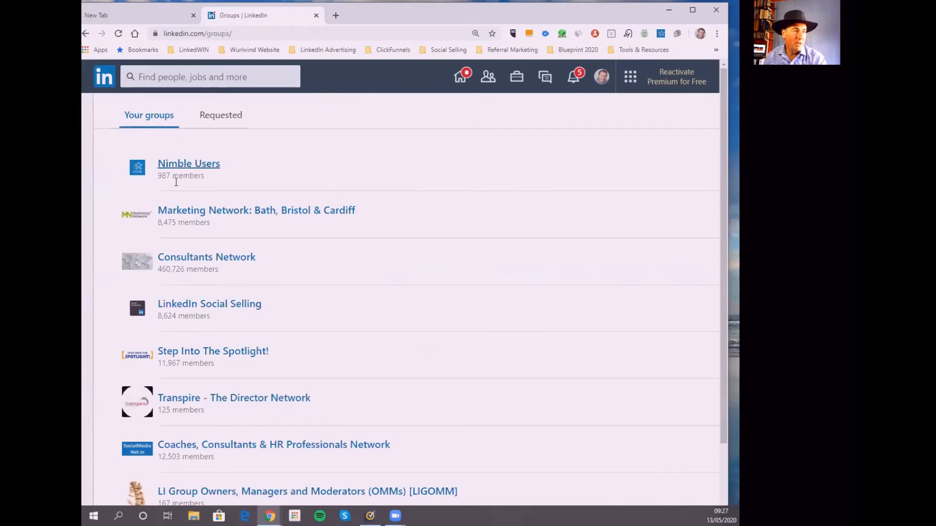
Step: Browse the Your groups list to the bottom, then return to the discover hub
{"action": "scroll", "scroll_direction": "down", "scroll_amount": 3}
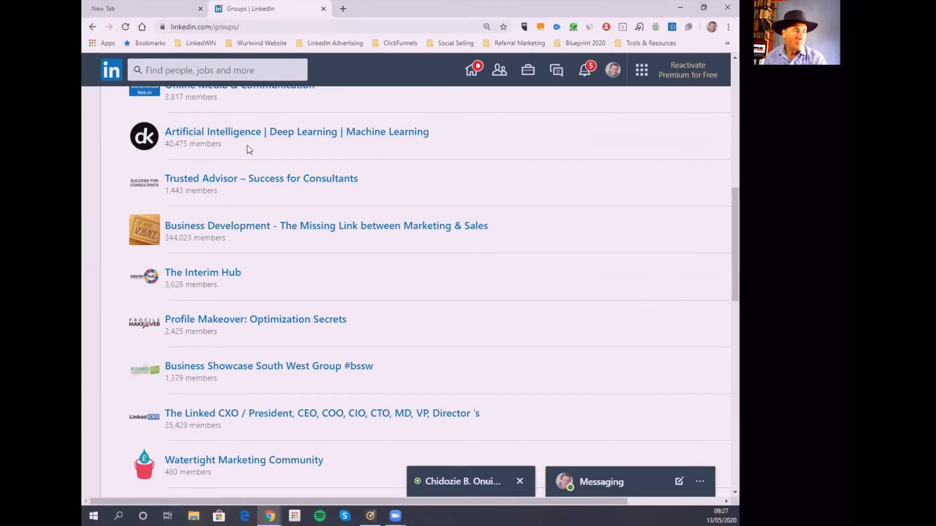
{"action": "scroll", "scroll_direction": "down", "scroll_amount": 3}
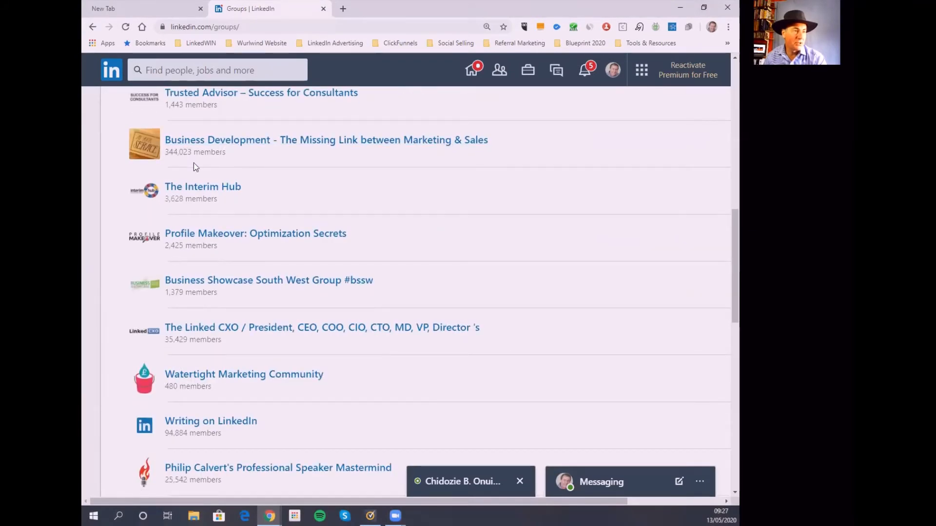
{"action": "scroll", "scroll_direction": "down", "scroll_amount": 3}
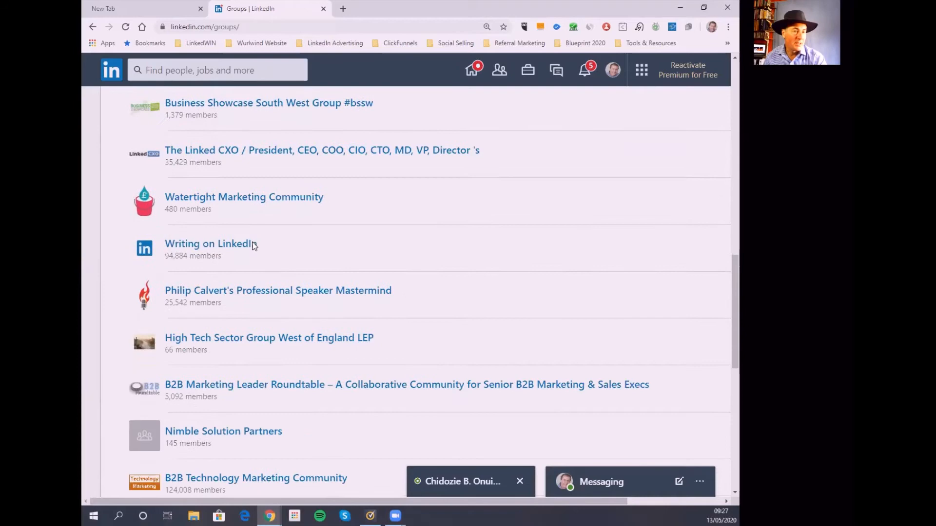
{"action": "scroll", "scroll_direction": "down", "scroll_amount": 3}
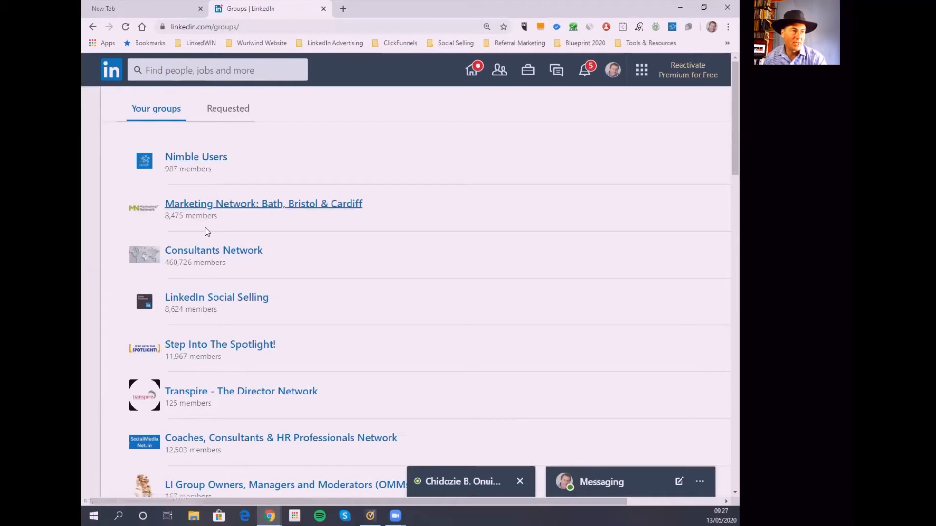
{"action": "mouse_move", "coordinate": [238, 345]}
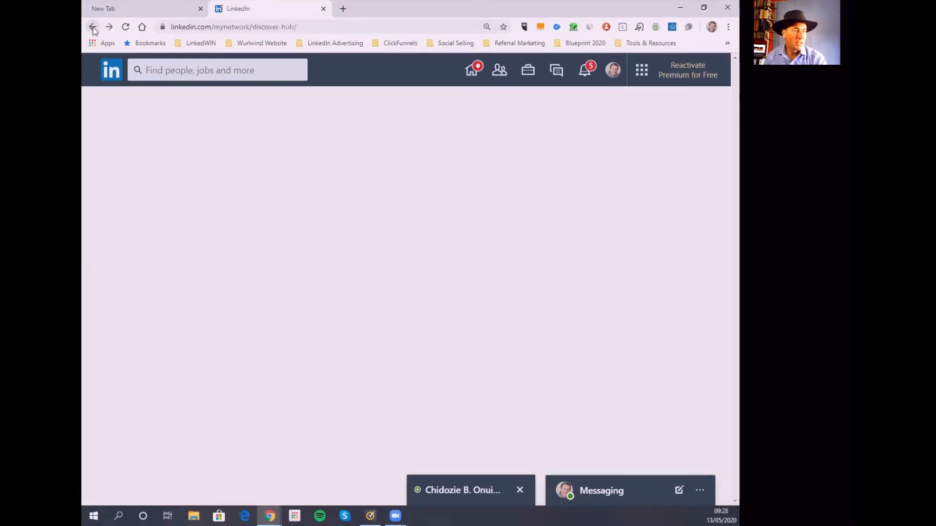
{"action": "left_click", "coordinate": [92, 27]}
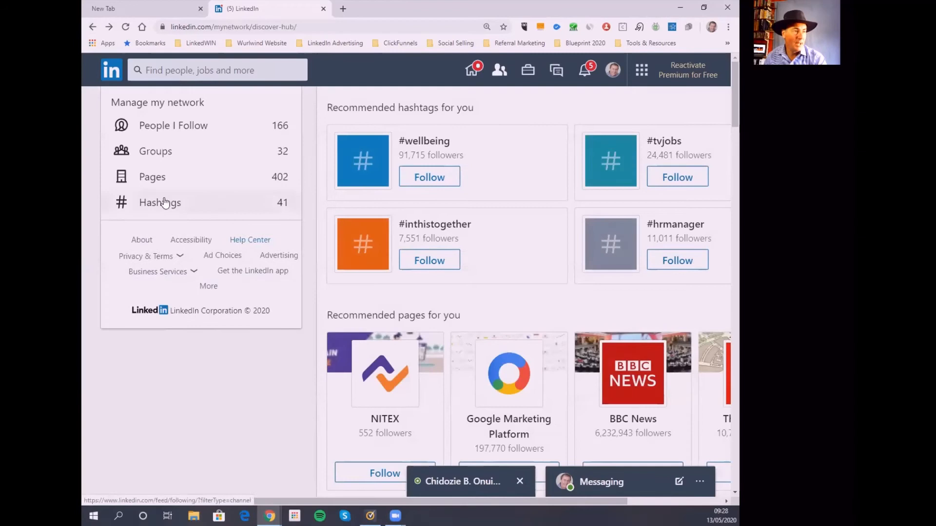
{"action": "mouse_move", "coordinate": [166, 182]}
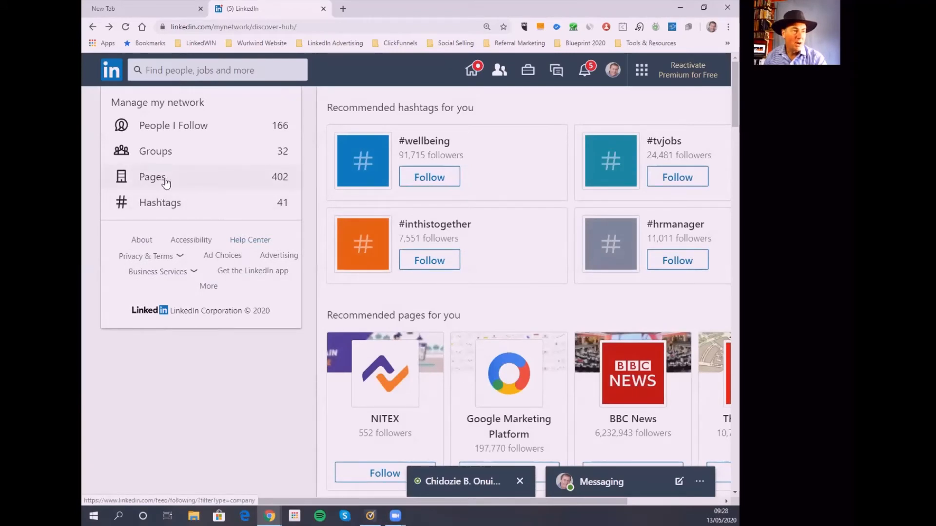
{"action": "mouse_move", "coordinate": [237, 185]}
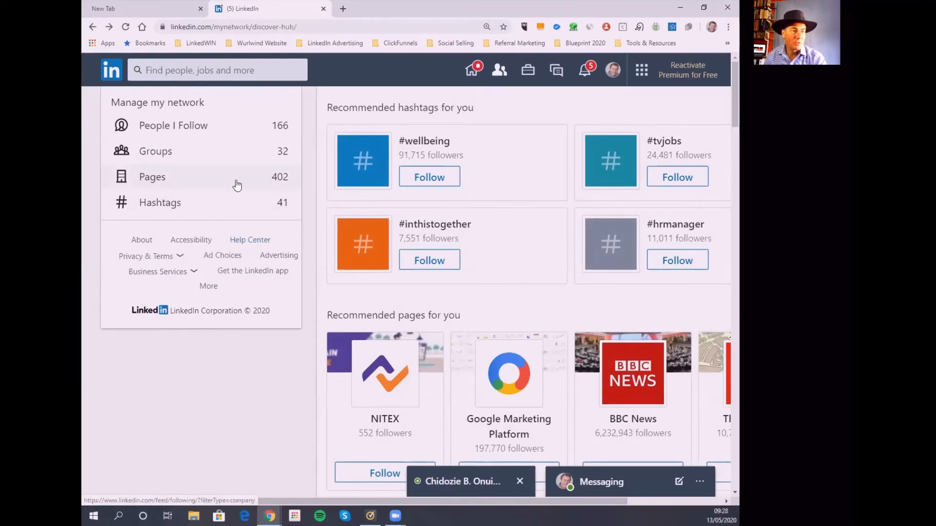
{"action": "mouse_move", "coordinate": [280, 181]}
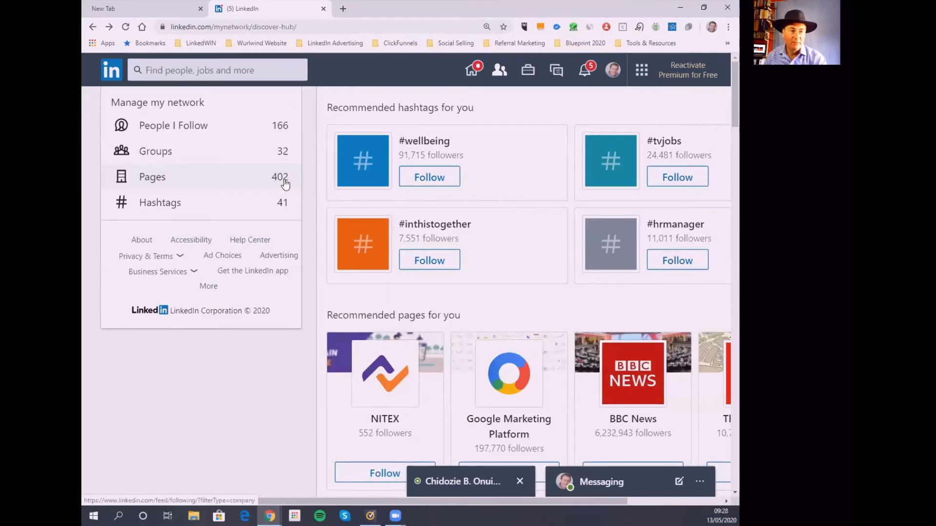
{"action": "mouse_move", "coordinate": [179, 187]}
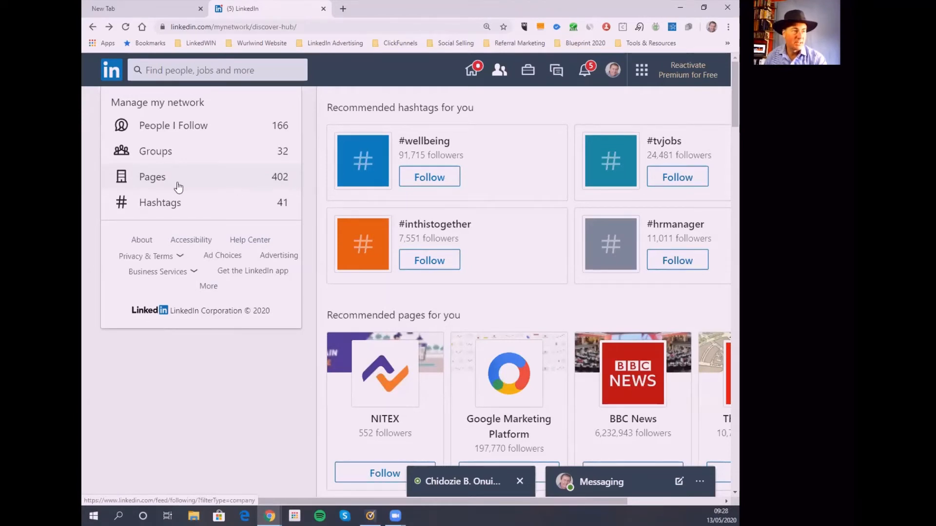
Step: Show the list of 402 followed company Pages with their weekly post counts
{"action": "left_click", "coordinate": [152, 176]}
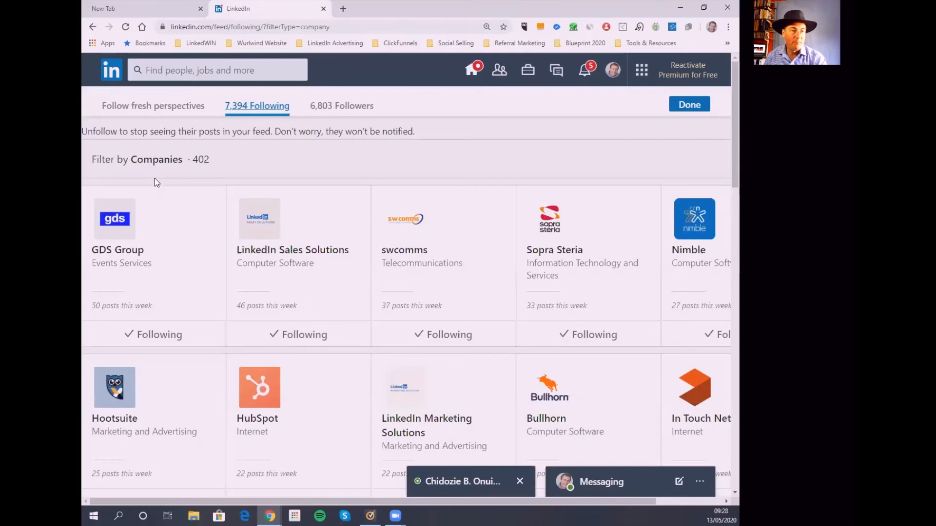
{"action": "mouse_move", "coordinate": [191, 234]}
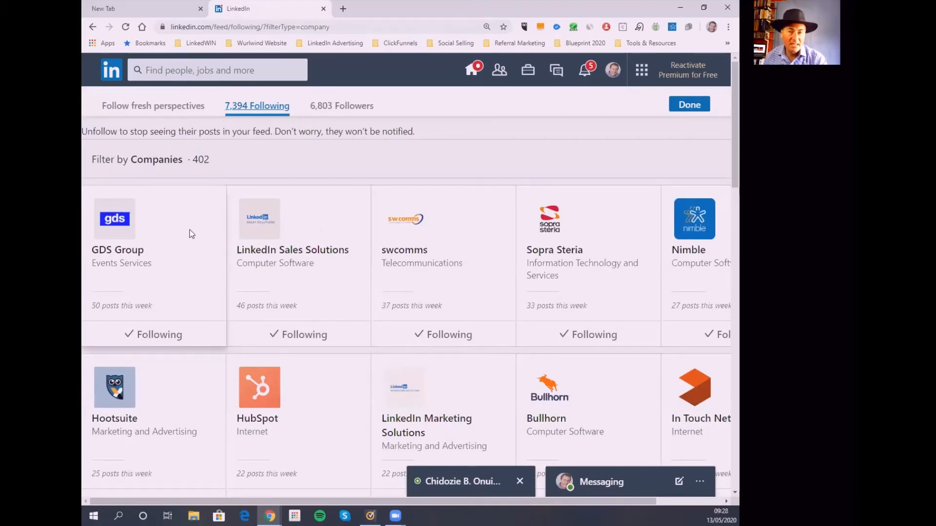
{"action": "mouse_move", "coordinate": [195, 232]}
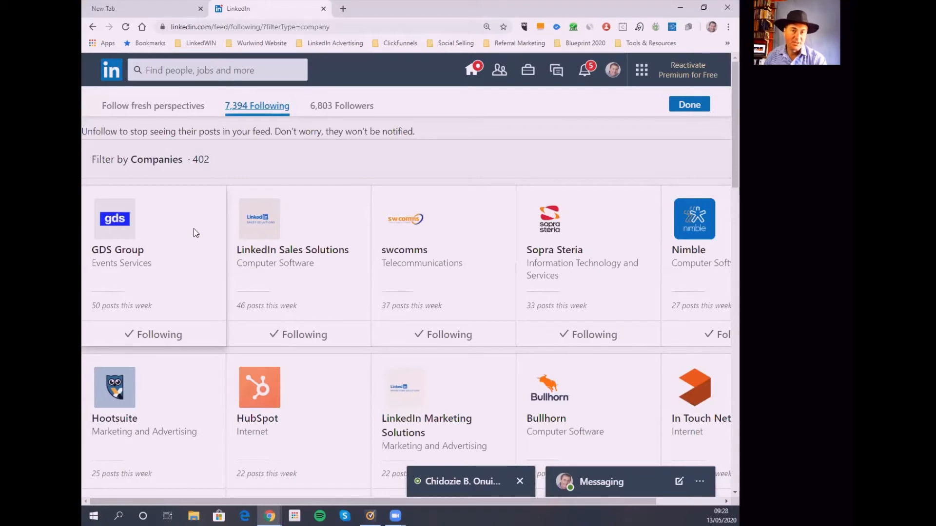
{"action": "mouse_move", "coordinate": [229, 244]}
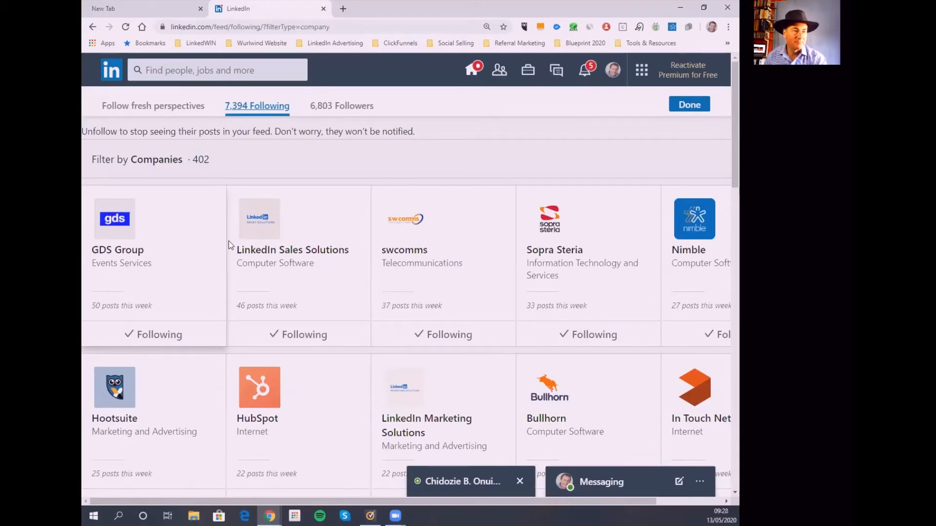
{"action": "mouse_move", "coordinate": [126, 247]}
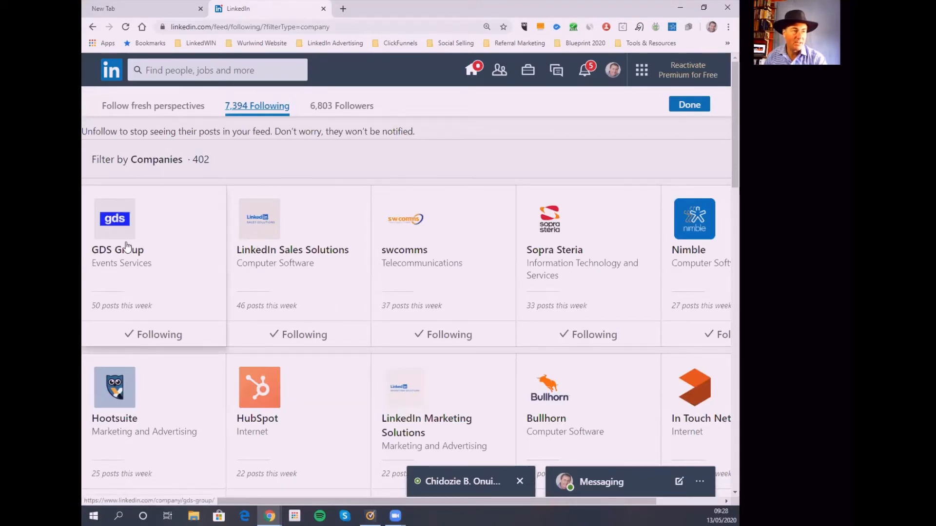
{"action": "mouse_move", "coordinate": [318, 255]}
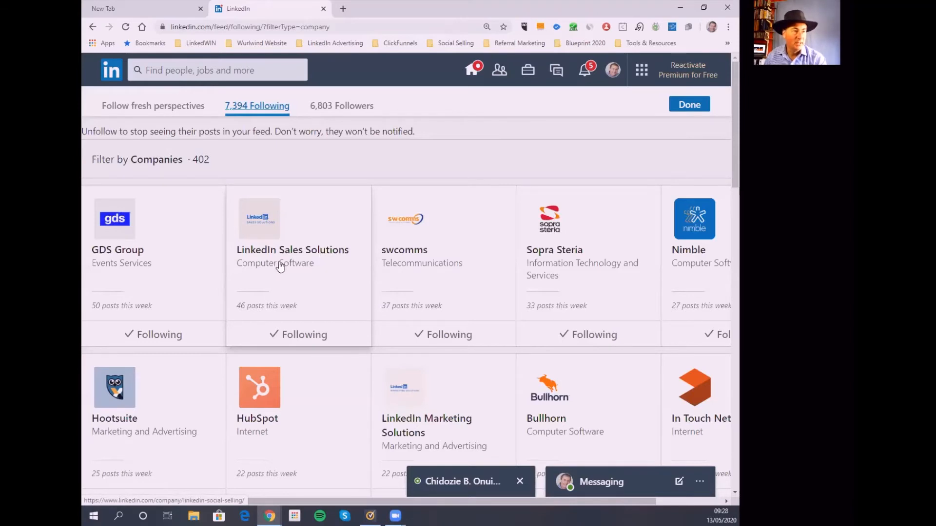
{"action": "mouse_move", "coordinate": [185, 242]}
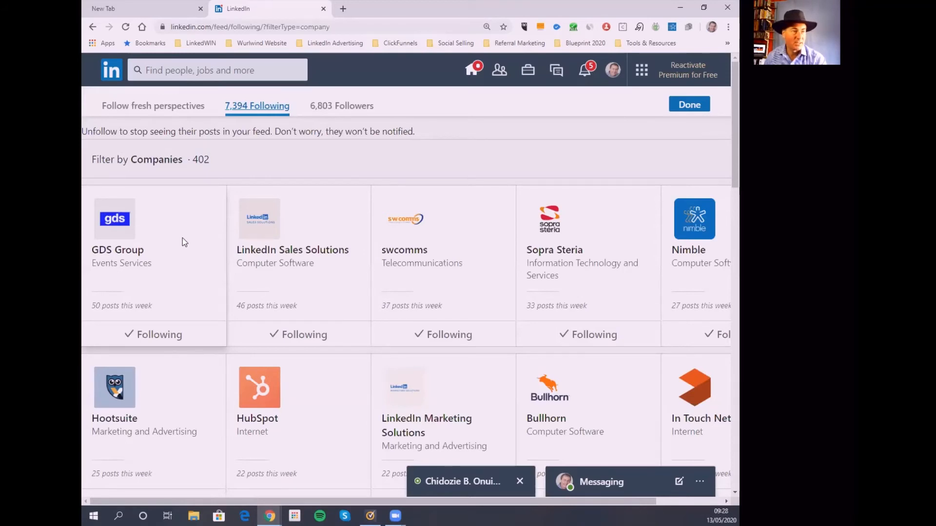
{"action": "mouse_move", "coordinate": [196, 249]}
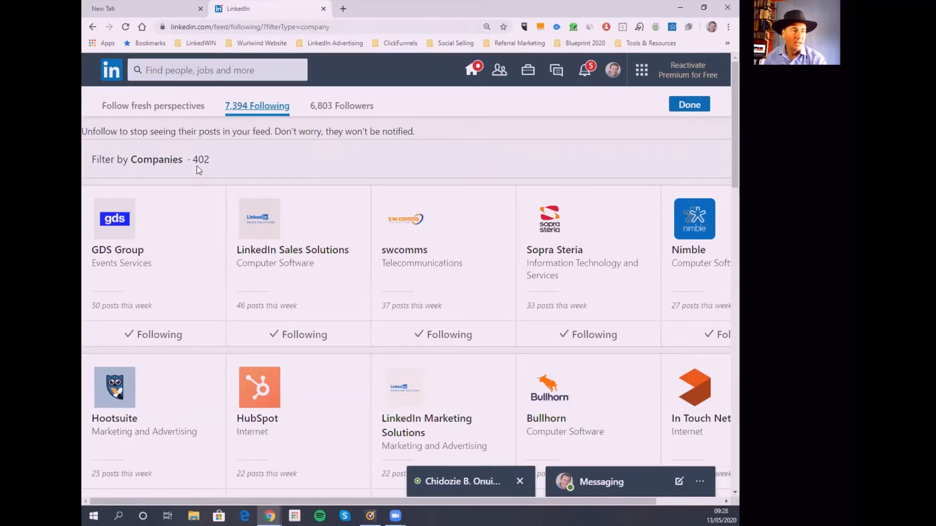
{"action": "mouse_move", "coordinate": [243, 188]}
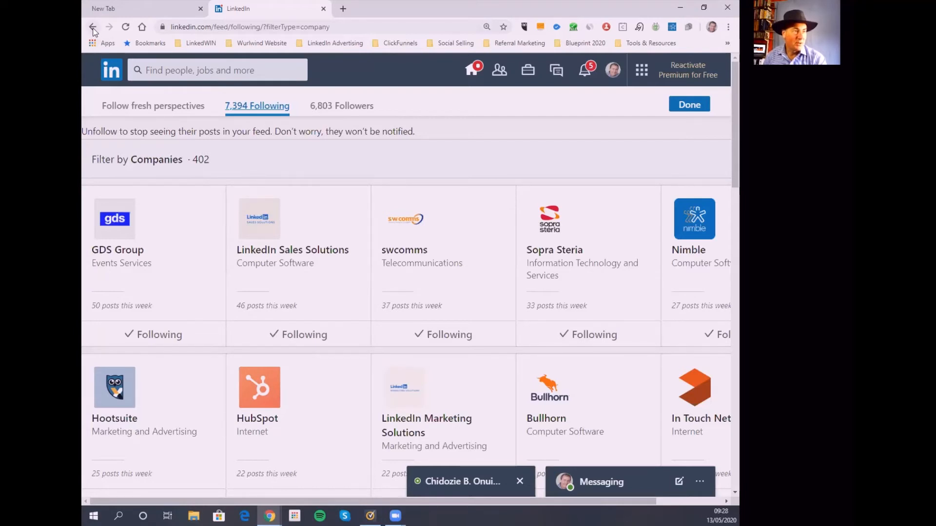
{"action": "left_click", "coordinate": [91, 27]}
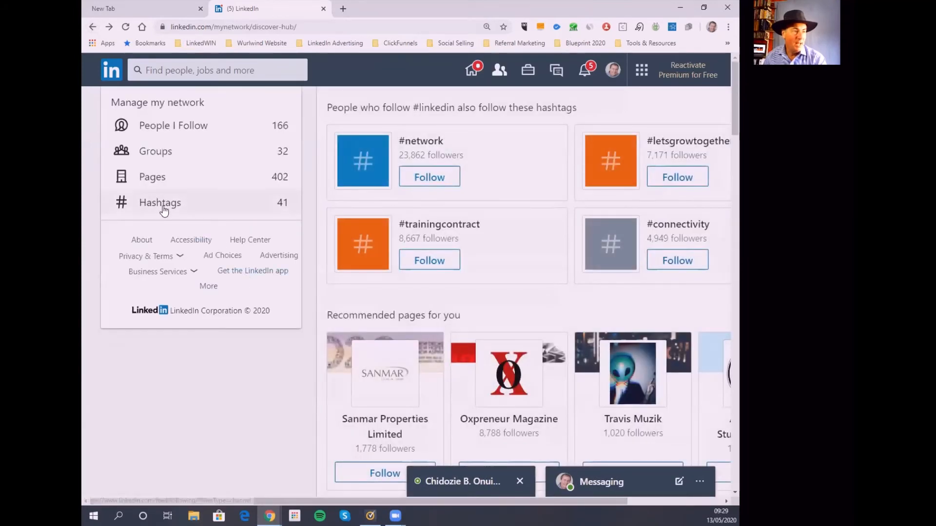
Step: Show the 41 followed hashtags, such as #futureleaders and #networking, and browse down the list
{"action": "left_click", "coordinate": [160, 202]}
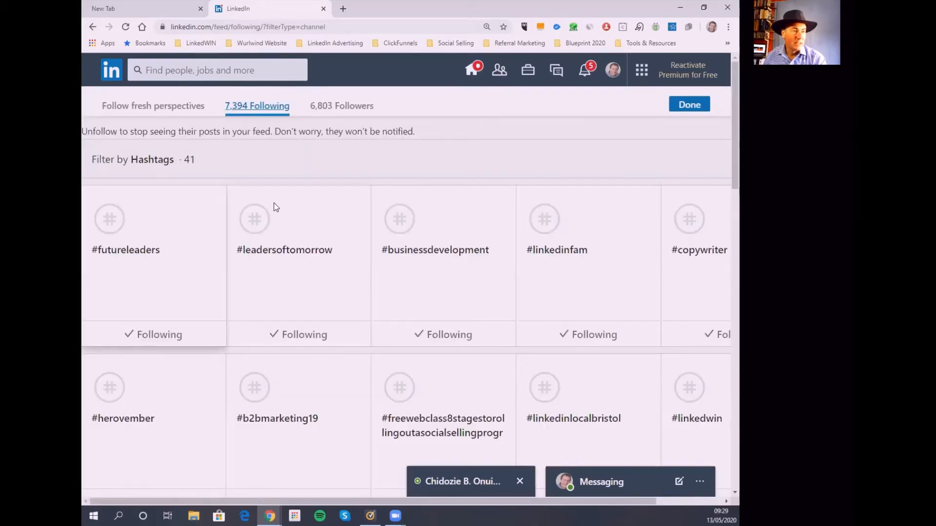
{"action": "mouse_move", "coordinate": [322, 194]}
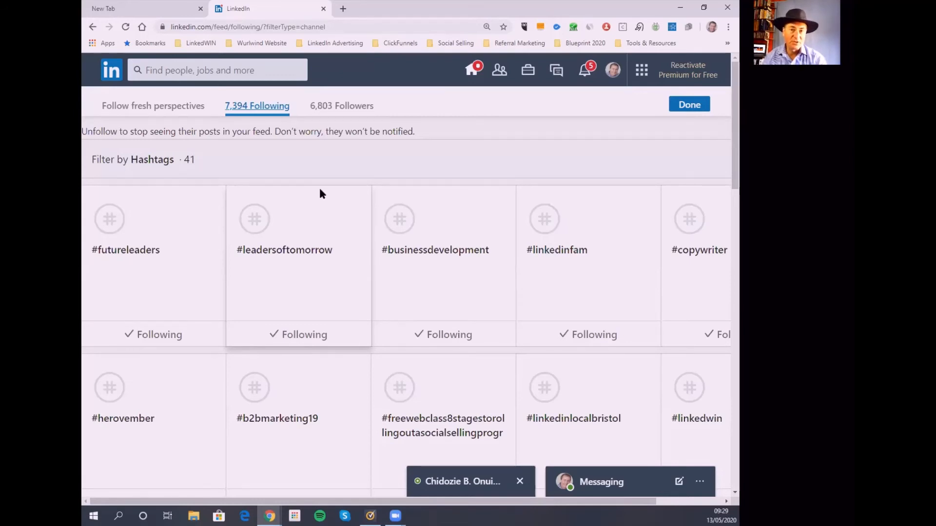
{"action": "mouse_move", "coordinate": [362, 256]}
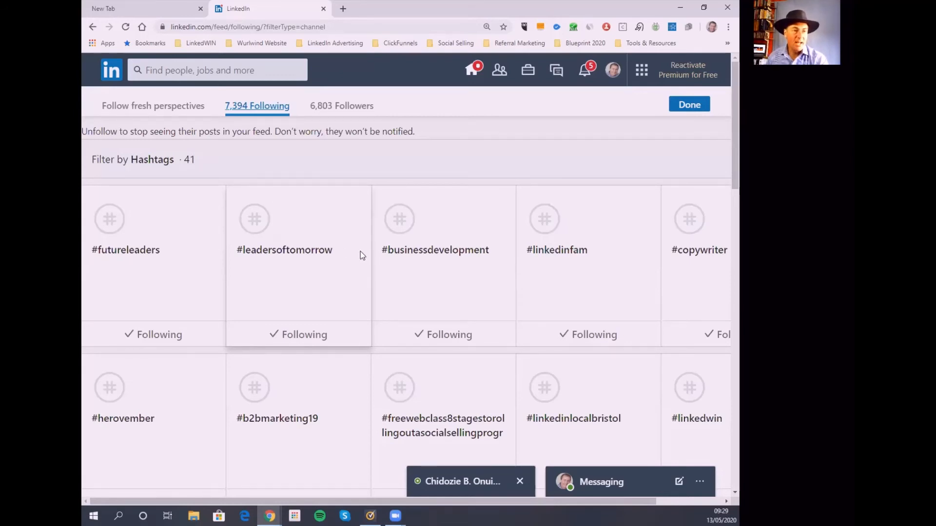
{"action": "mouse_move", "coordinate": [398, 257]}
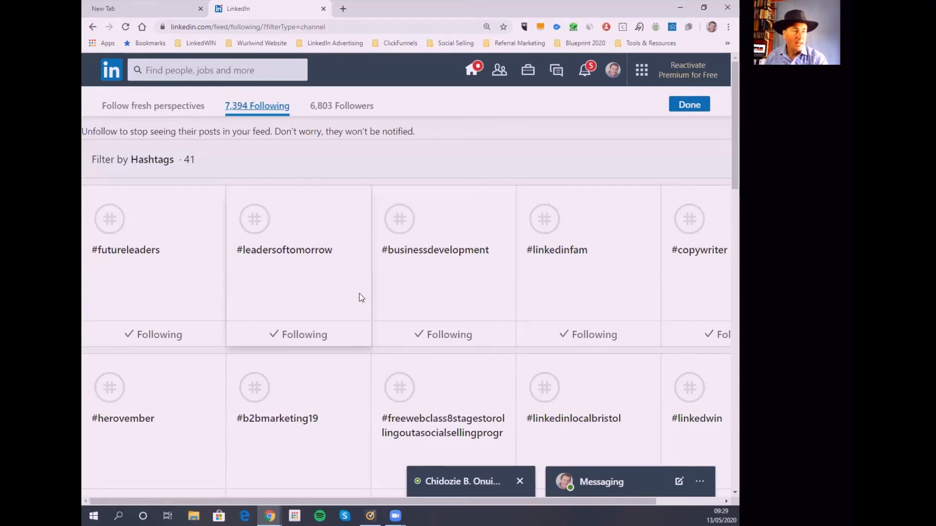
{"action": "scroll", "scroll_direction": "down", "scroll_amount": 3}
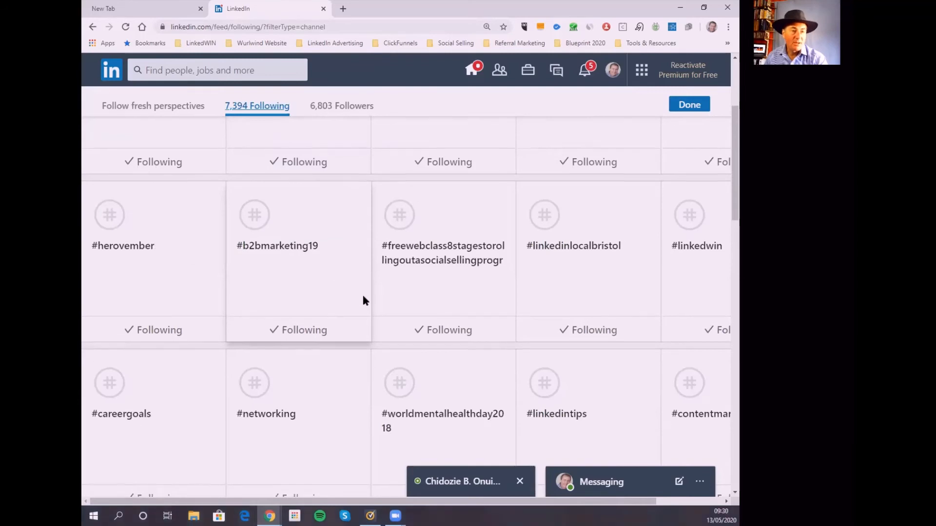
{"action": "scroll", "scroll_direction": "down", "scroll_amount": 3}
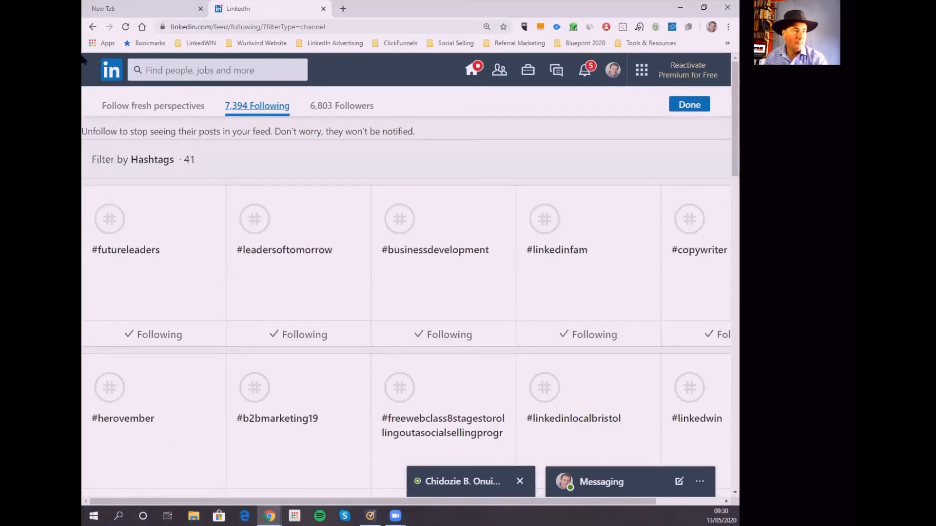
{"action": "mouse_move", "coordinate": [93, 27]}
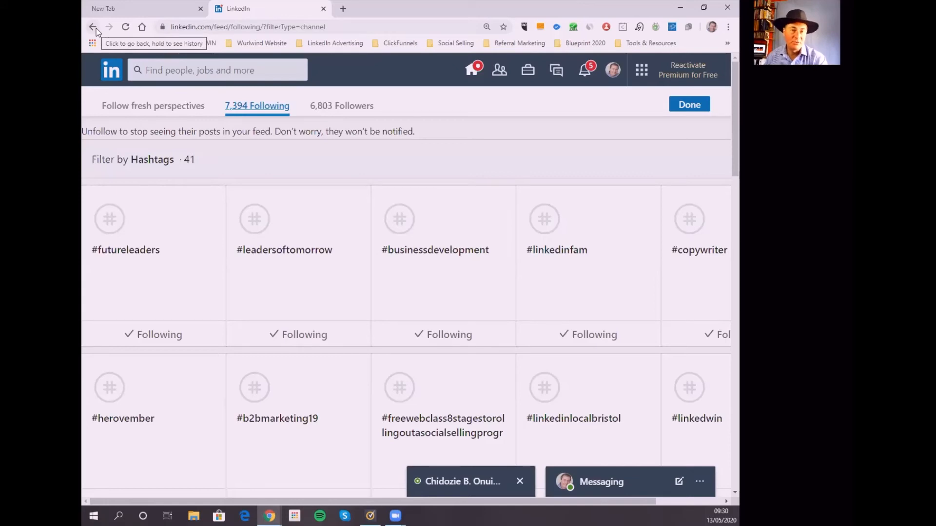
Step: Go back from the hashtags list to the network discover page with recommended hashtags
{"action": "left_click", "coordinate": [92, 27]}
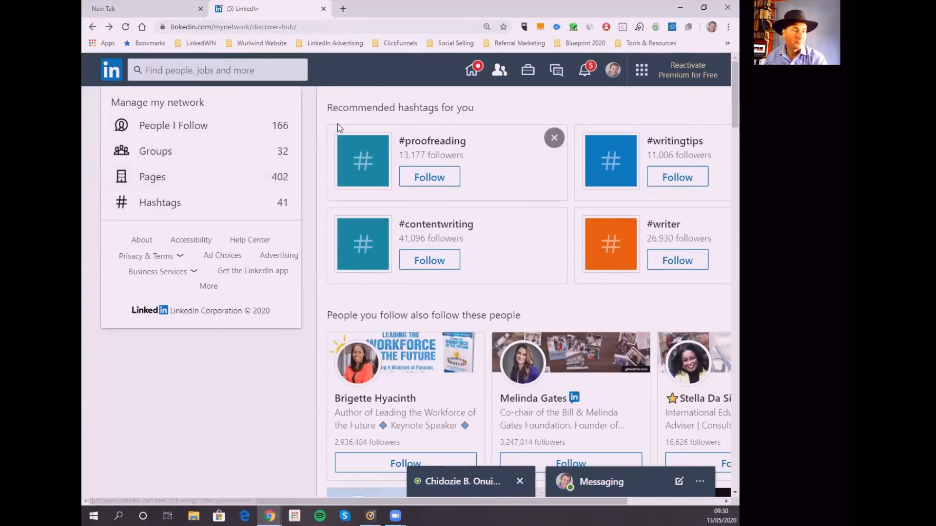
{"action": "mouse_move", "coordinate": [93, 28]}
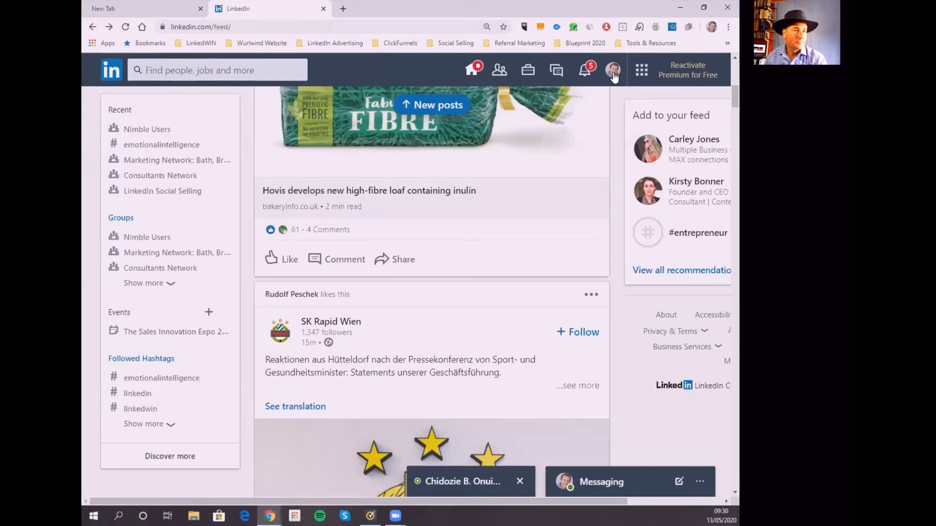
{"action": "left_click", "coordinate": [612, 68]}
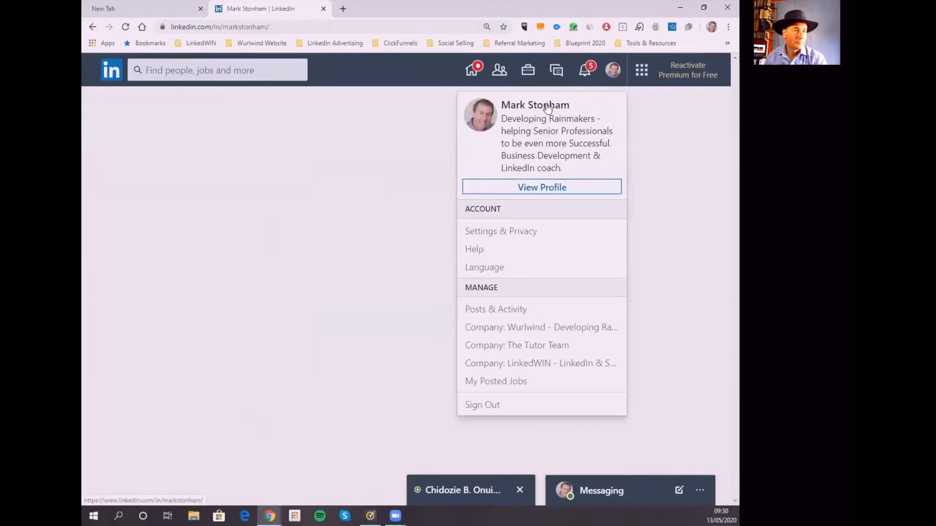
{"action": "left_click", "coordinate": [542, 186]}
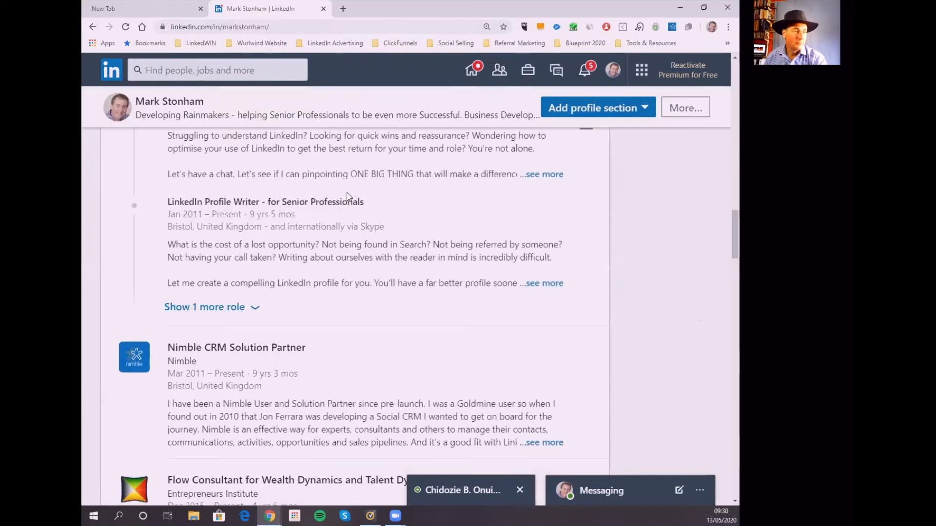
{"action": "scroll", "scroll_direction": "down", "scroll_amount": 3}
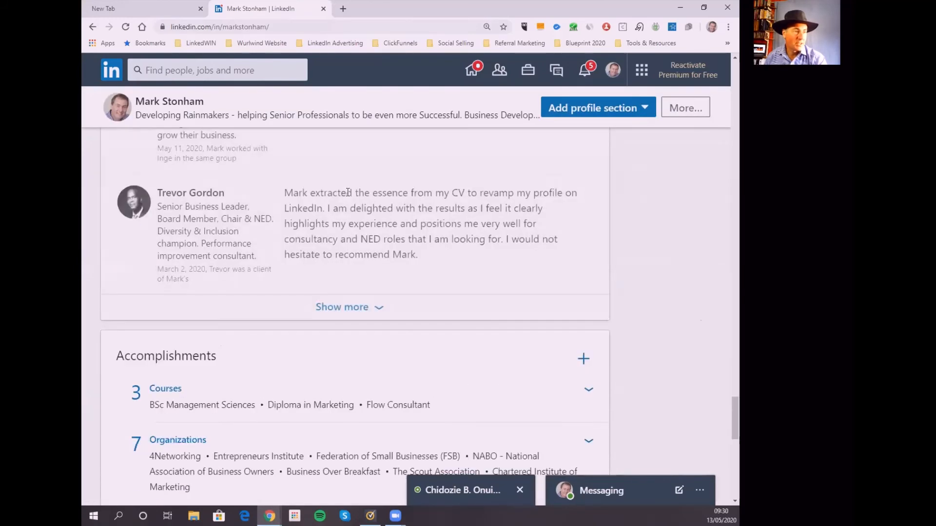
{"action": "scroll", "scroll_direction": "down", "scroll_amount": 3}
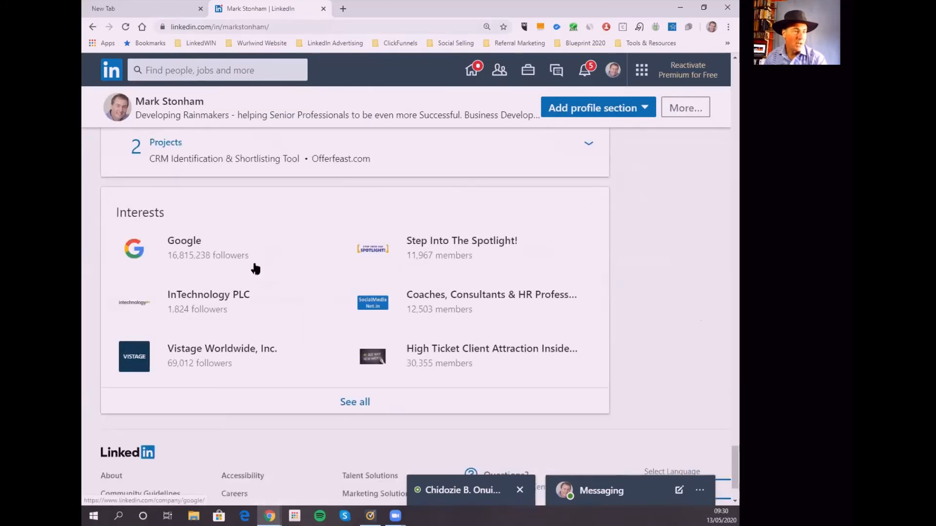
{"action": "mouse_move", "coordinate": [458, 373]}
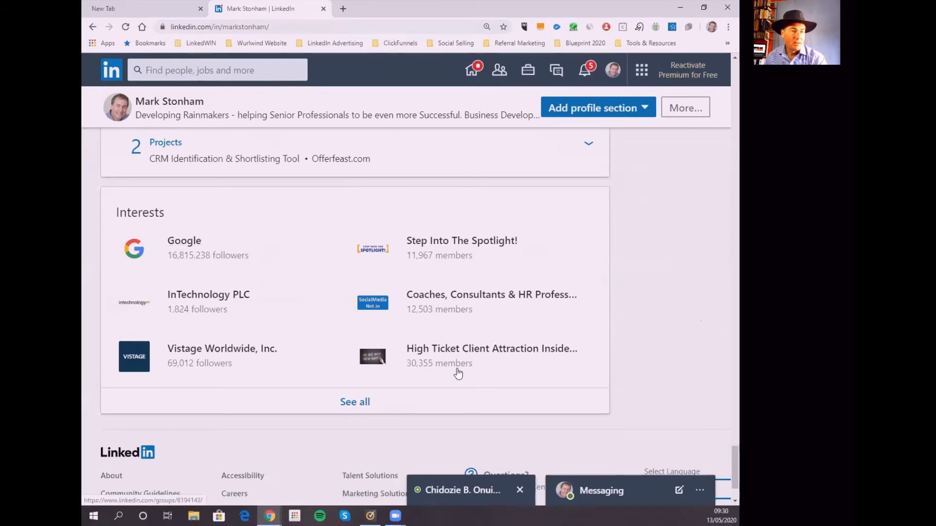
{"action": "mouse_move", "coordinate": [211, 261]}
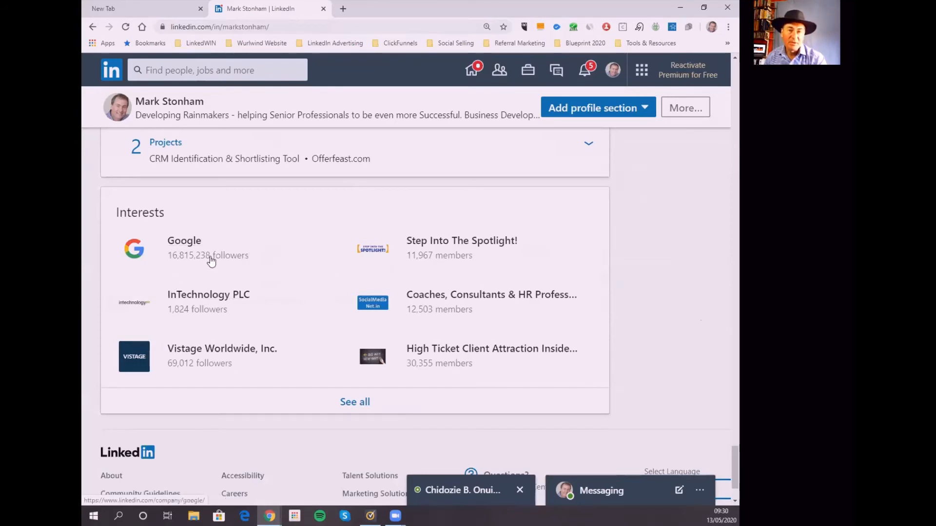
{"action": "mouse_move", "coordinate": [452, 369]}
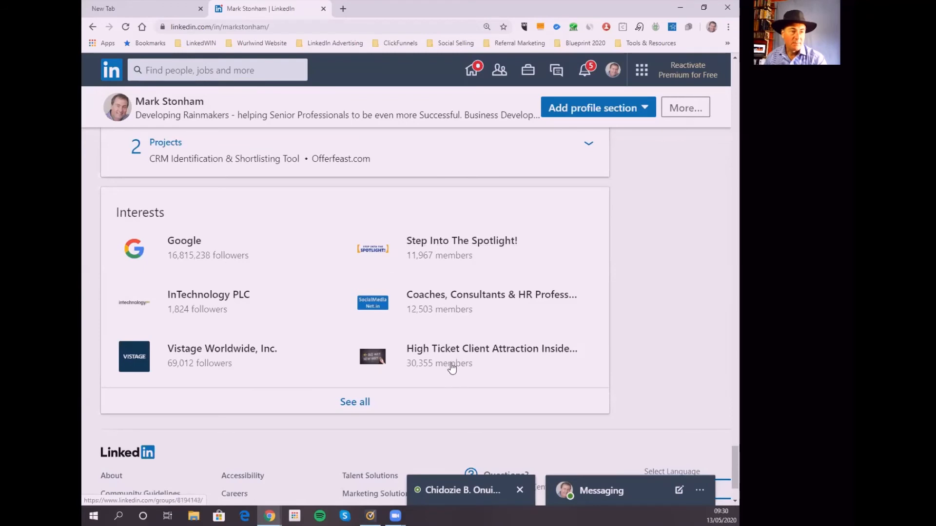
{"action": "mouse_move", "coordinate": [464, 249]}
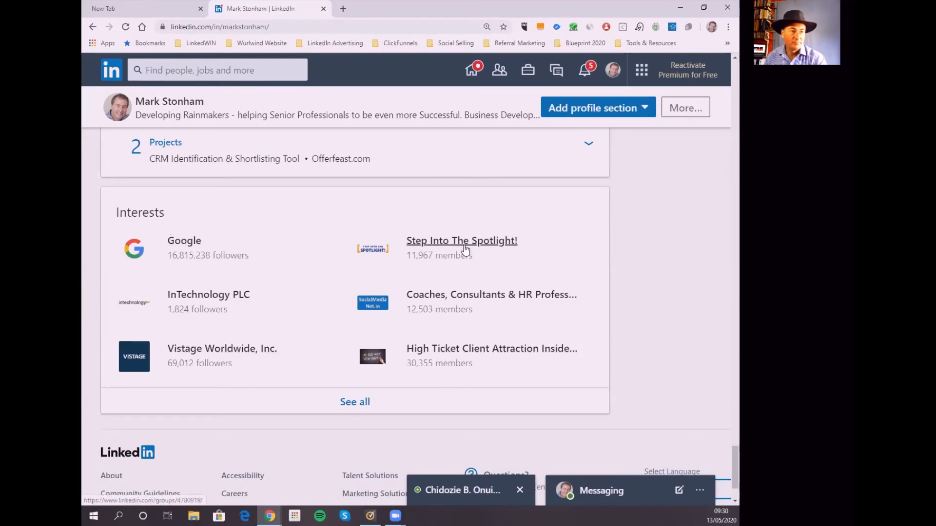
{"action": "mouse_move", "coordinate": [457, 352]}
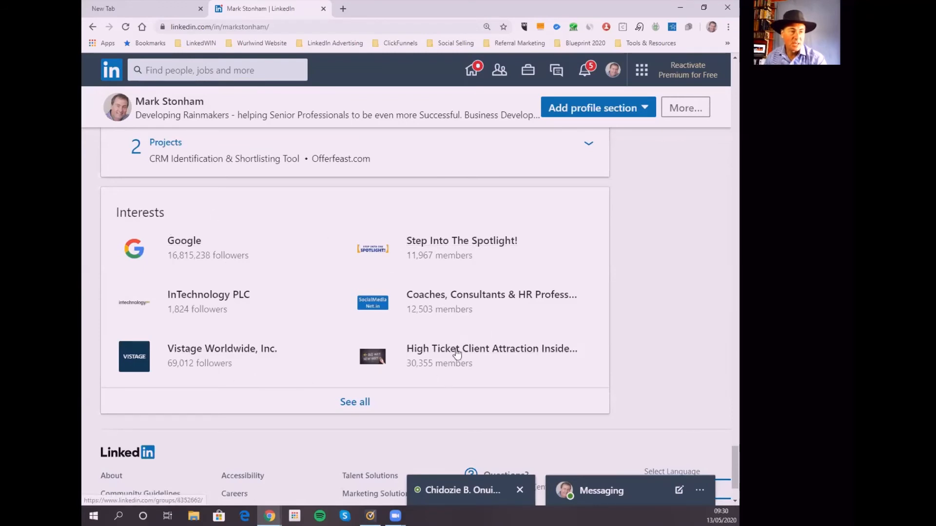
{"action": "mouse_move", "coordinate": [220, 355]}
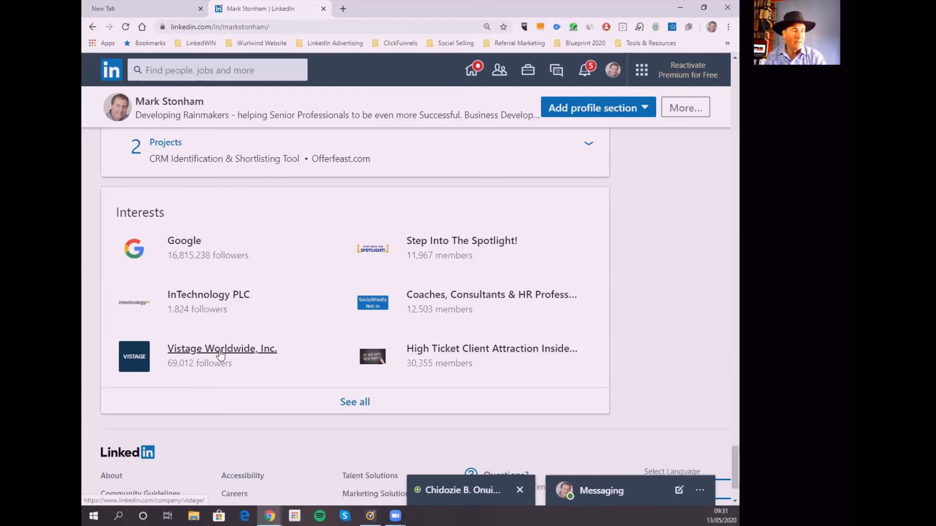
{"action": "mouse_move", "coordinate": [230, 339]}
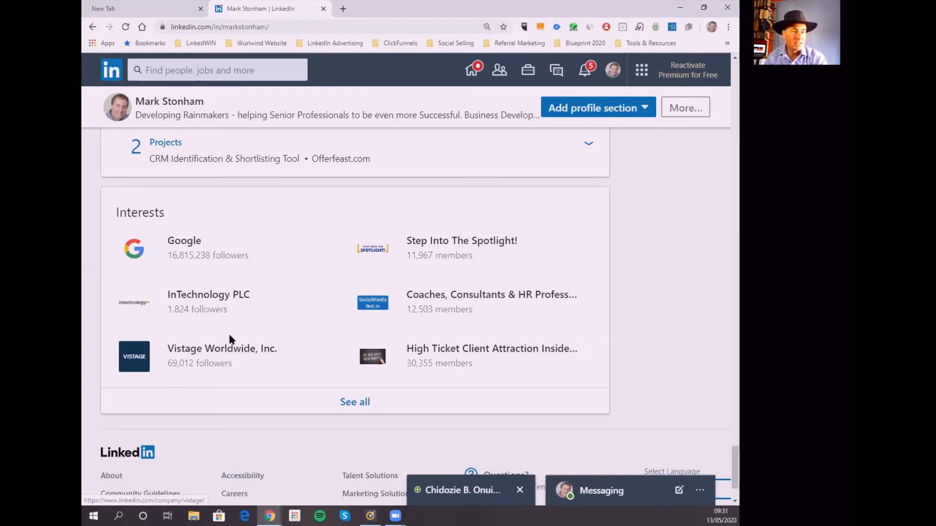
{"action": "scroll", "scroll_direction": "up", "scroll_amount": 3}
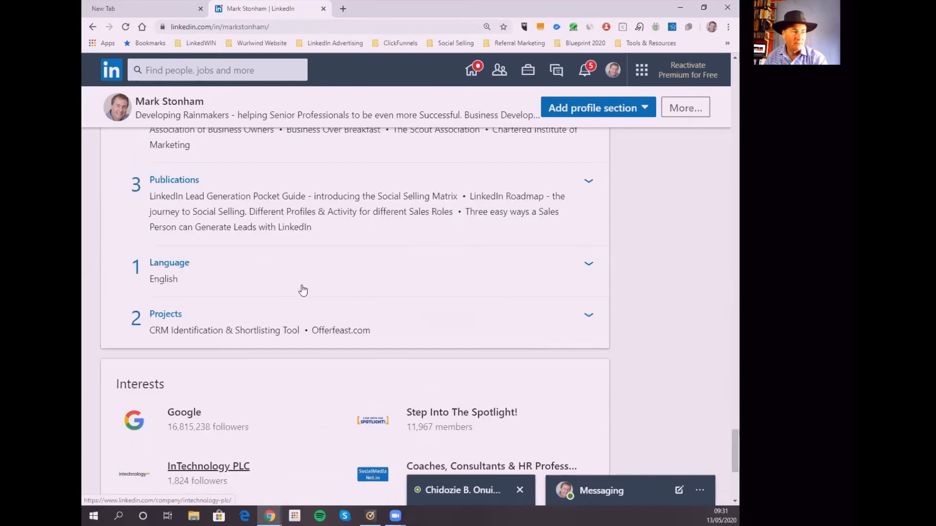
{"action": "mouse_move", "coordinate": [384, 311]}
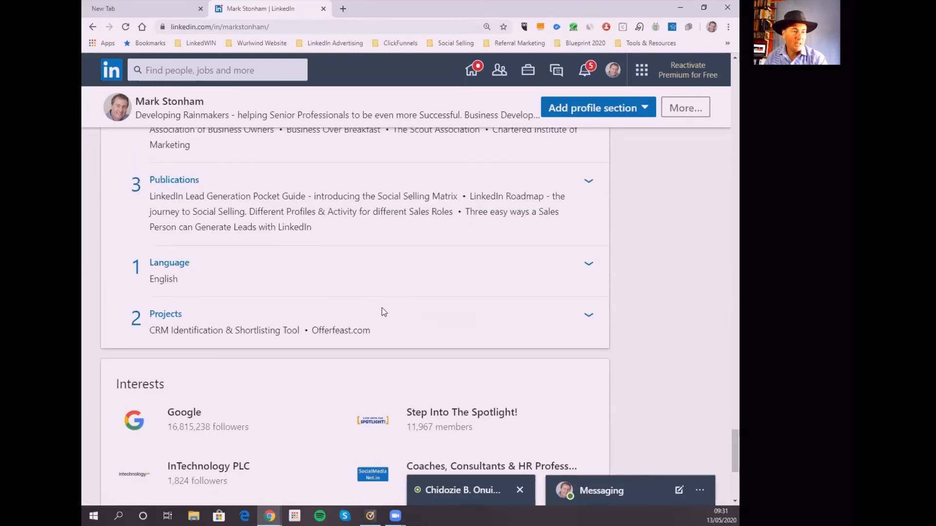
{"action": "scroll", "scroll_direction": "up", "scroll_amount": 3}
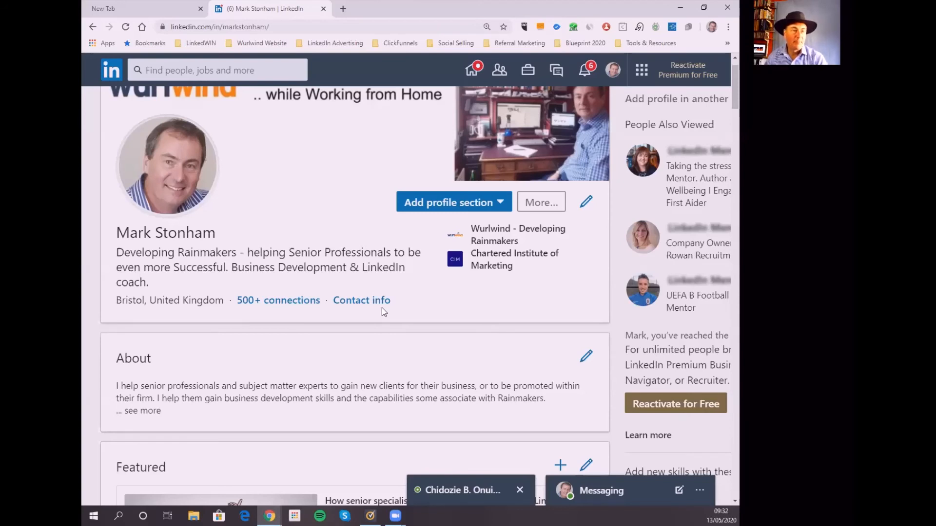
{"action": "mouse_move", "coordinate": [270, 236]}
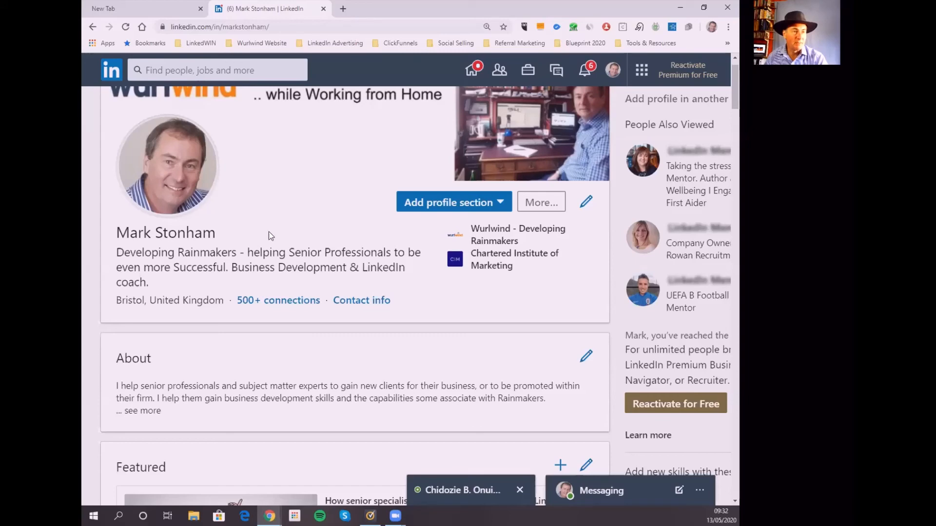
{"action": "scroll", "scroll_direction": "down", "scroll_amount": 3}
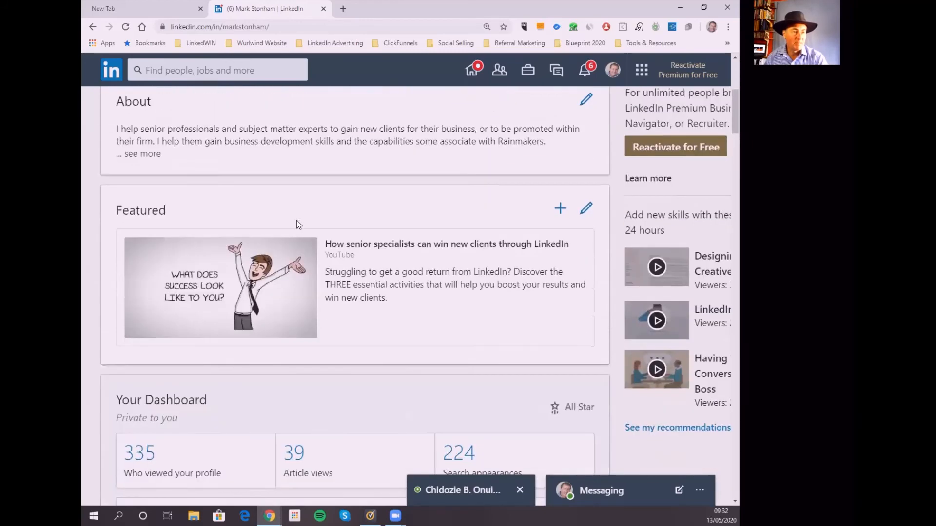
{"action": "scroll", "scroll_direction": "up", "scroll_amount": 3}
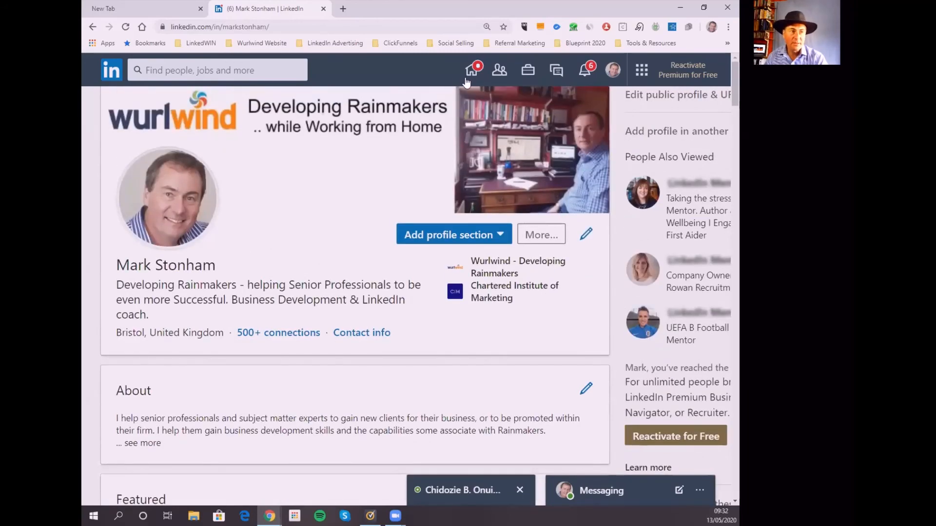
Step: Return from the profile to the home feed showing the YouTube and Hovis posts
{"action": "left_click", "coordinate": [471, 70]}
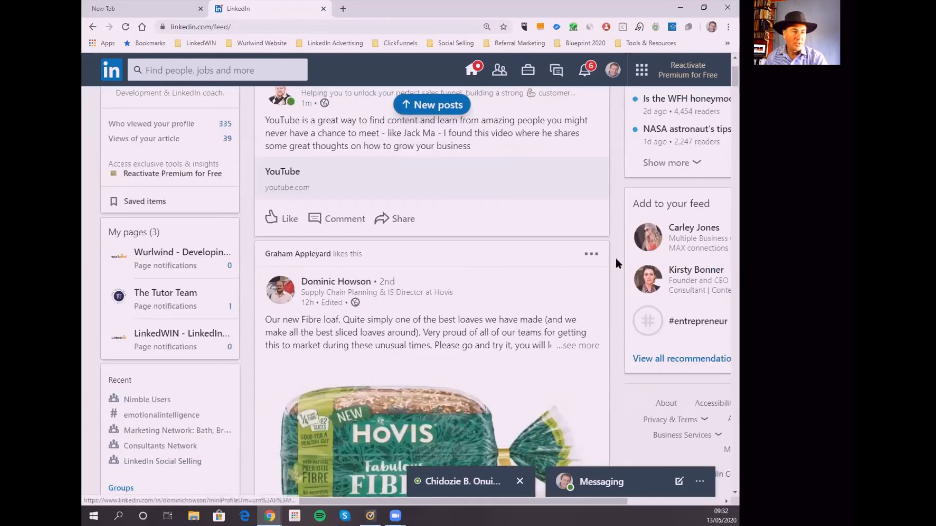
{"action": "mouse_move", "coordinate": [584, 251]}
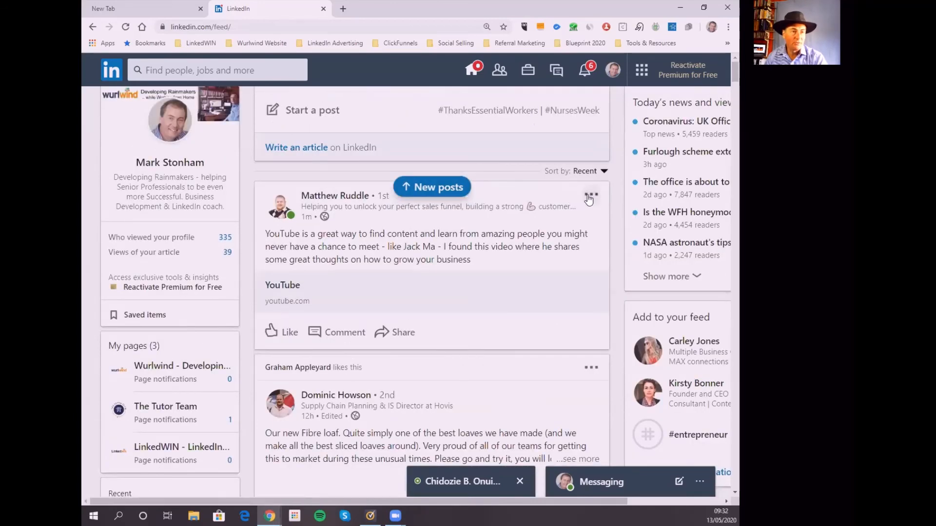
Step: Show the YouTube video post's options menu with Save and Copy link to post
{"action": "left_click", "coordinate": [591, 194]}
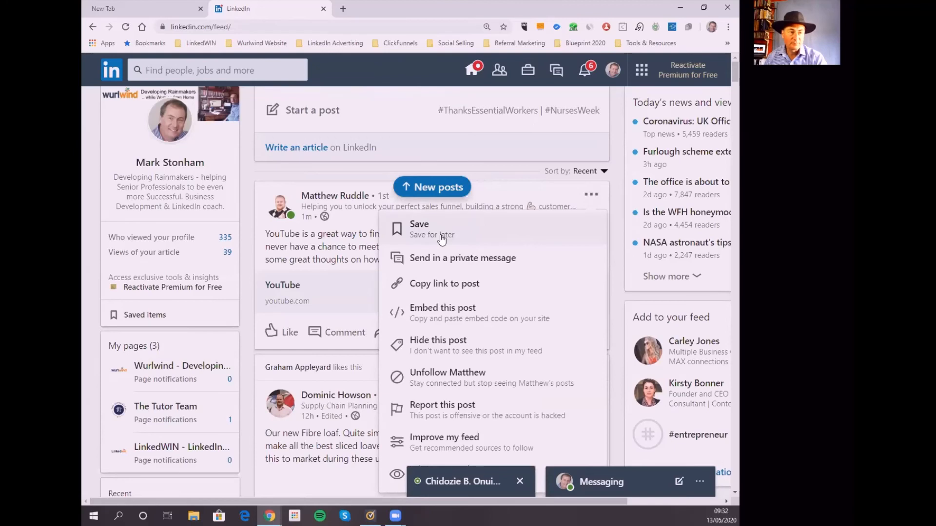
{"action": "mouse_move", "coordinate": [476, 269]}
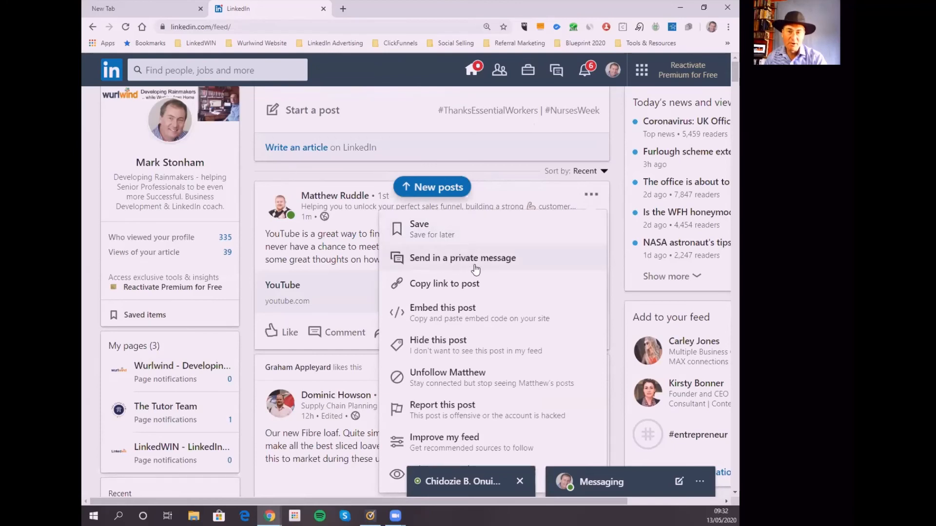
{"action": "mouse_move", "coordinate": [476, 293]}
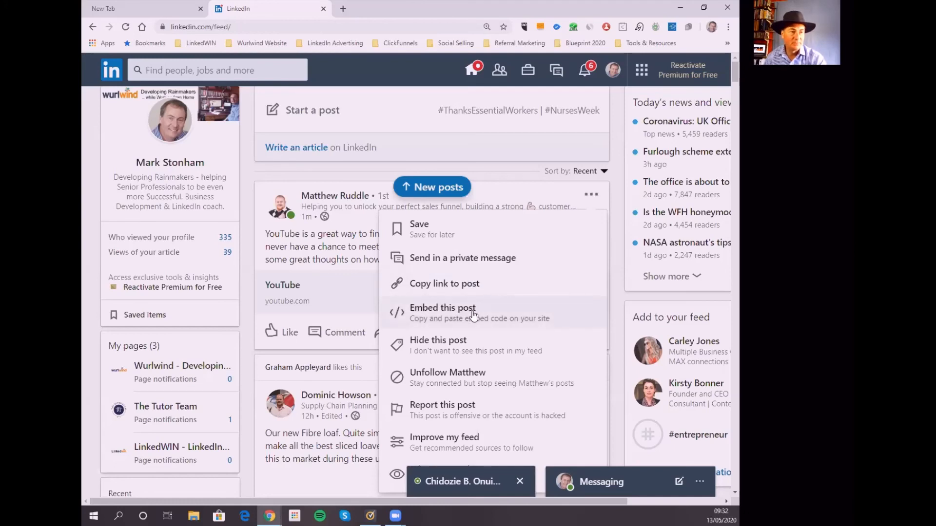
{"action": "mouse_move", "coordinate": [489, 336]}
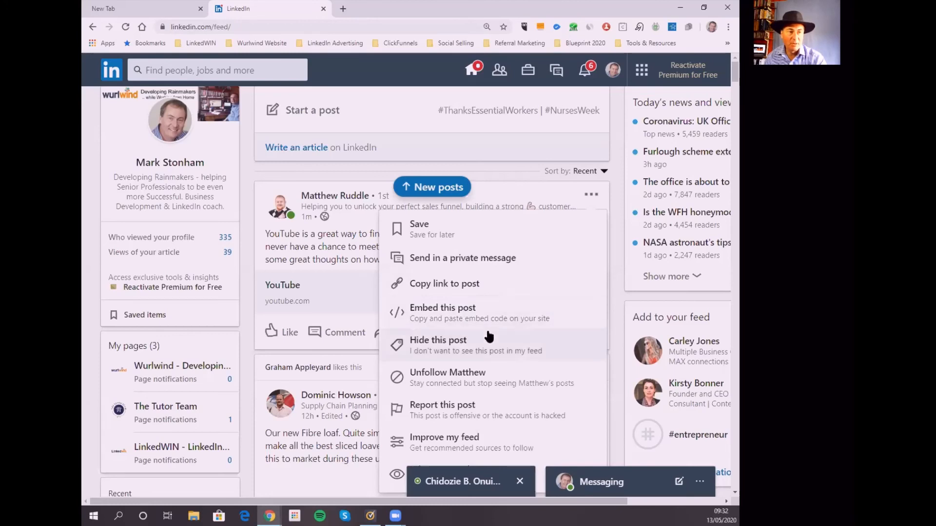
{"action": "mouse_move", "coordinate": [514, 356]}
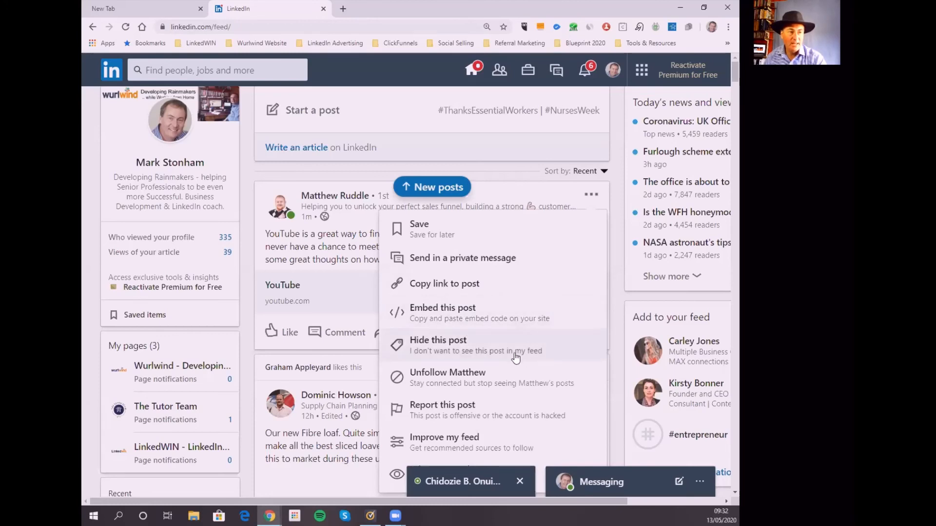
{"action": "mouse_move", "coordinate": [463, 351]}
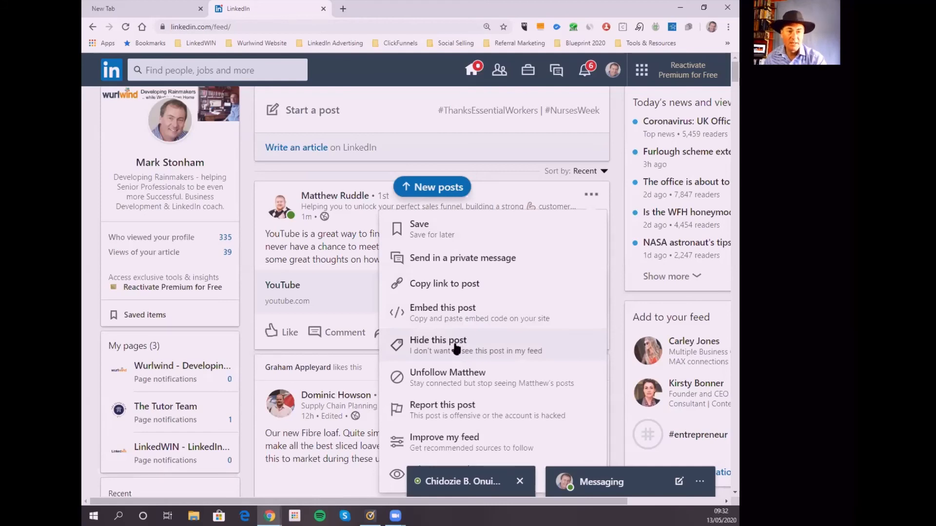
{"action": "mouse_move", "coordinate": [459, 346]}
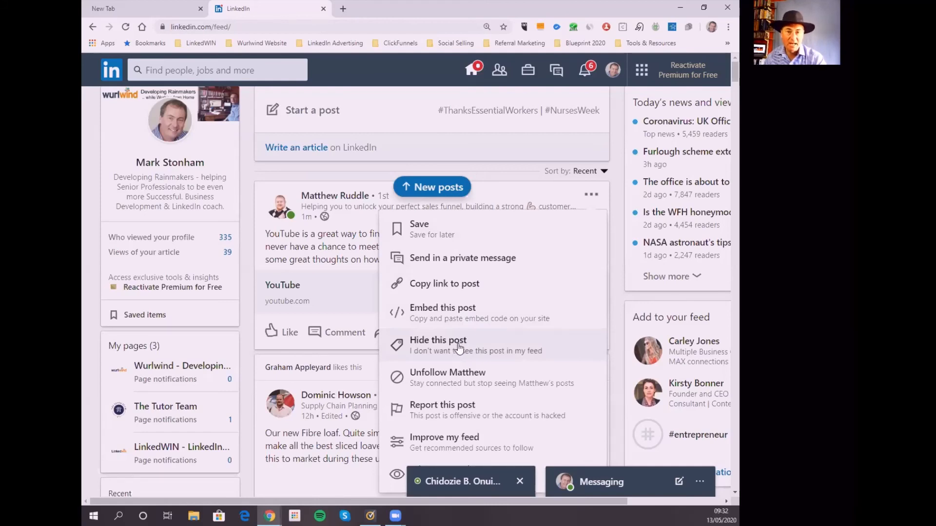
{"action": "mouse_move", "coordinate": [473, 381]}
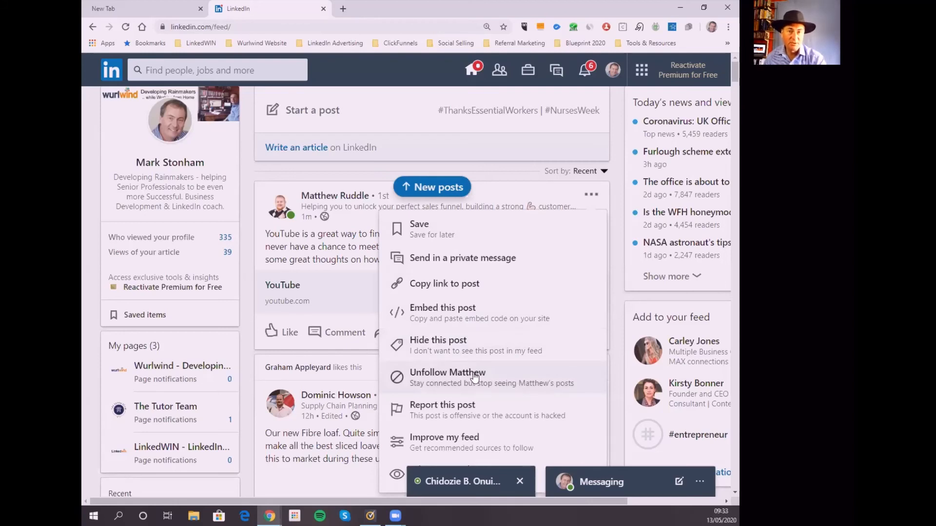
{"action": "mouse_move", "coordinate": [450, 408]}
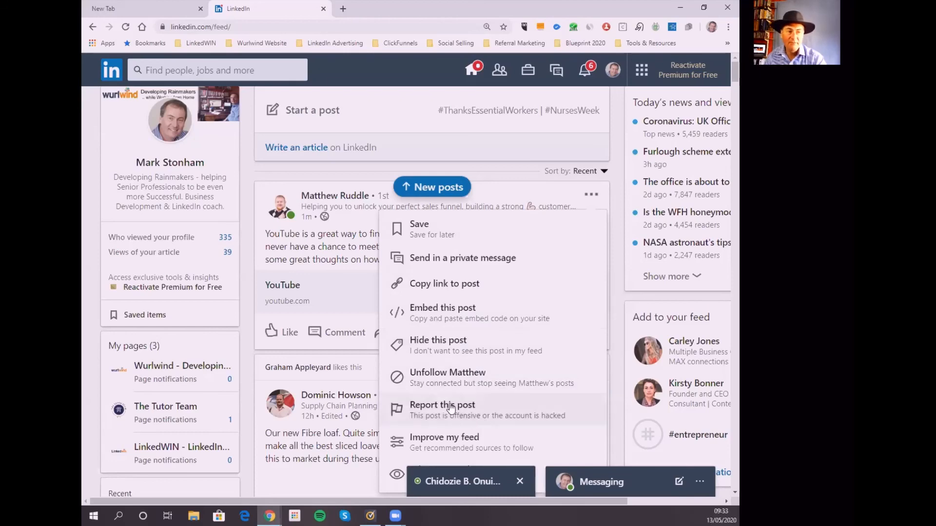
{"action": "scroll", "scroll_direction": "down", "scroll_amount": 3}
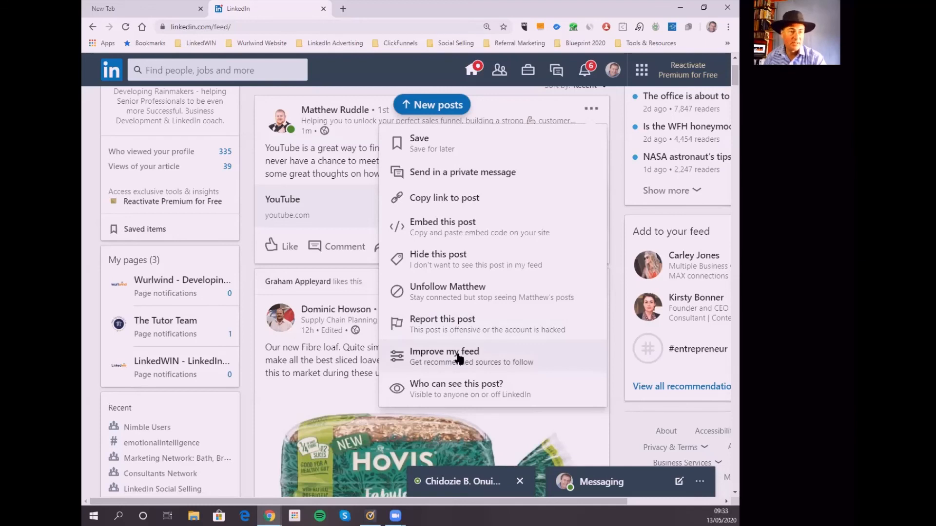
{"action": "mouse_move", "coordinate": [479, 404]}
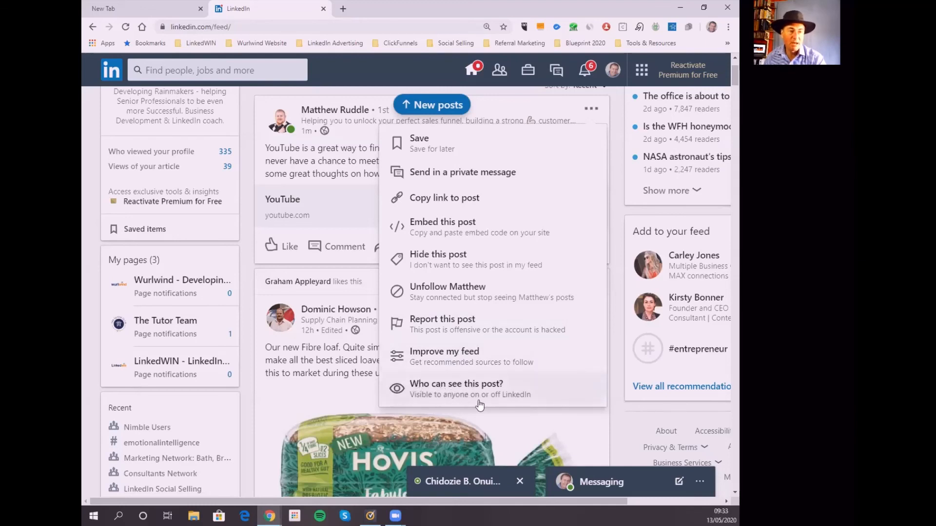
{"action": "mouse_move", "coordinate": [483, 395]}
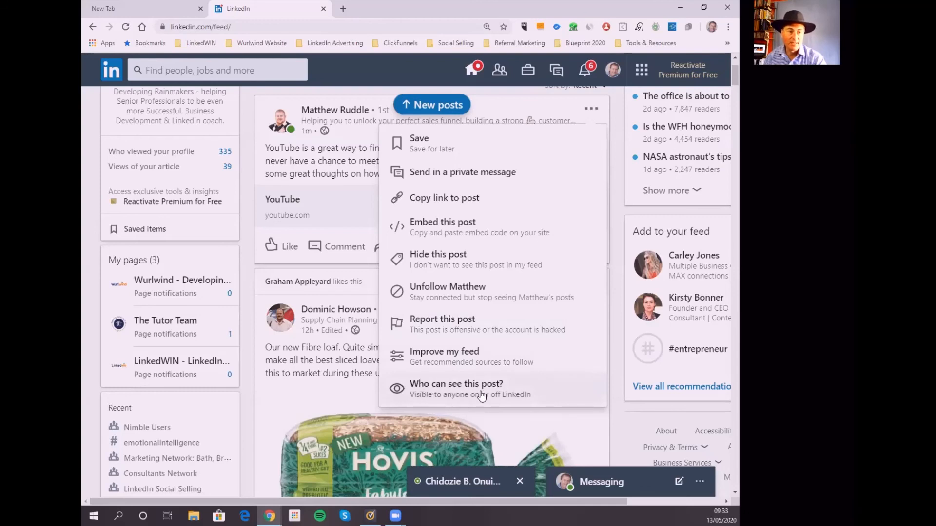
{"action": "mouse_move", "coordinate": [526, 380]}
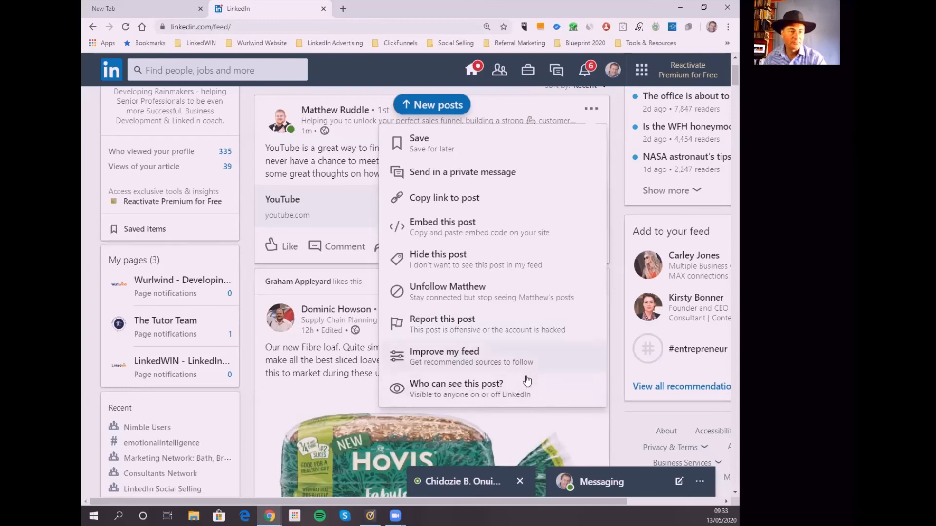
{"action": "mouse_move", "coordinate": [537, 388]}
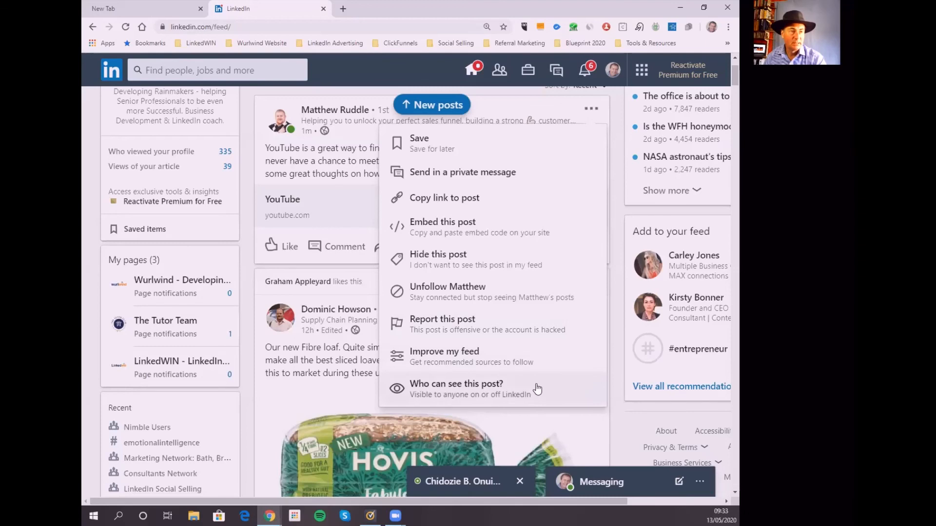
{"action": "mouse_move", "coordinate": [534, 370]}
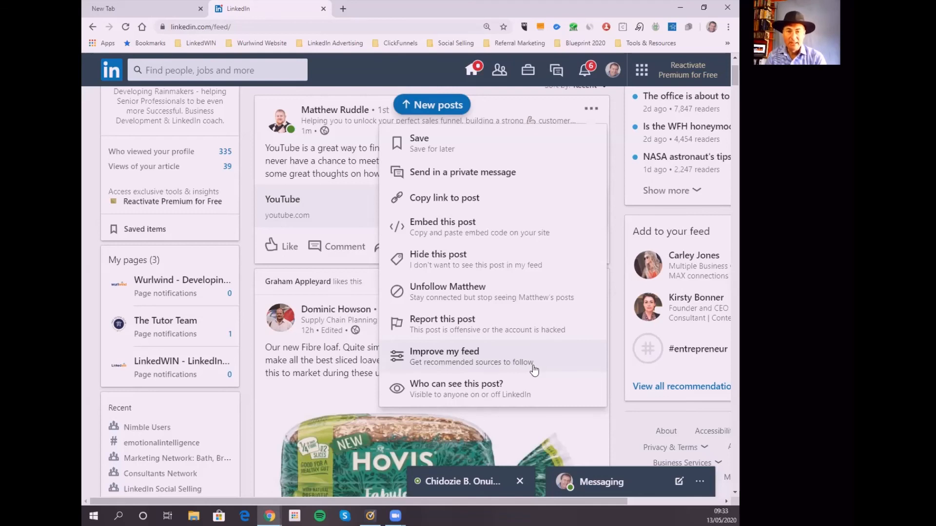
{"action": "mouse_move", "coordinate": [476, 369]}
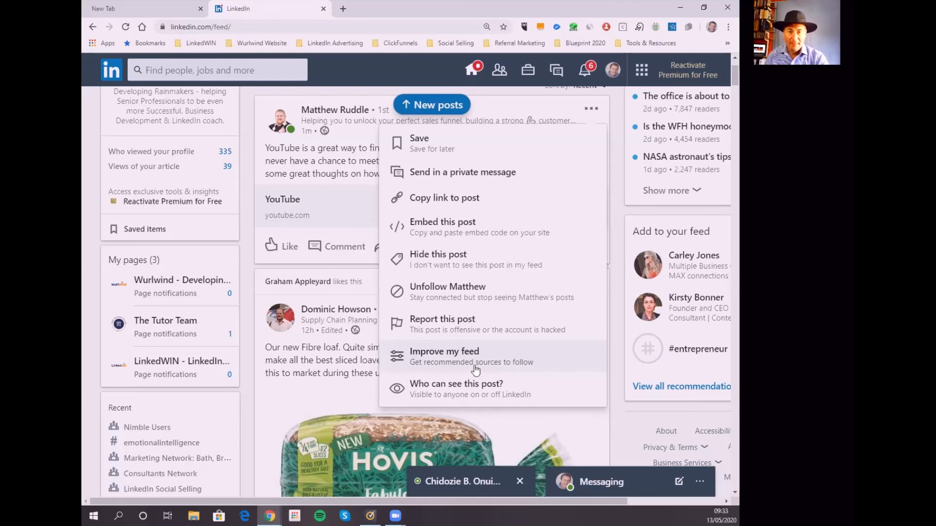